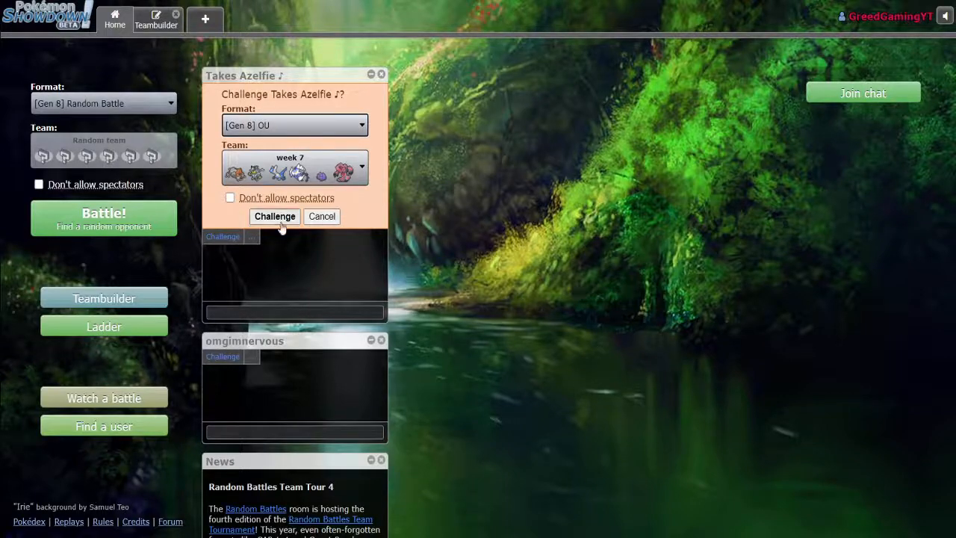
pyautogui.click(274, 216)
pyautogui.write('g')
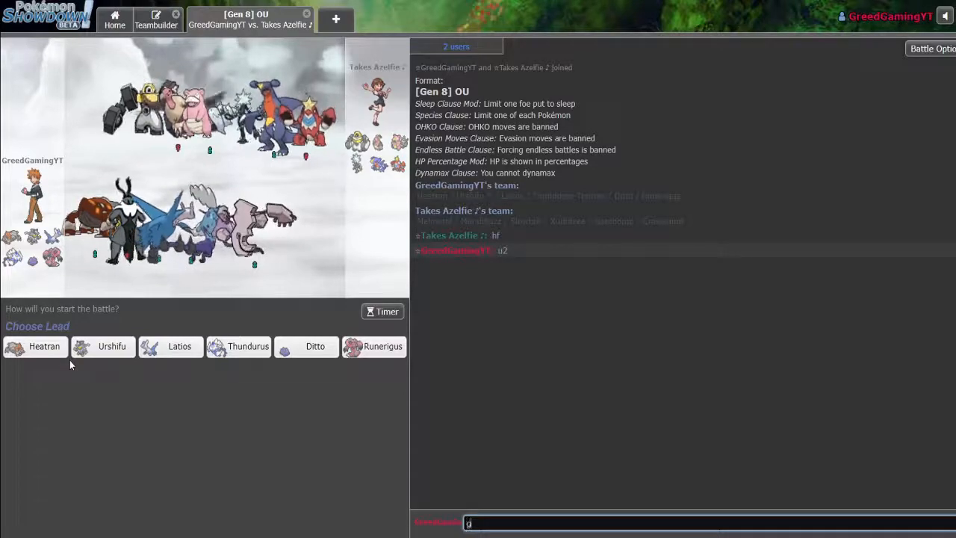
# - Post 'gl hf' in the battle chat during team preview
pyautogui.press('Return')
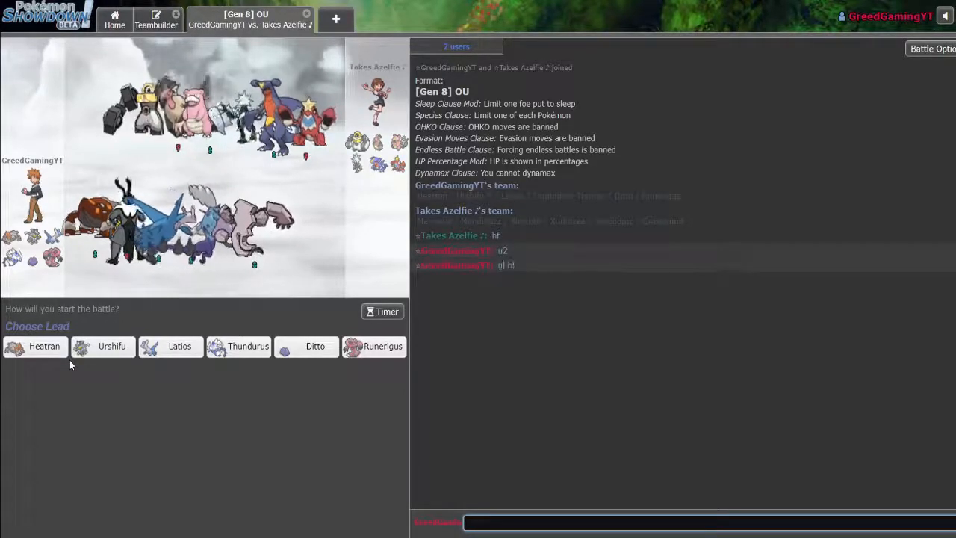
pyautogui.moveTo(173, 286)
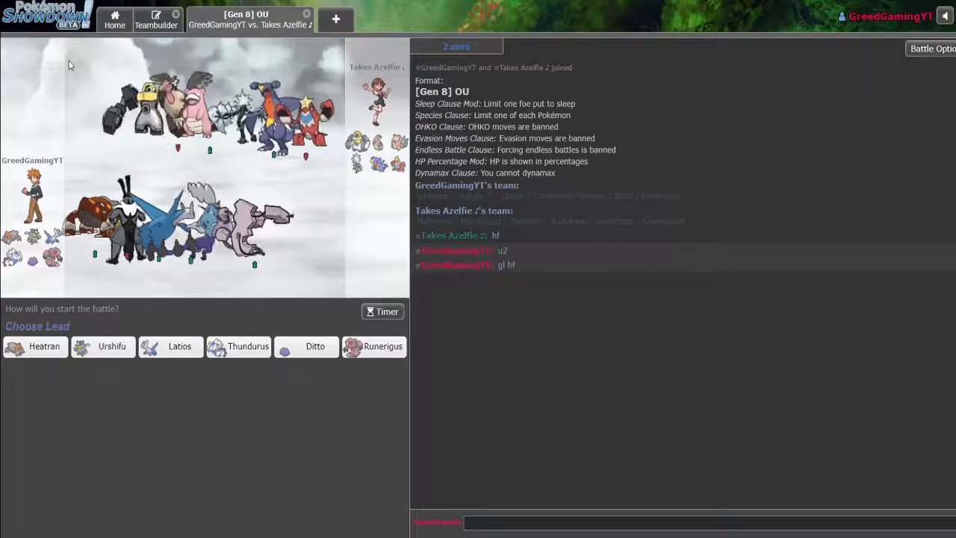
pyautogui.moveTo(72, 86)
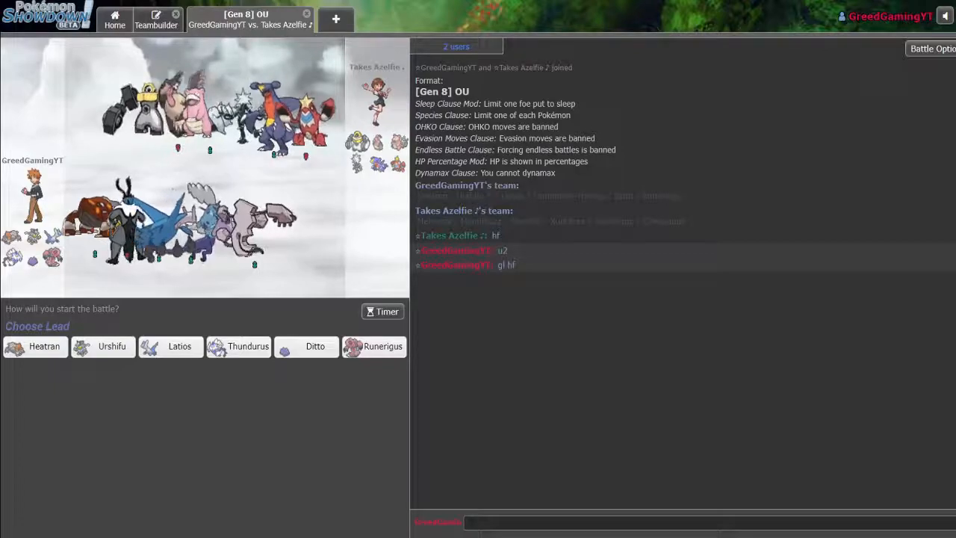
pyautogui.moveTo(629, 471)
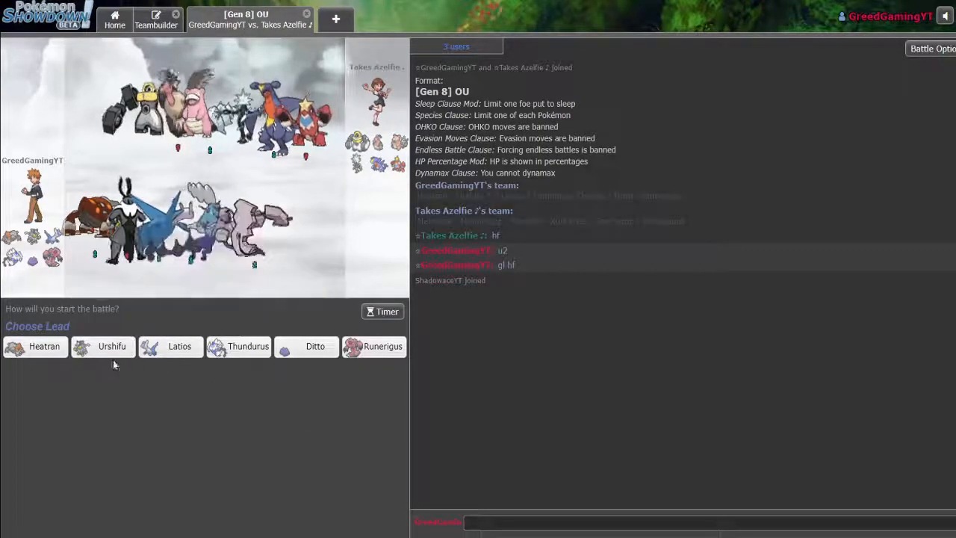
pyautogui.moveTo(111, 346)
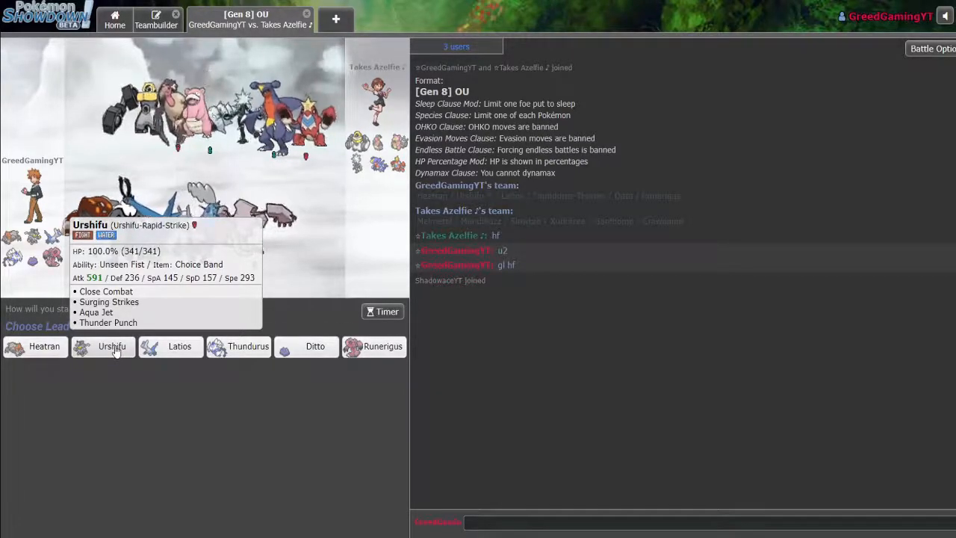
pyautogui.moveTo(80, 362)
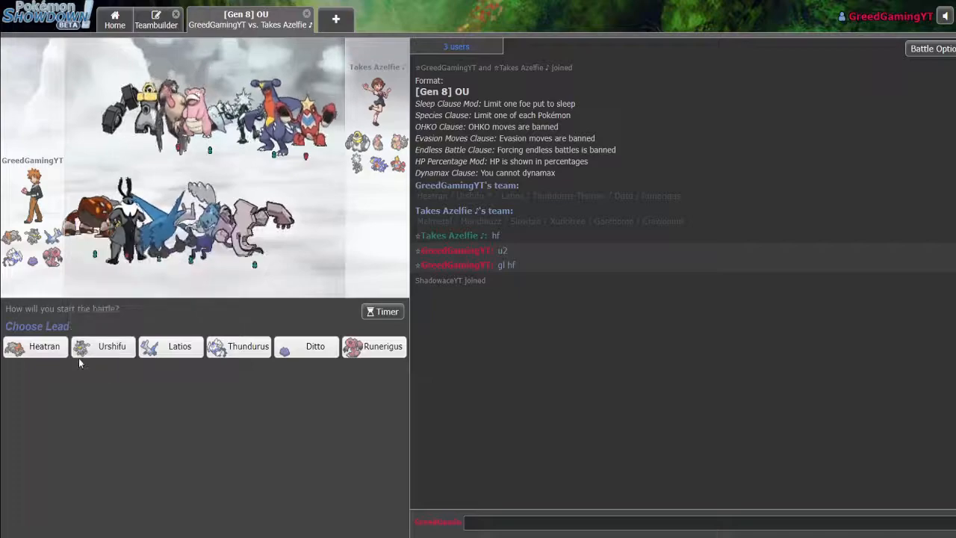
pyautogui.moveTo(111, 346)
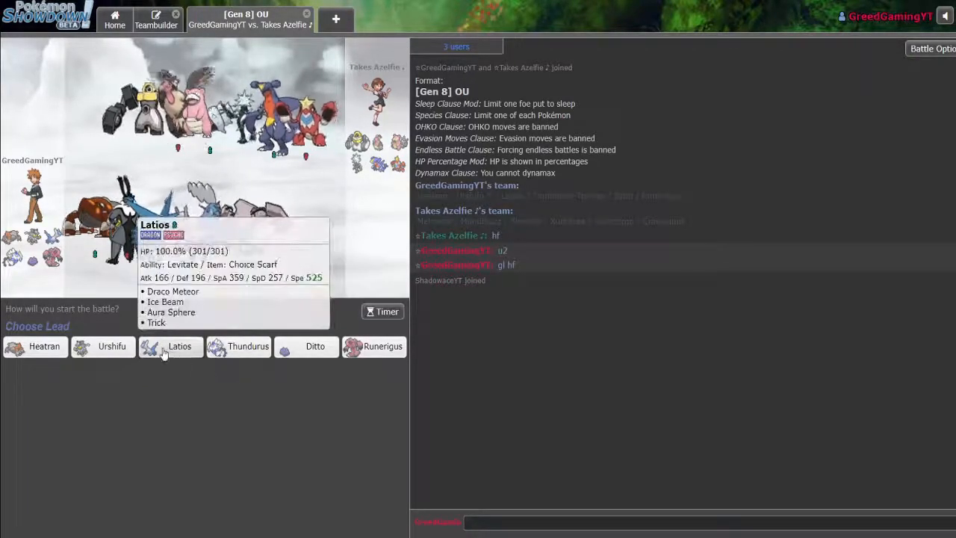
pyautogui.moveTo(239, 346)
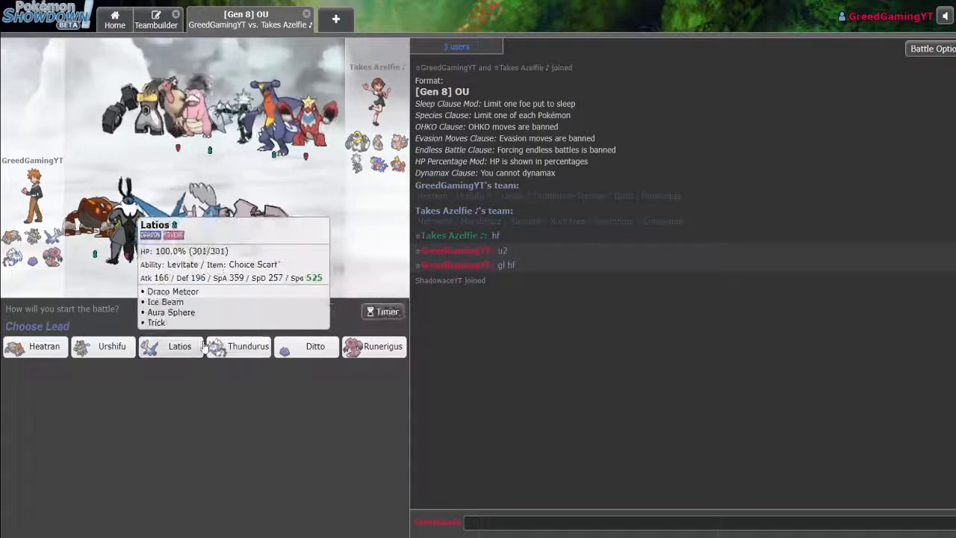
pyautogui.moveTo(247, 345)
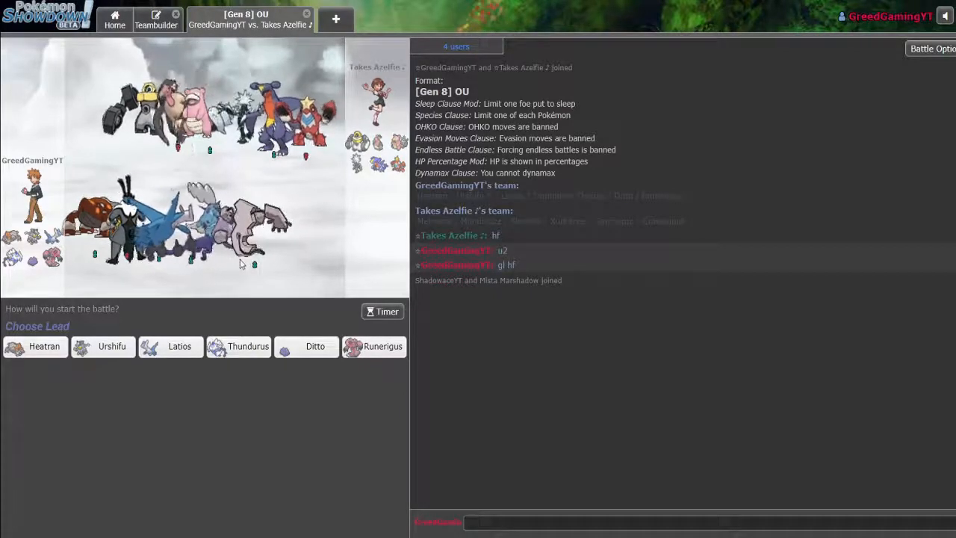
pyautogui.moveTo(315, 345)
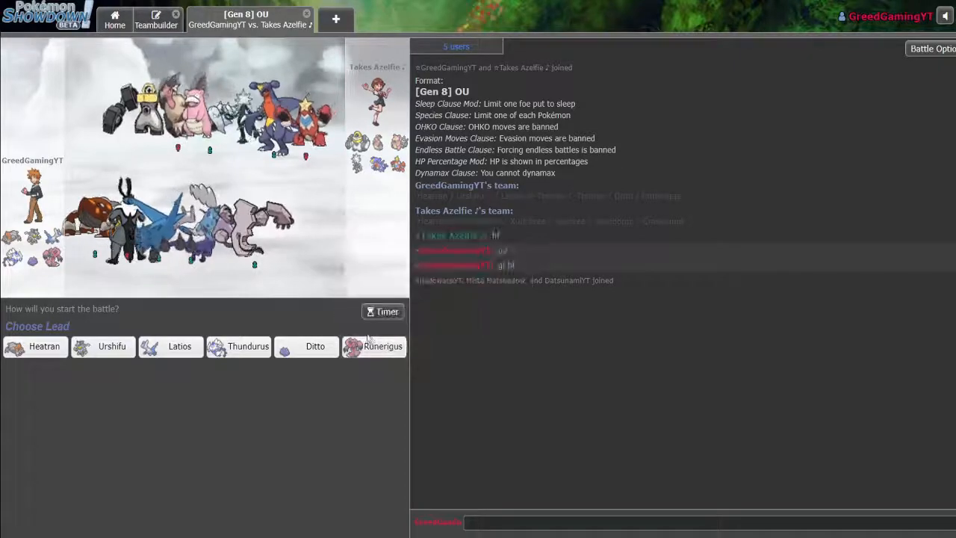
pyautogui.moveTo(179, 345)
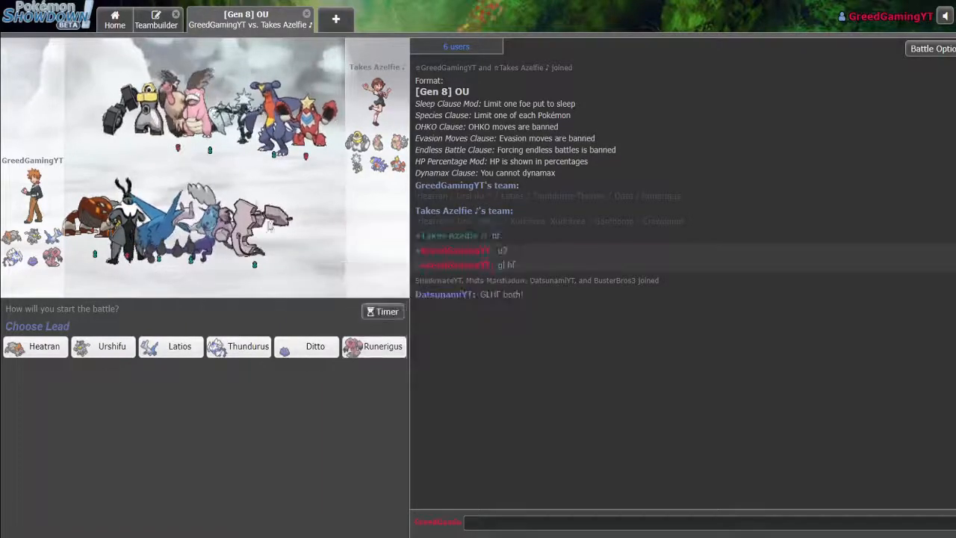
pyautogui.moveTo(381, 346)
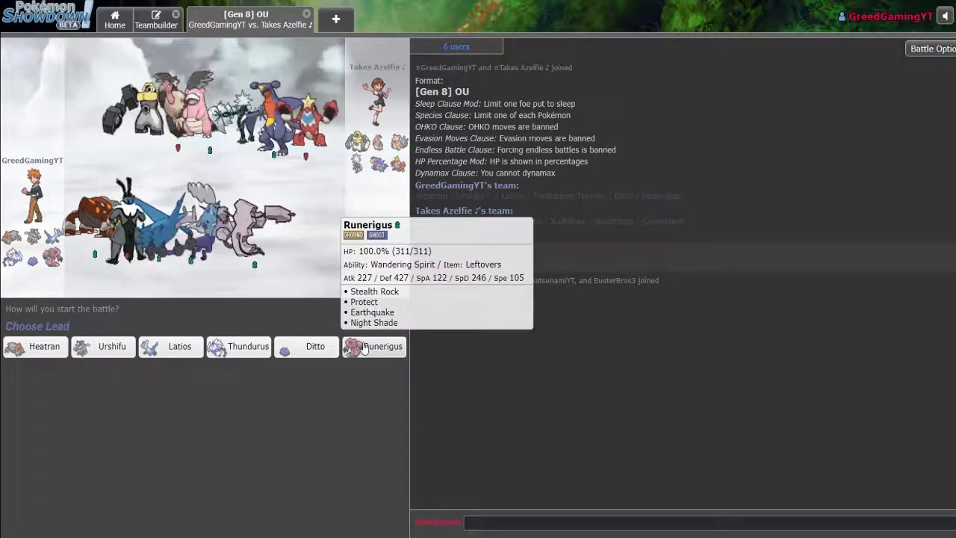
pyautogui.moveTo(314, 345)
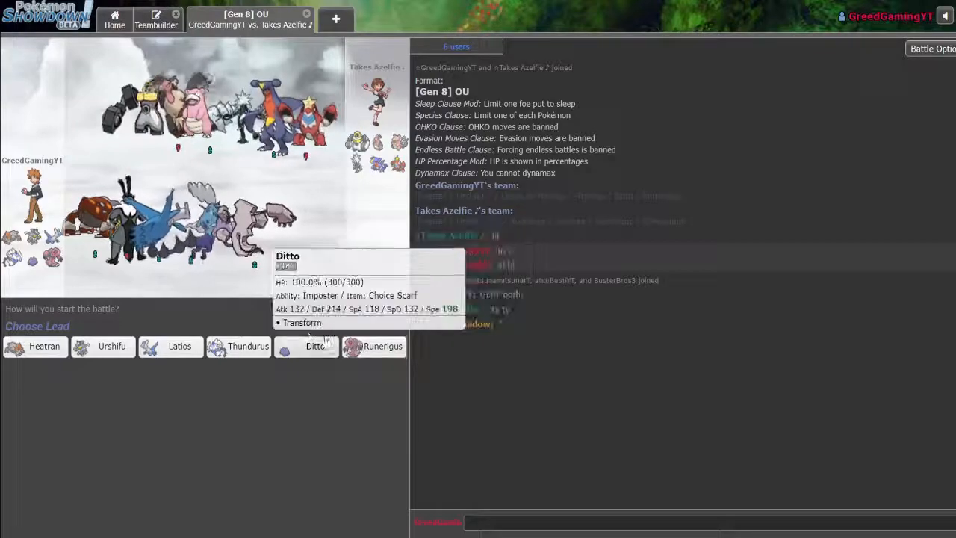
pyautogui.moveTo(111, 346)
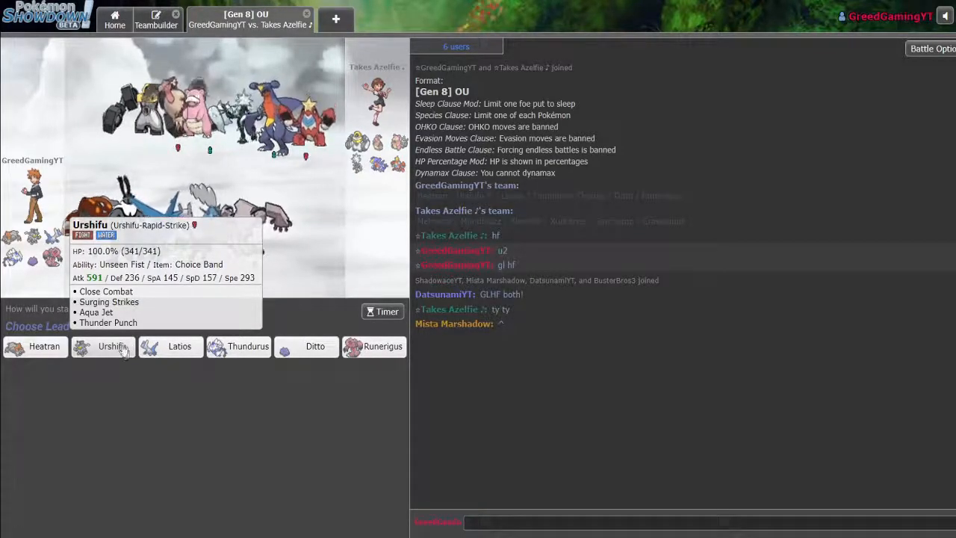
pyautogui.moveTo(101, 366)
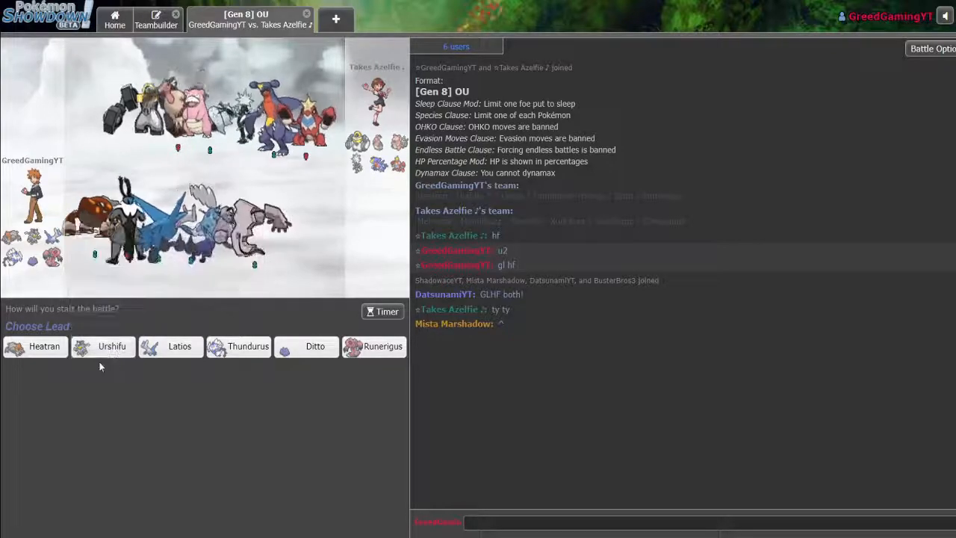
pyautogui.moveTo(103, 345)
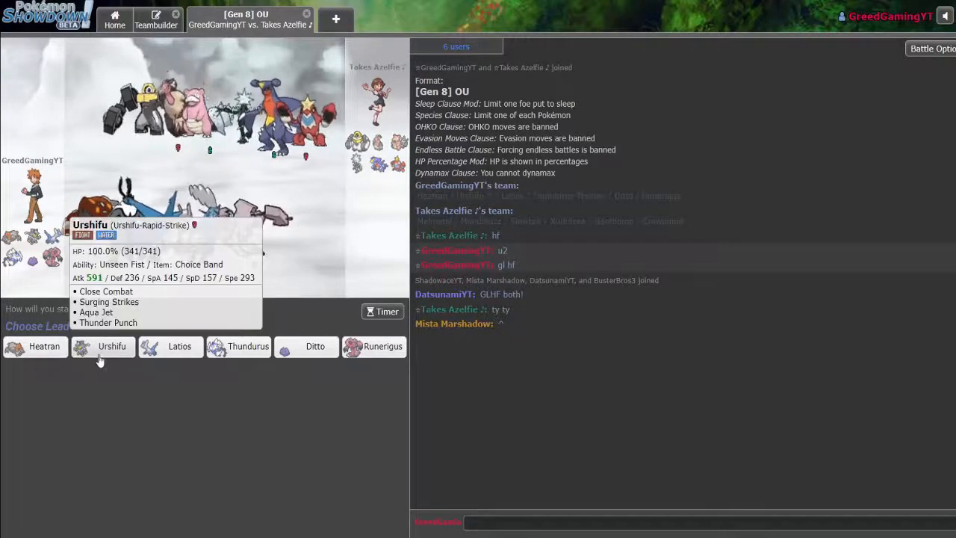
pyautogui.moveTo(179, 345)
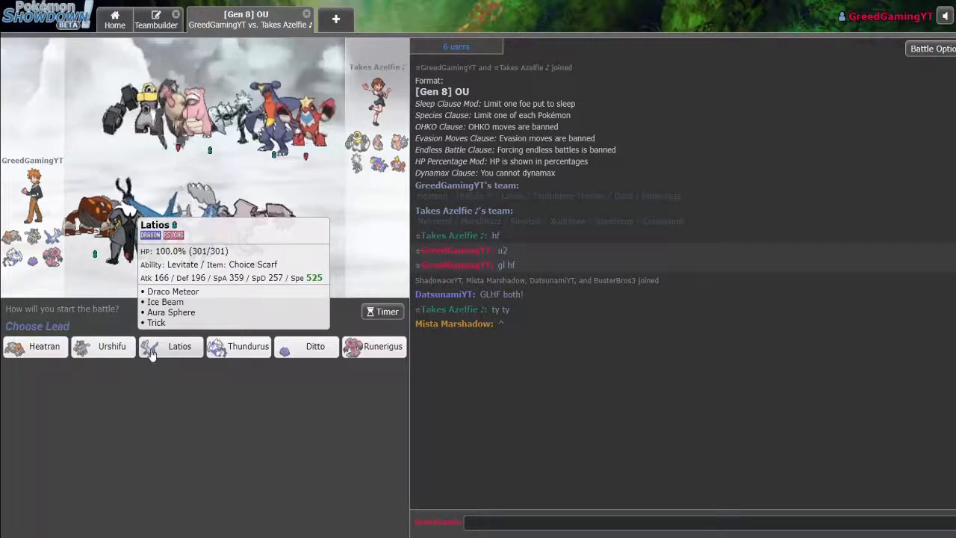
pyautogui.moveTo(112, 345)
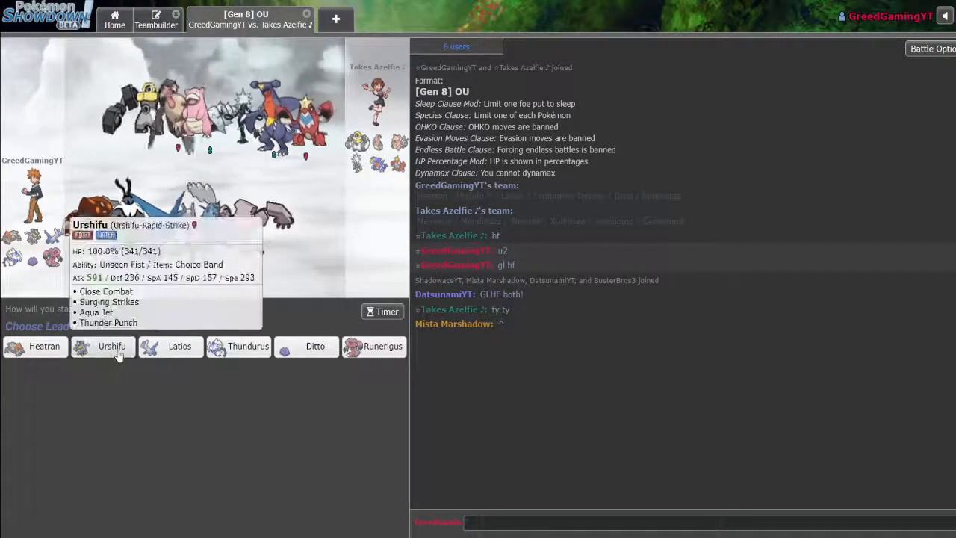
# - Lead the battle with Urshifu against the opposing Garchomp
pyautogui.click(112, 345)
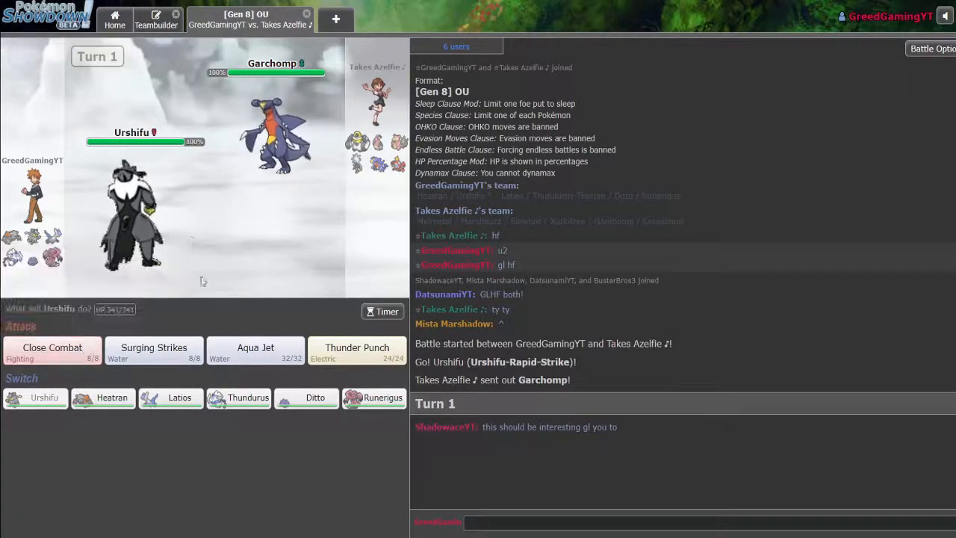
pyautogui.moveTo(130, 209)
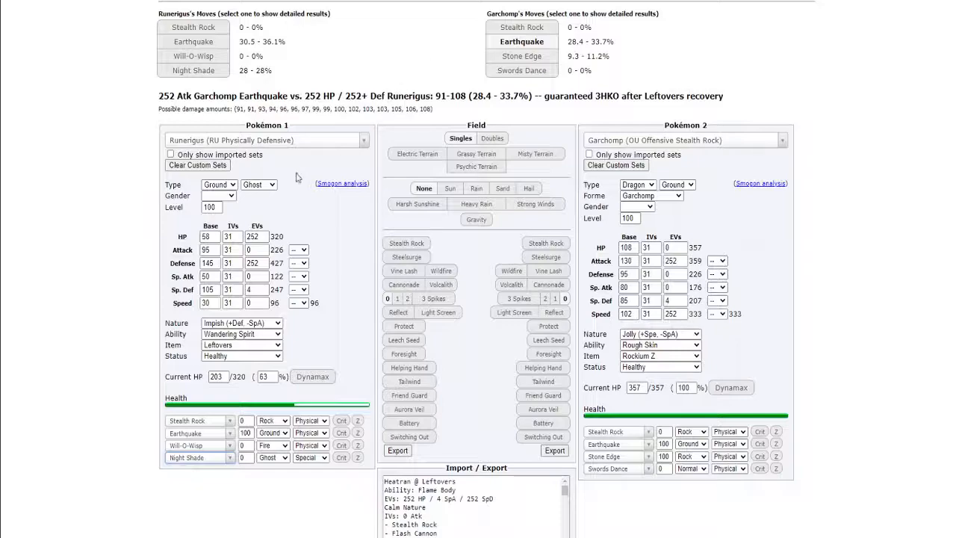
# - Load the OU Choice Band Urshifu-Rapid-Strike set as Pokémon 1 in the calculator
pyautogui.click(265, 139)
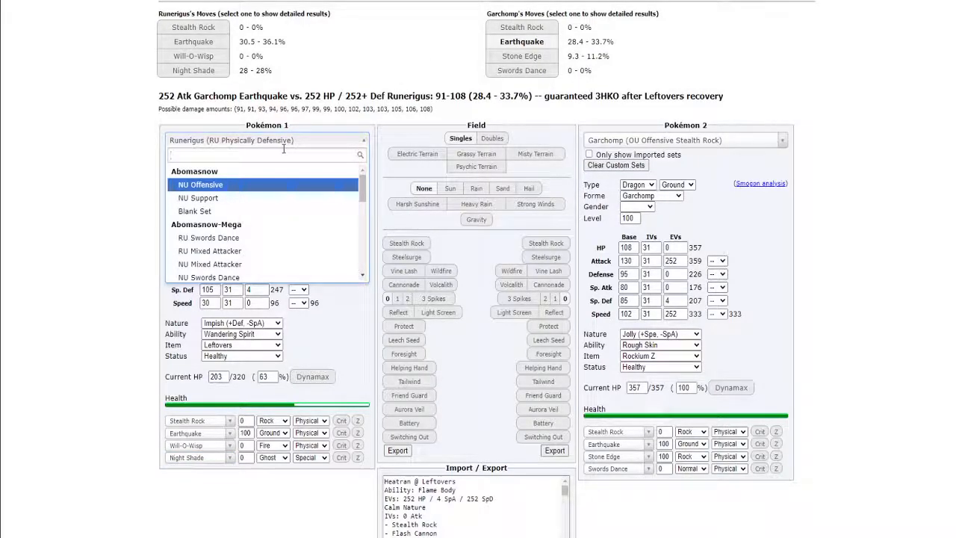
pyautogui.write('urshi')
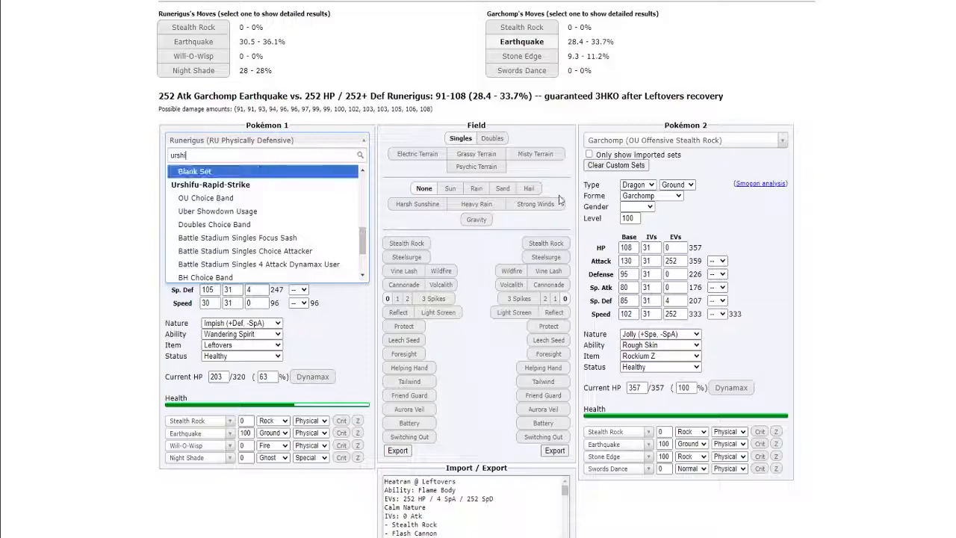
pyautogui.moveTo(747, 139)
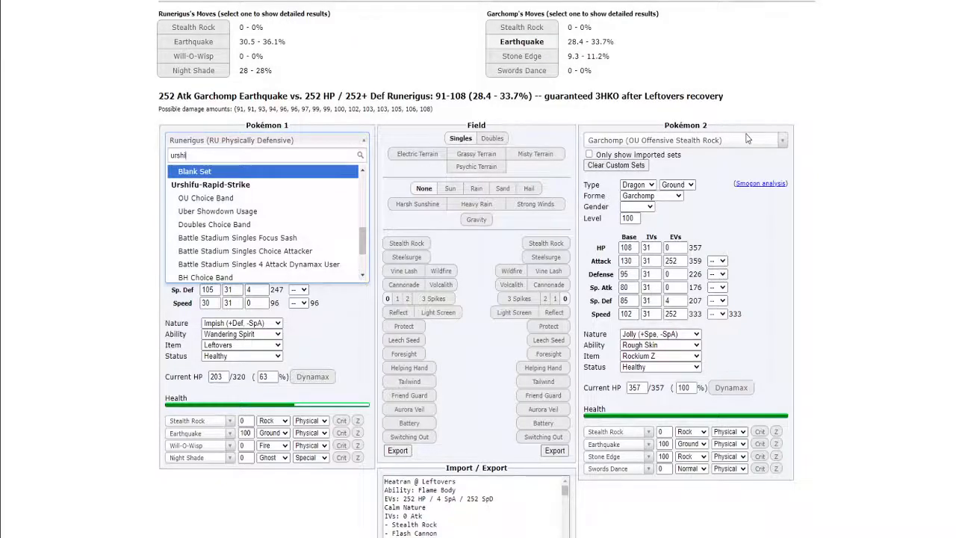
pyautogui.moveTo(228, 211)
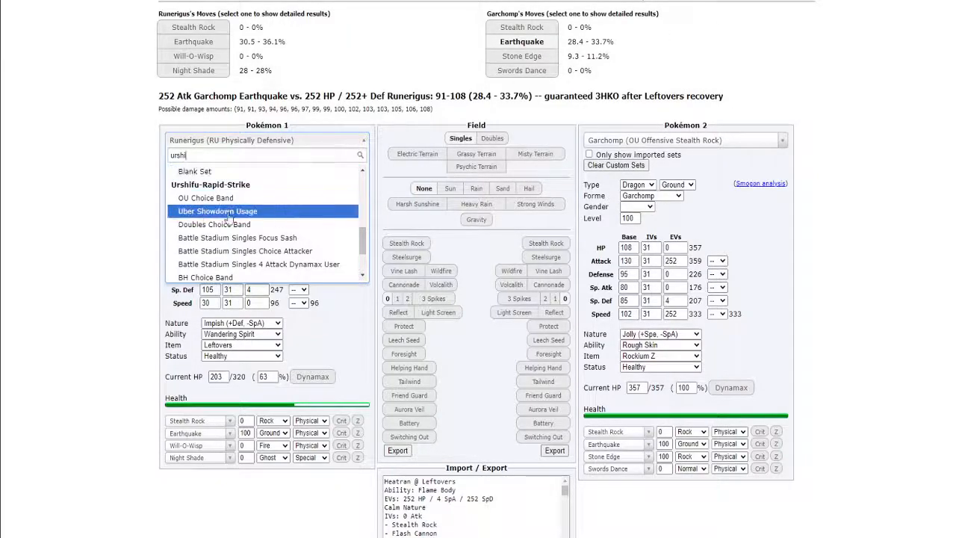
pyautogui.click(205, 197)
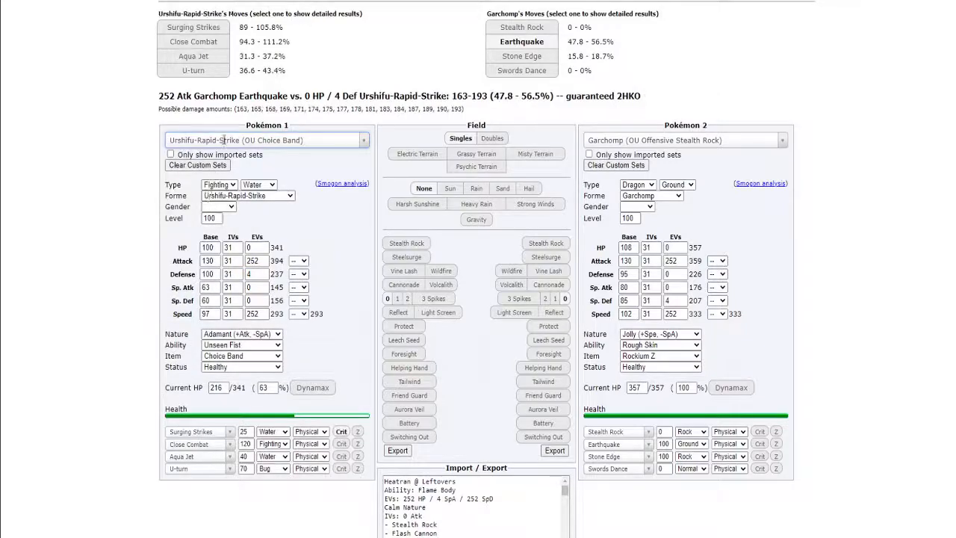
pyautogui.click(192, 41)
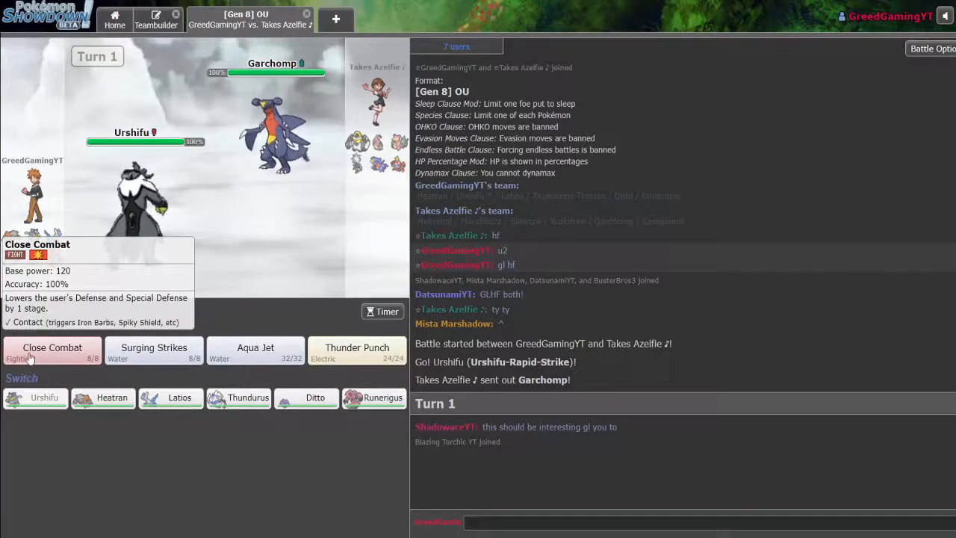
# - Use Close Combat three turns in a row, leaving Garchomp at 1% and hitting Slowbro
pyautogui.click(53, 348)
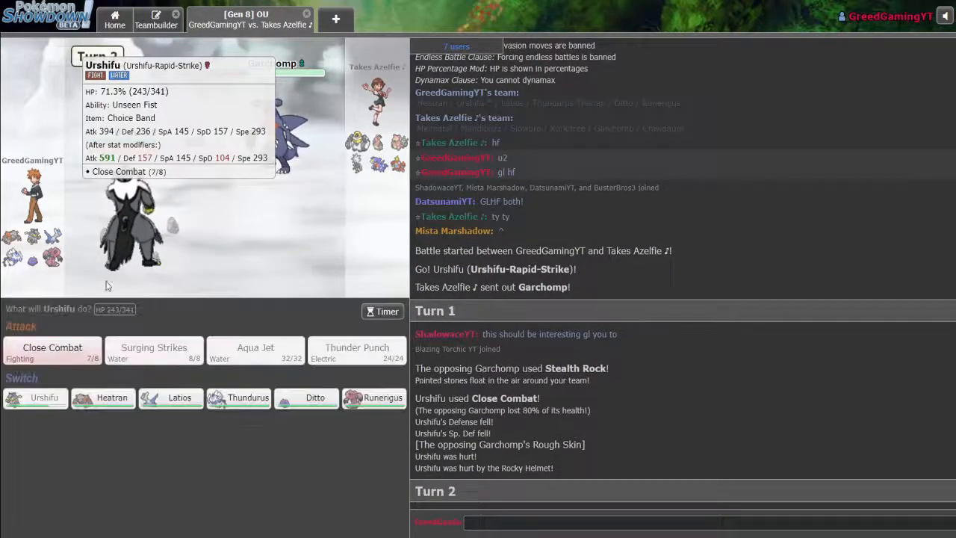
pyautogui.click(52, 347)
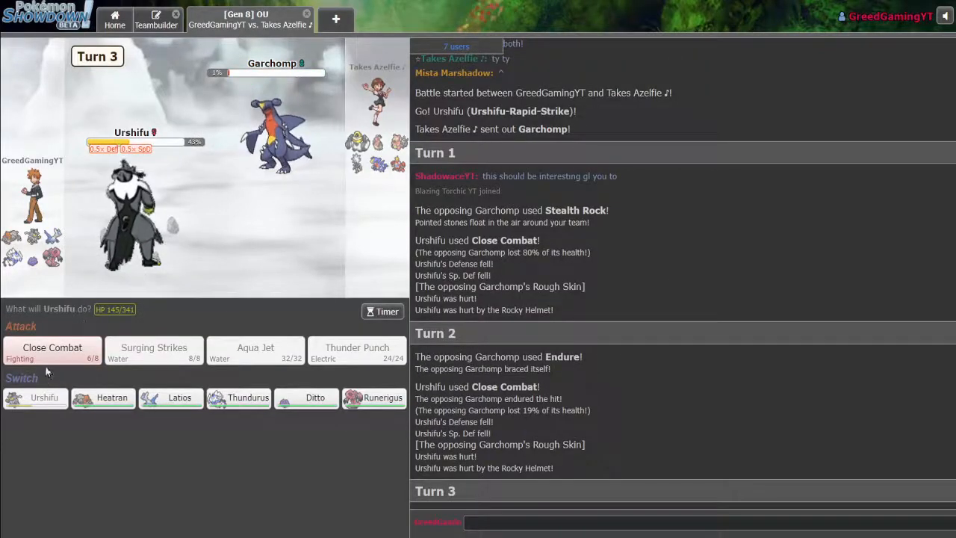
pyautogui.moveTo(52, 351)
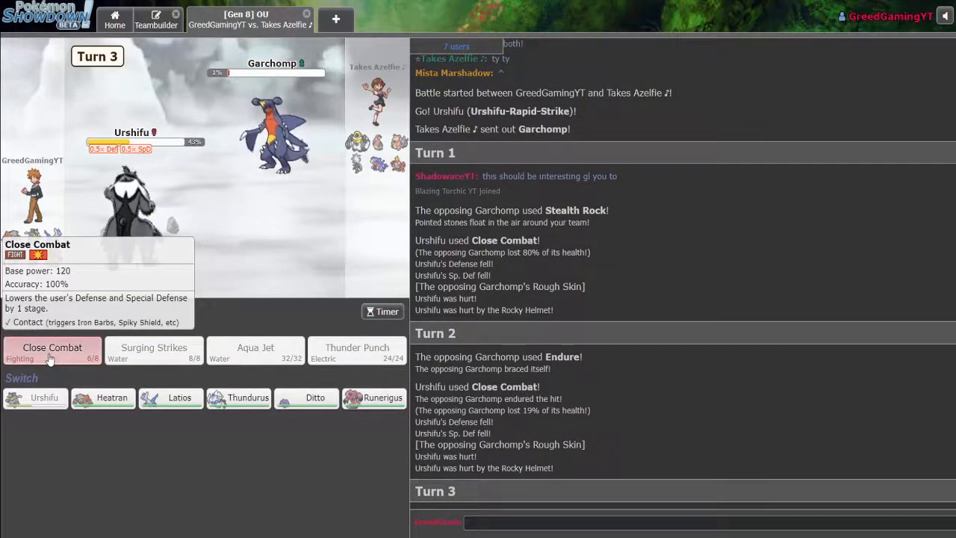
pyautogui.click(52, 347)
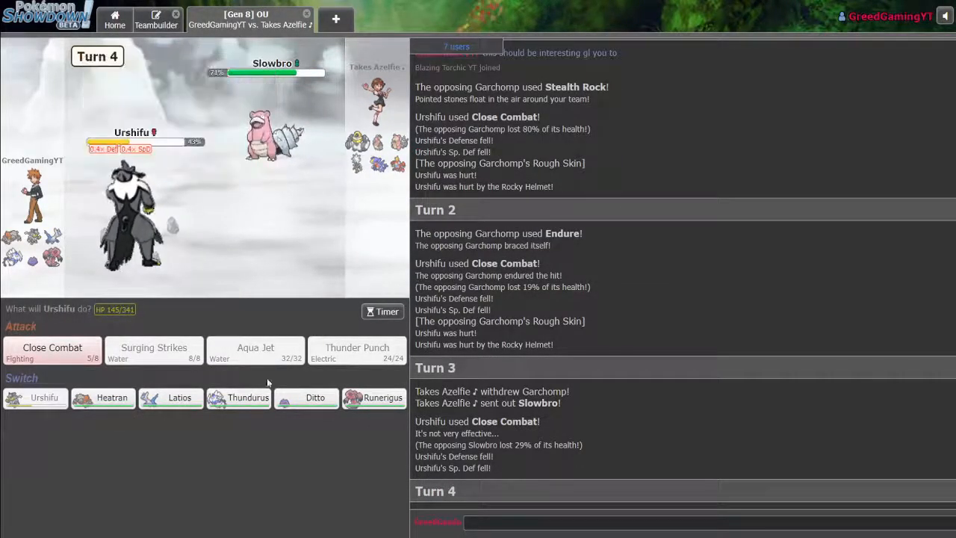
pyautogui.moveTo(179, 397)
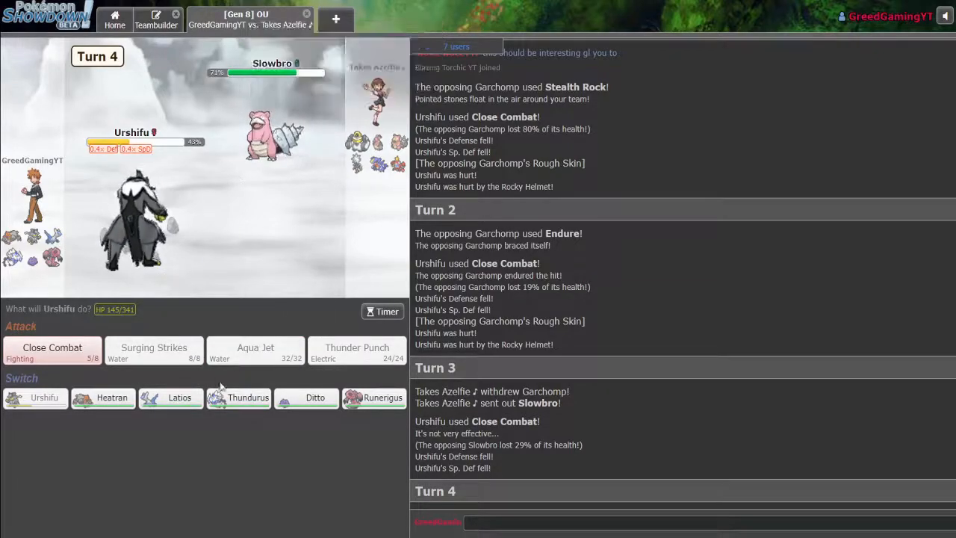
pyautogui.moveTo(238, 397)
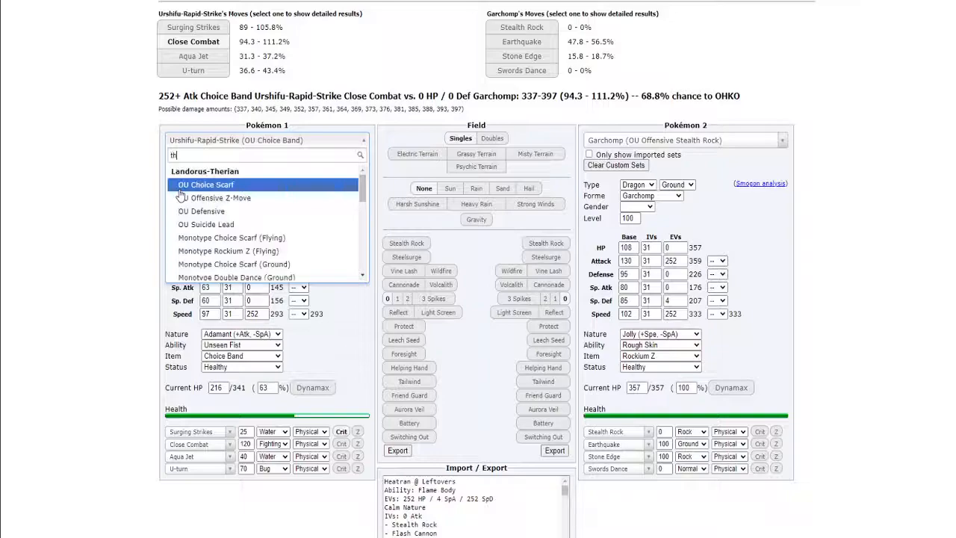
# - Set Thundurus-Therian Wallbreaker, then Choice Band Urshifu, against Slowbro's Defensive Pivot set
pyautogui.write('und')
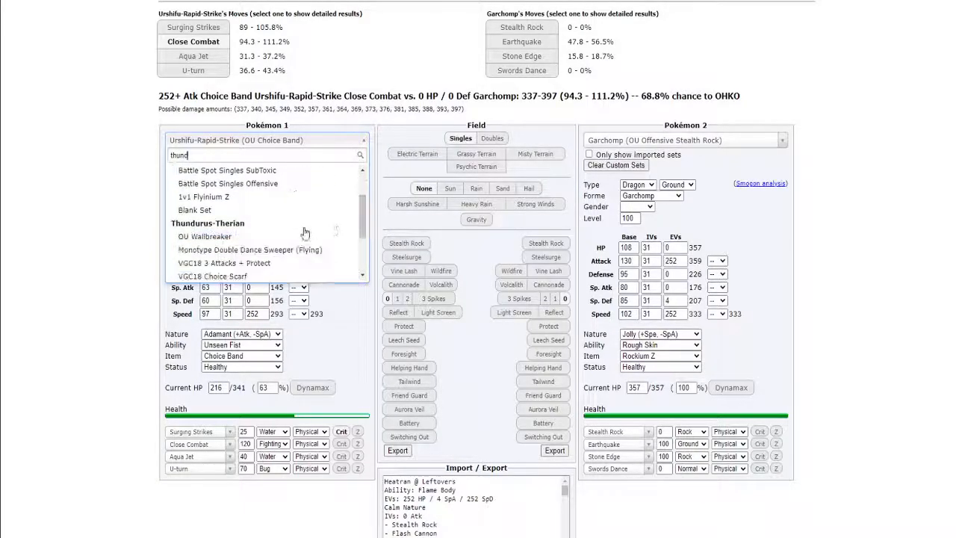
pyautogui.click(204, 236)
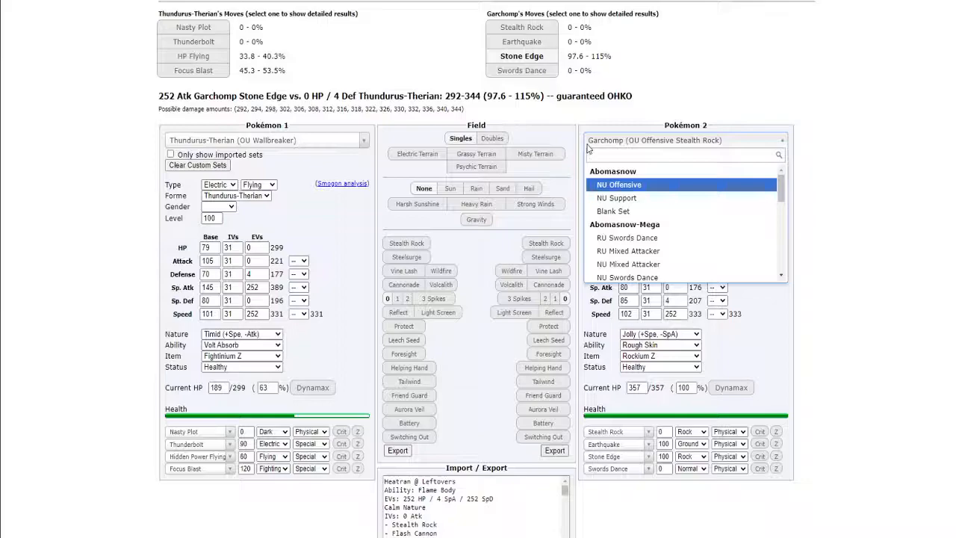
pyautogui.write('slow')
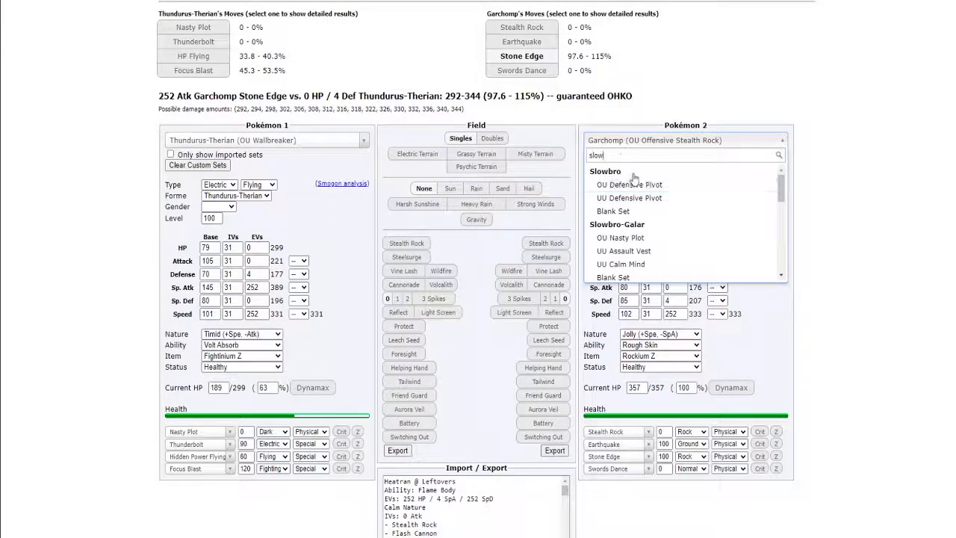
pyautogui.click(628, 185)
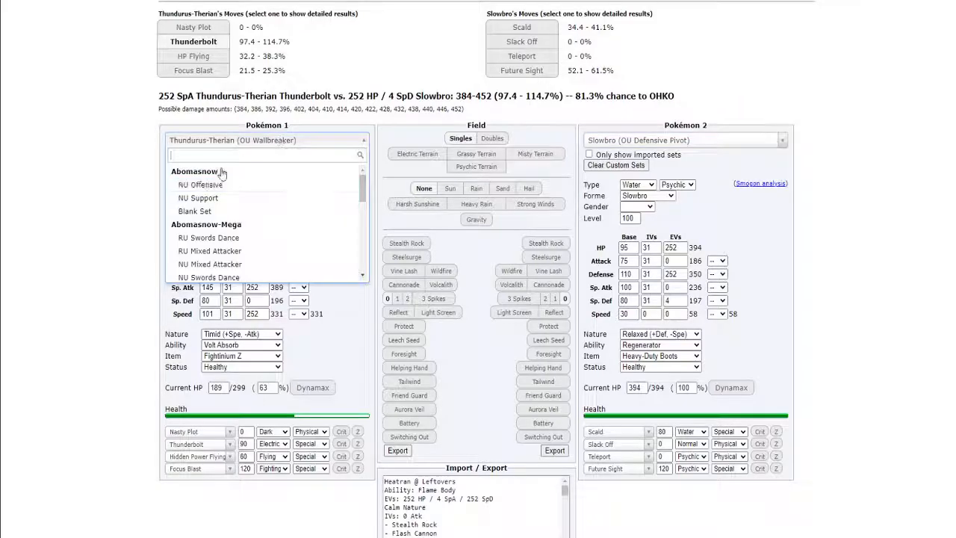
pyautogui.write('thund')
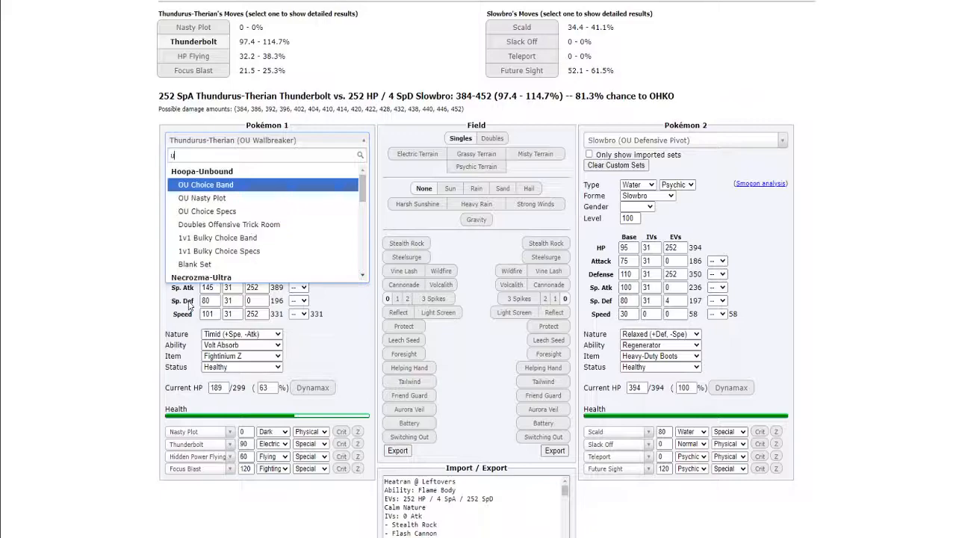
pyautogui.write('rshi')
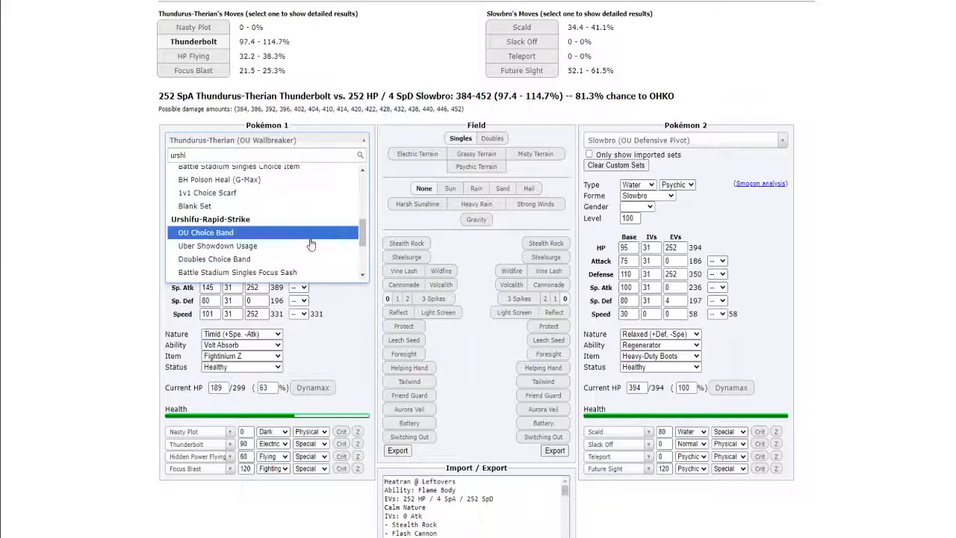
pyautogui.click(205, 232)
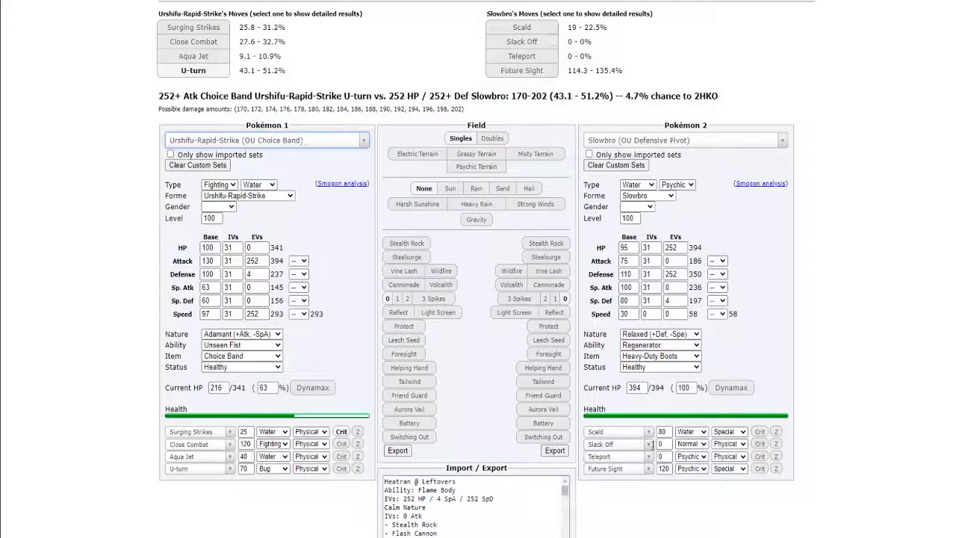
# - Replace Slowbro's Teleport with Ice Beam and switch Pokémon 1 back to Thundurus-Therian
pyautogui.click(614, 444)
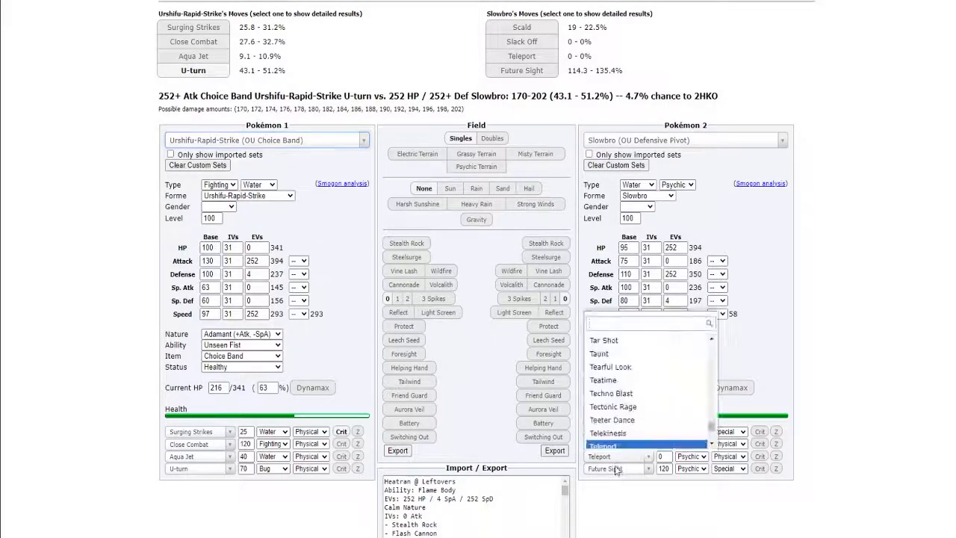
pyautogui.write('ice')
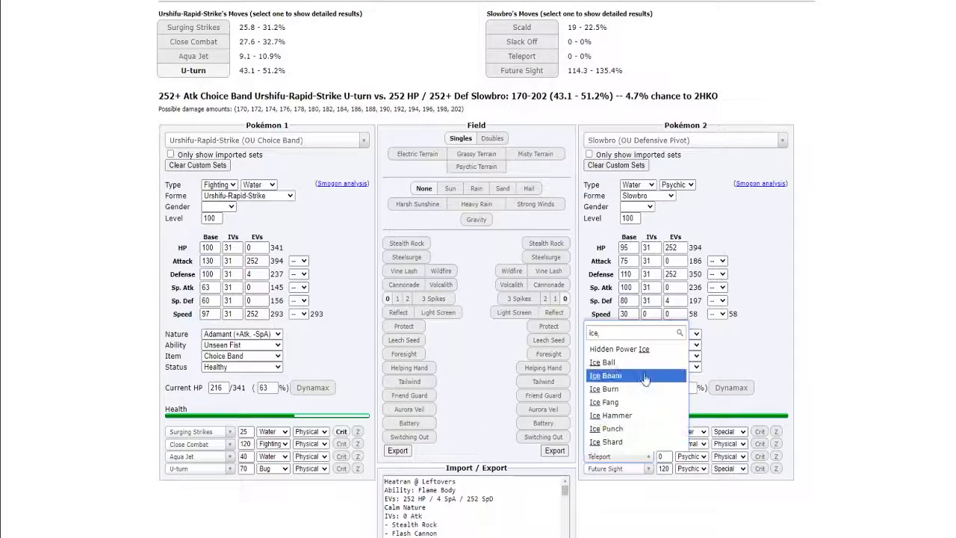
pyautogui.click(605, 374)
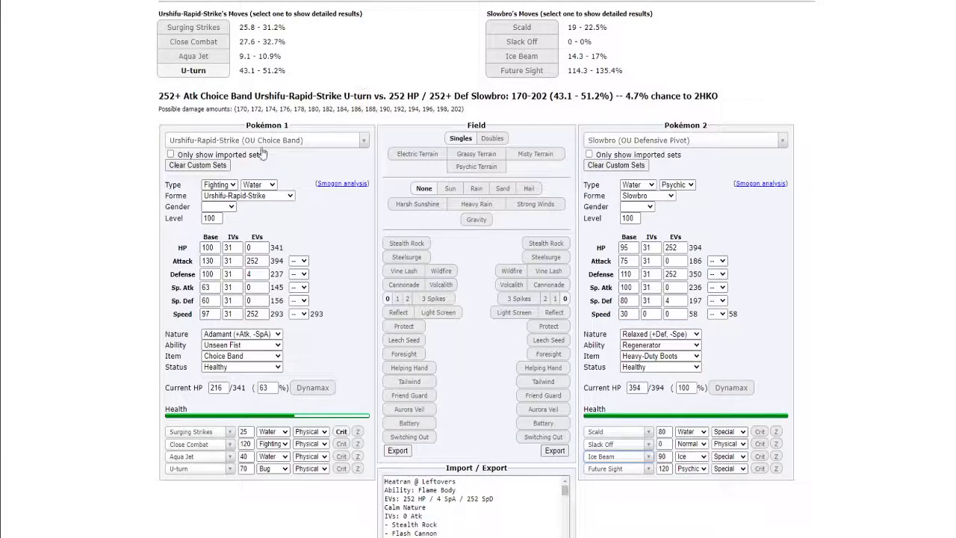
pyautogui.write('thuj')
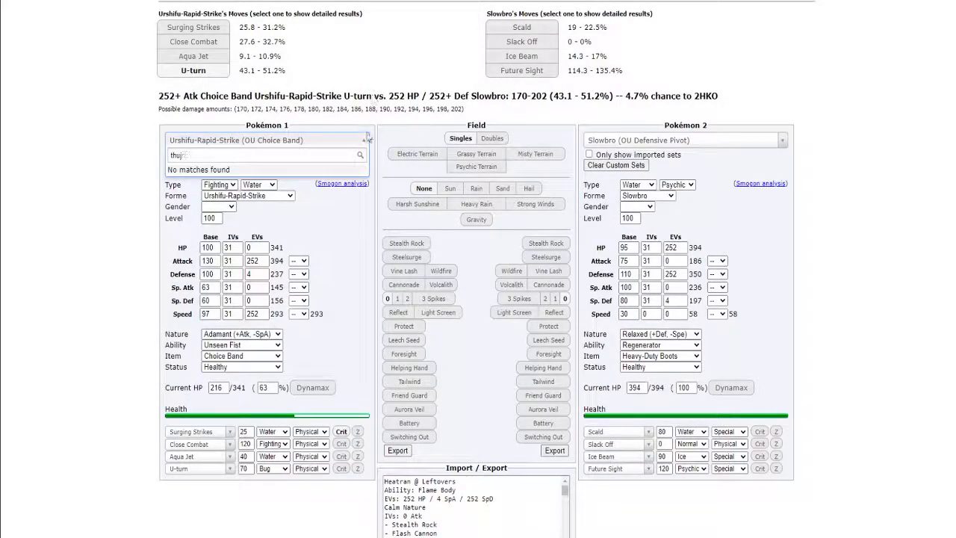
pyautogui.write('thund')
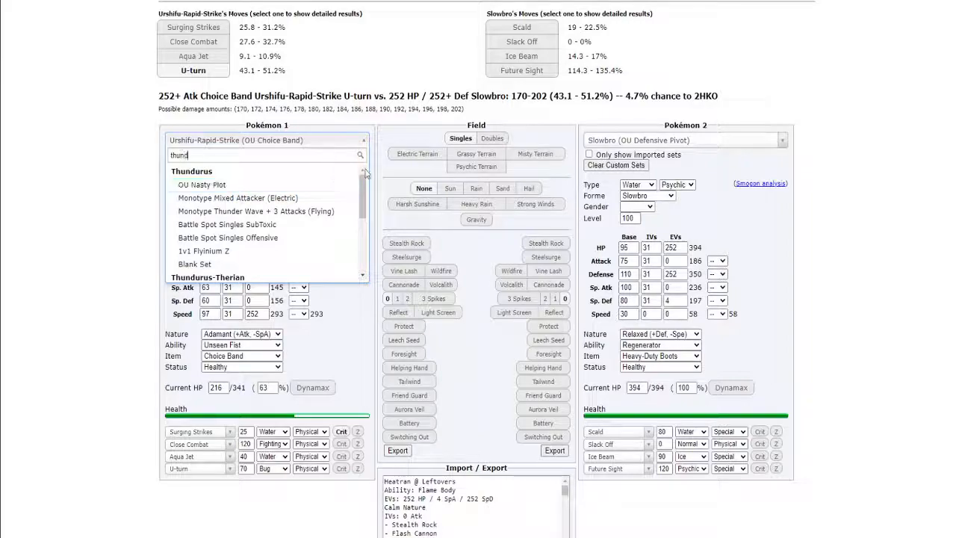
pyautogui.scroll(-3)
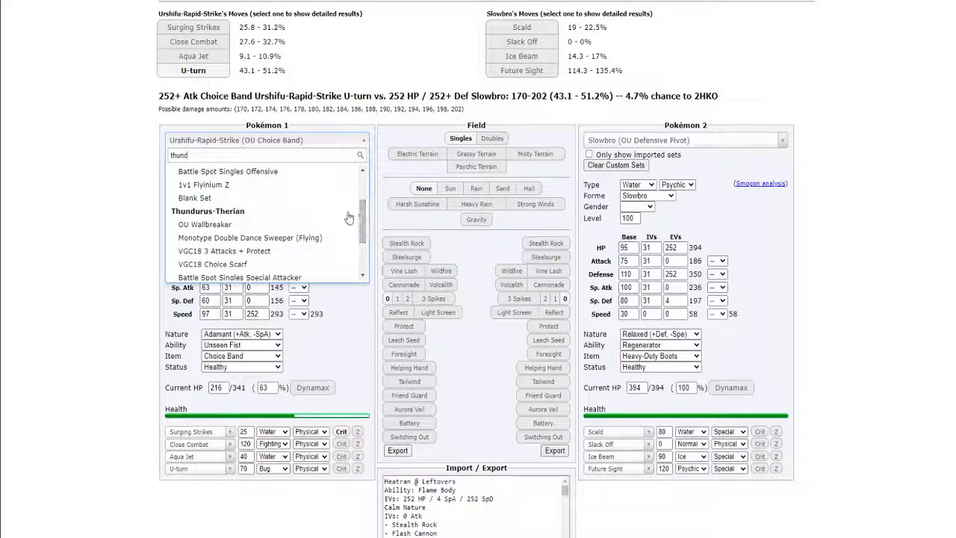
pyautogui.click(208, 212)
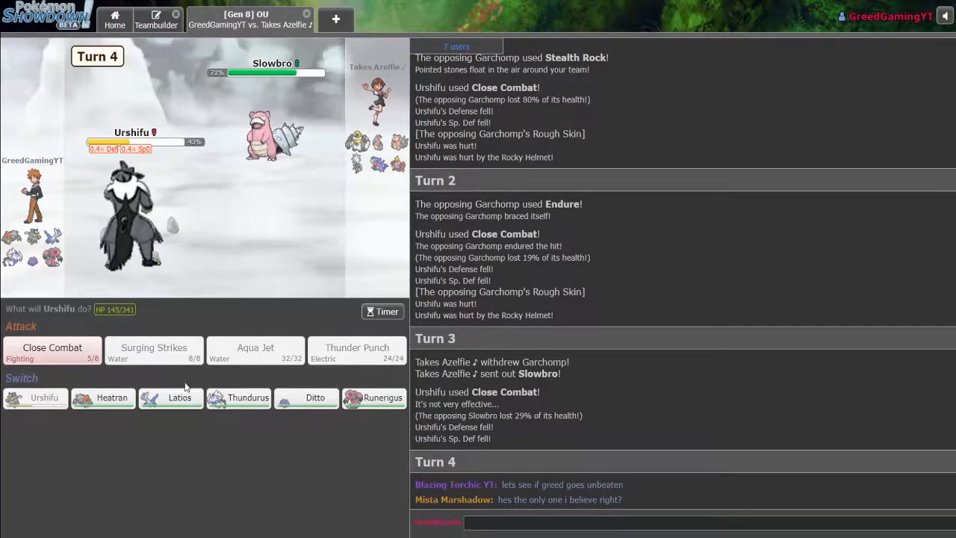
pyautogui.moveTo(315, 398)
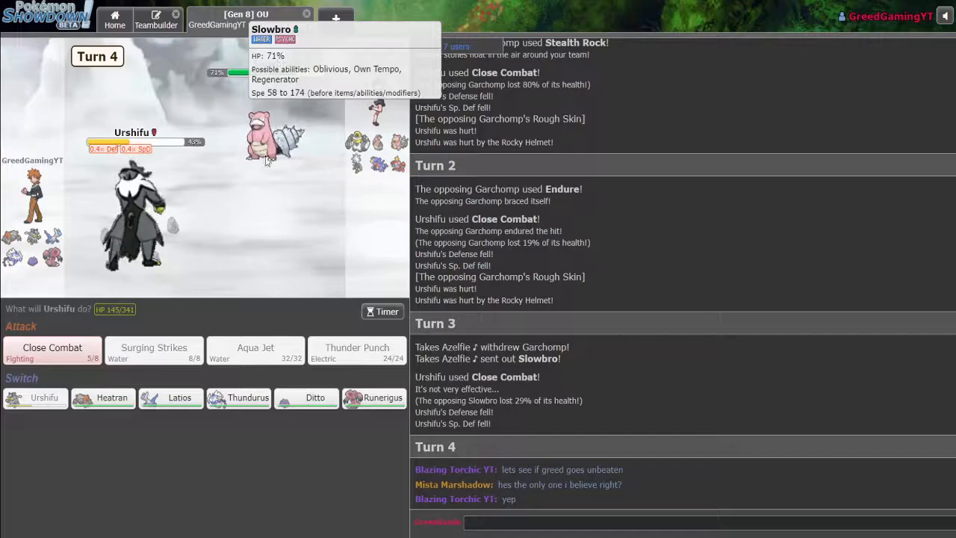
pyautogui.moveTo(306, 396)
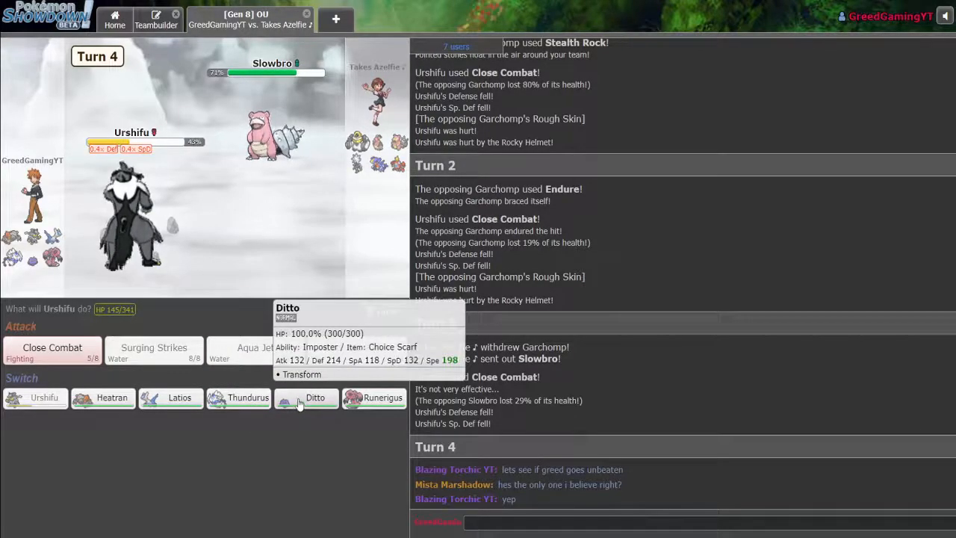
pyautogui.moveTo(247, 396)
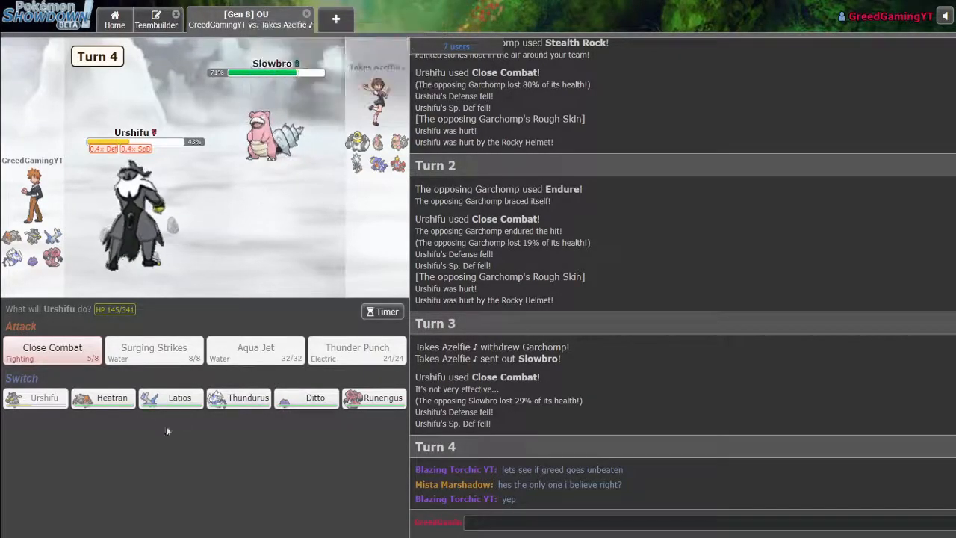
pyautogui.moveTo(314, 397)
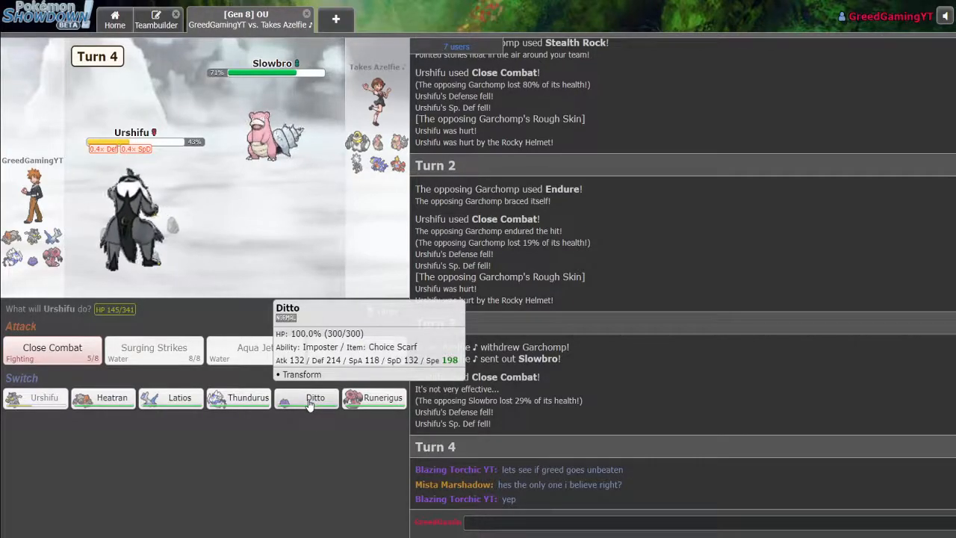
pyautogui.moveTo(247, 398)
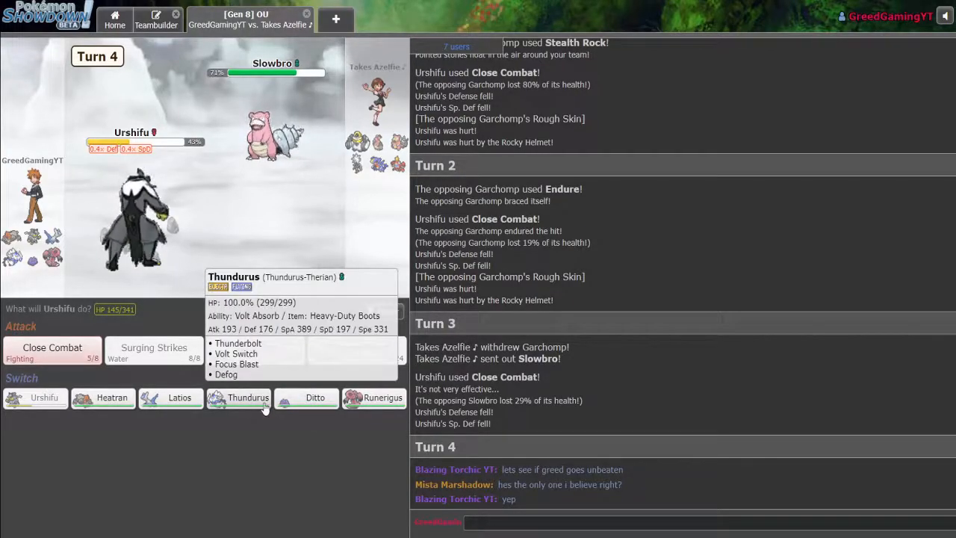
# - Switch Urshifu out for Thundurus-Therian on Turn 4
pyautogui.click(247, 396)
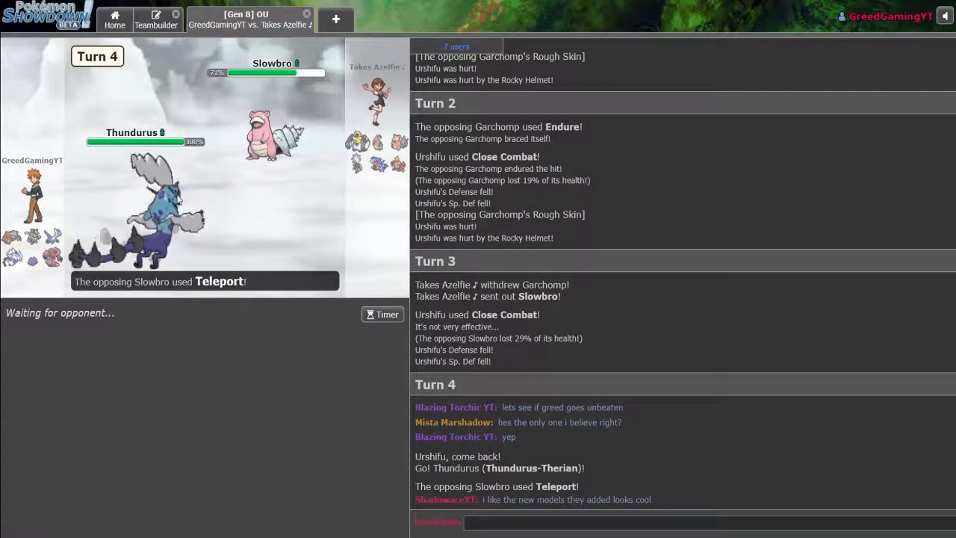
pyautogui.moveTo(357, 142)
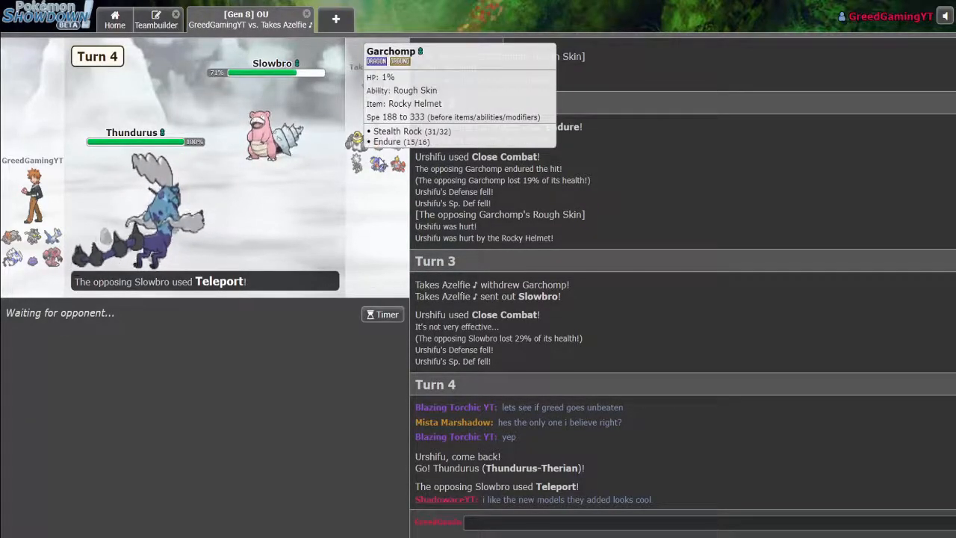
pyautogui.moveTo(381, 166)
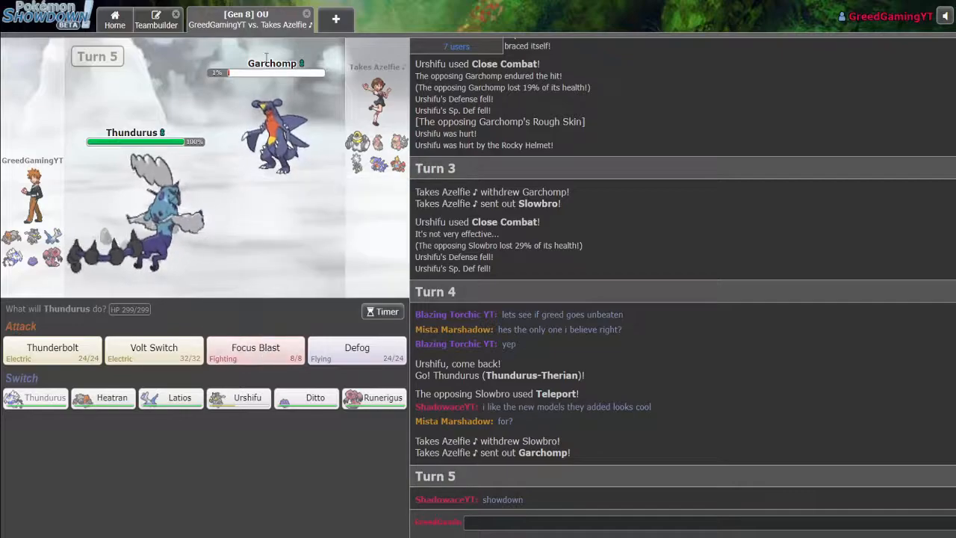
pyautogui.moveTo(255, 348)
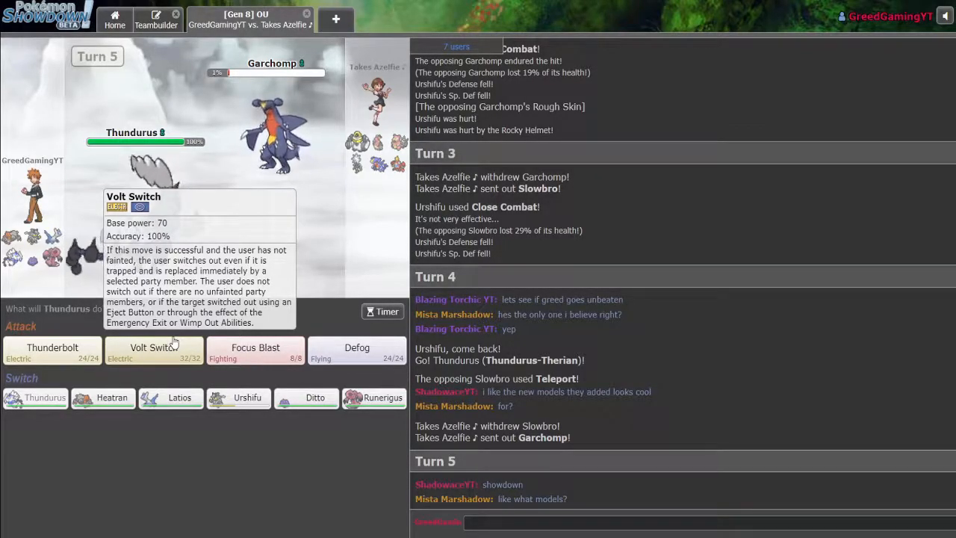
pyautogui.moveTo(276, 134)
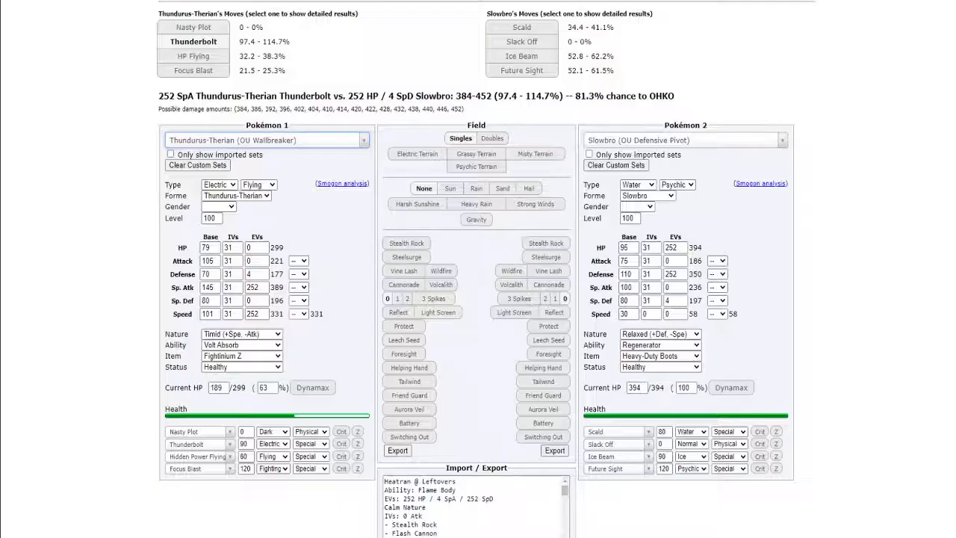
# - Load Garchomp's OU Offensive Stealth Rock set against Choice Band Urshifu-Rapid-Strike
pyautogui.click(683, 140)
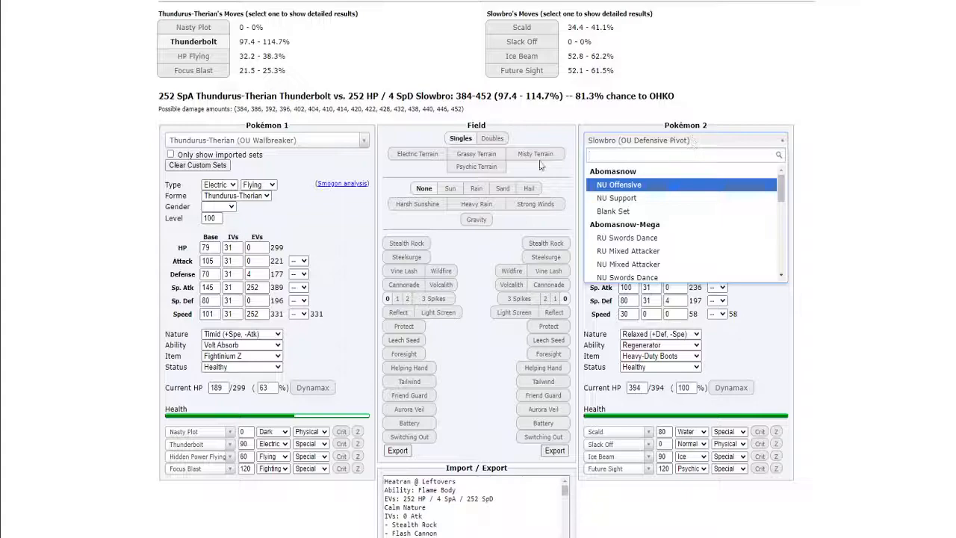
pyautogui.write('garch')
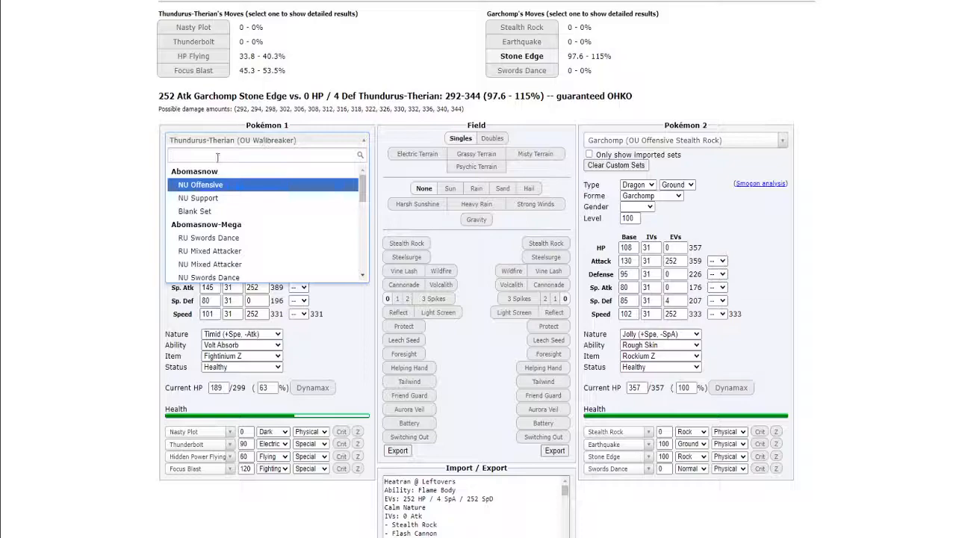
pyautogui.write('urshi')
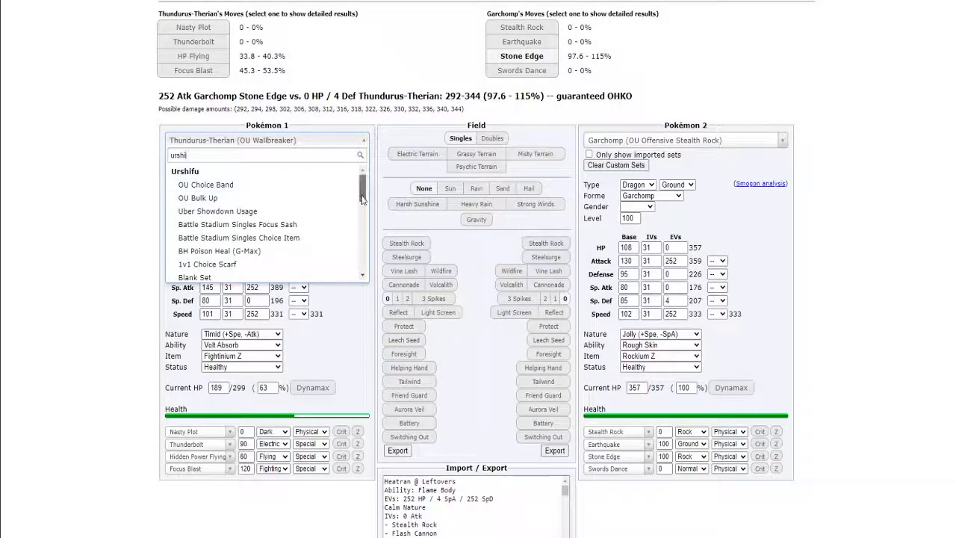
pyautogui.scroll(-3)
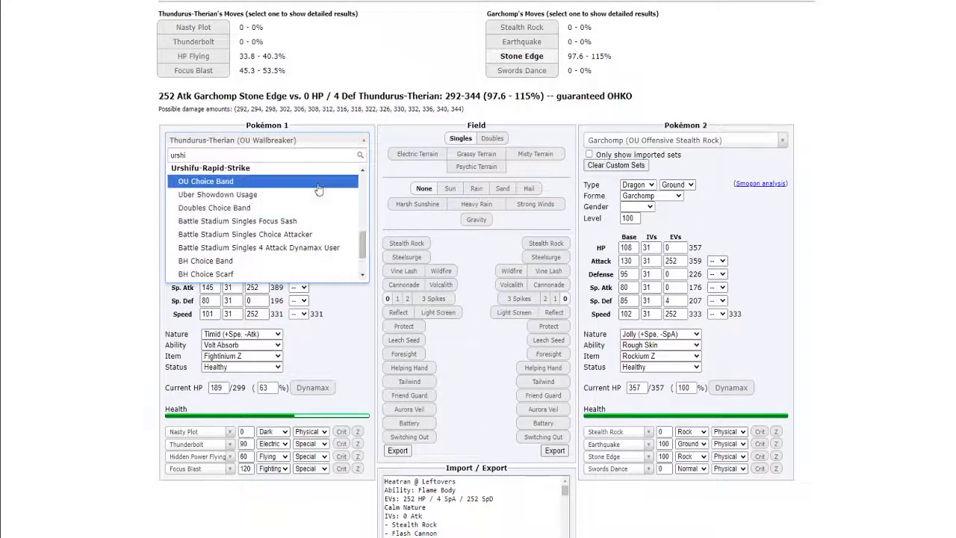
pyautogui.click(206, 181)
pyautogui.write('252')
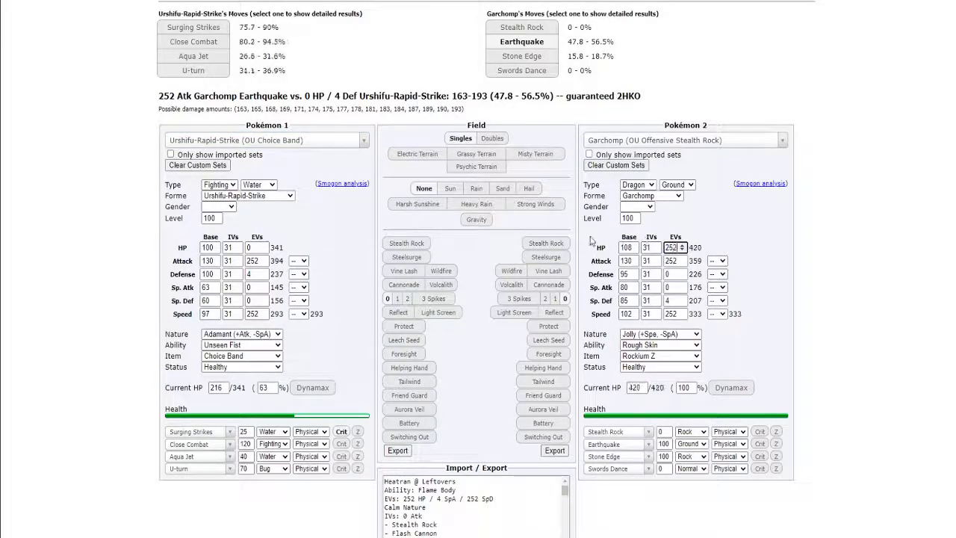
pyautogui.moveTo(189, 213)
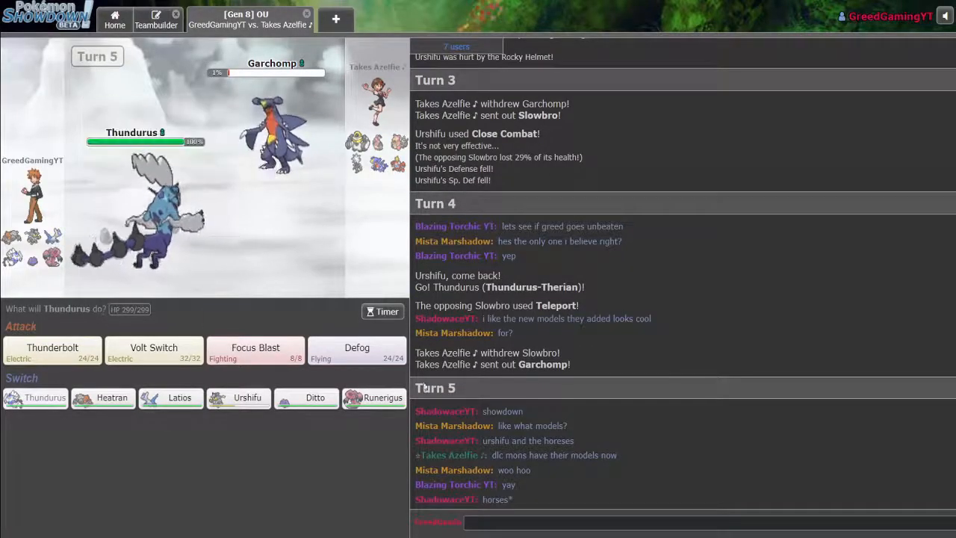
pyautogui.moveTo(383, 397)
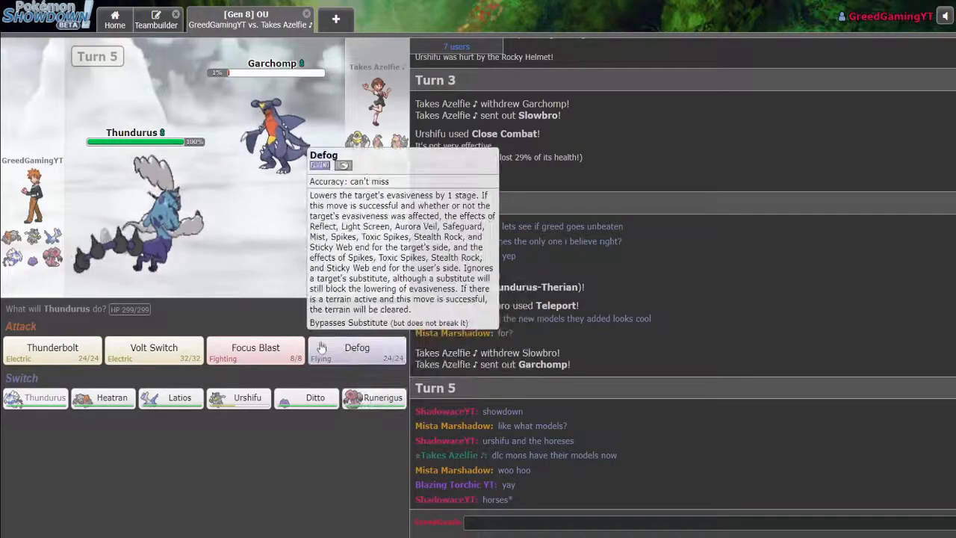
pyautogui.moveTo(382, 397)
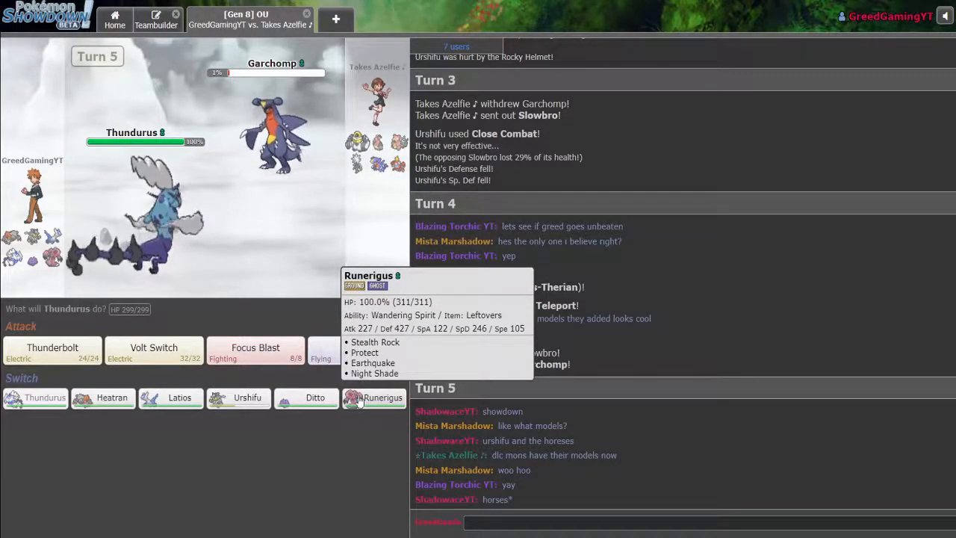
# - Bring in Runerigus for Thundurus, cancel Protect and set Stealth Rock instead
pyautogui.click(383, 397)
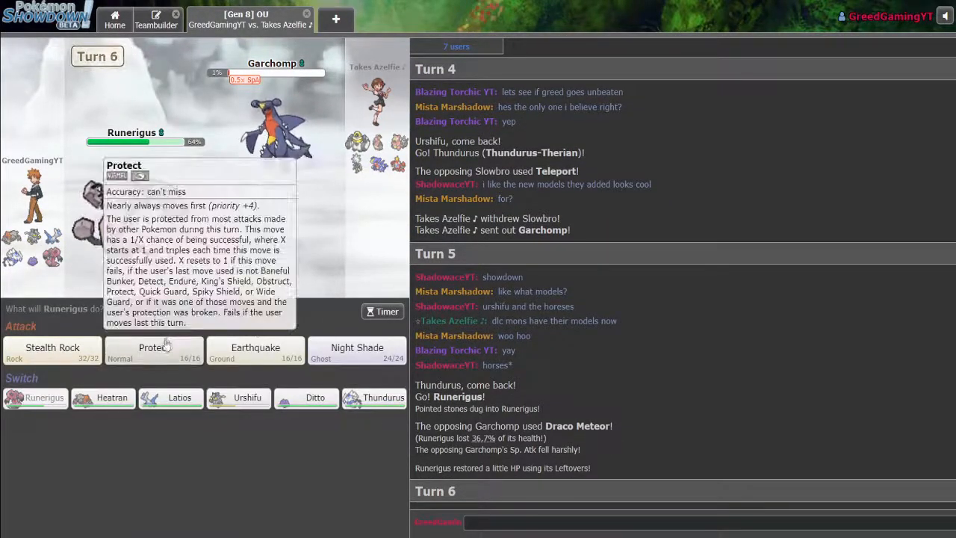
pyautogui.click(154, 350)
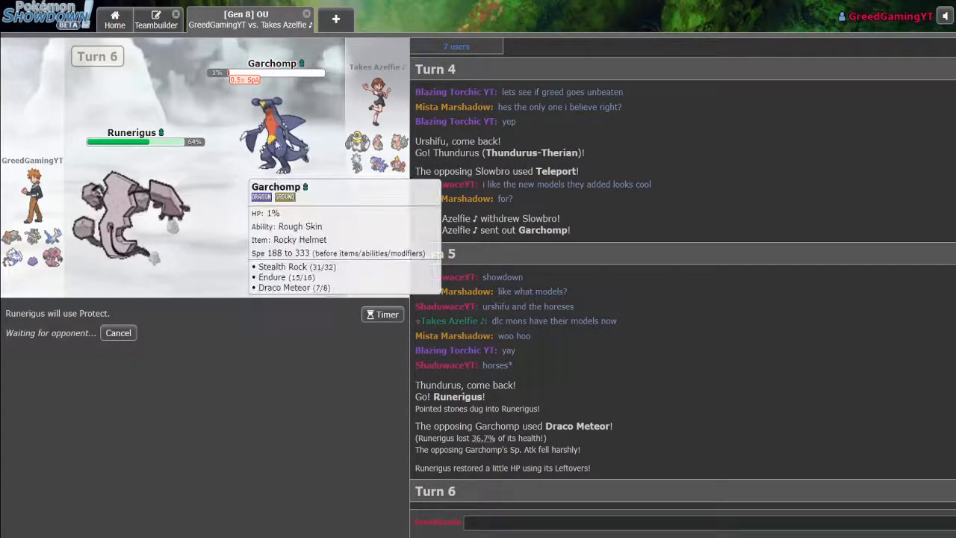
pyautogui.click(118, 333)
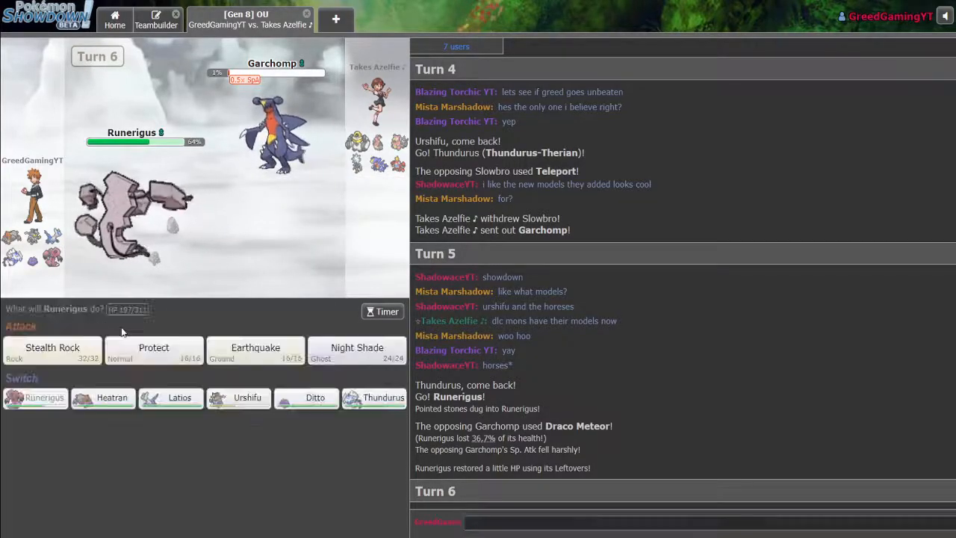
pyautogui.moveTo(275, 119)
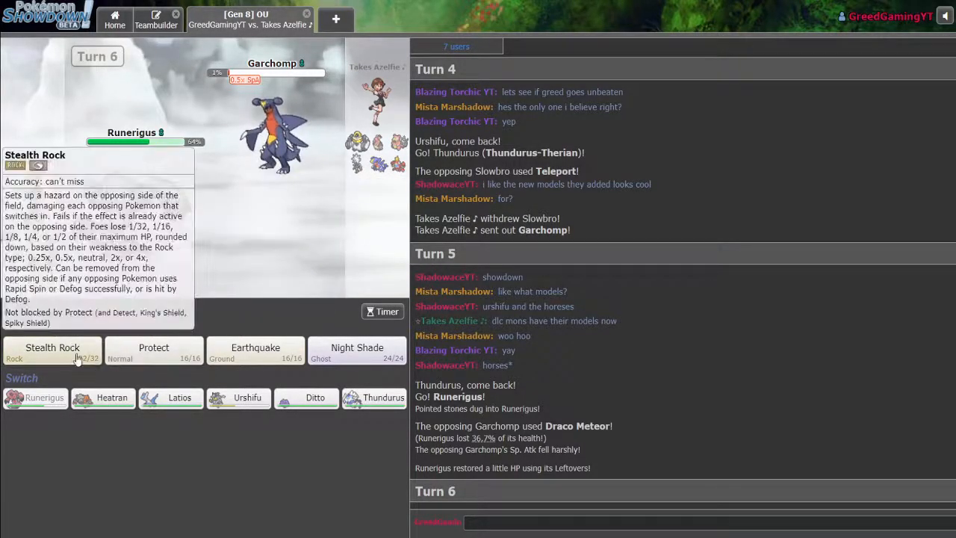
pyautogui.click(52, 350)
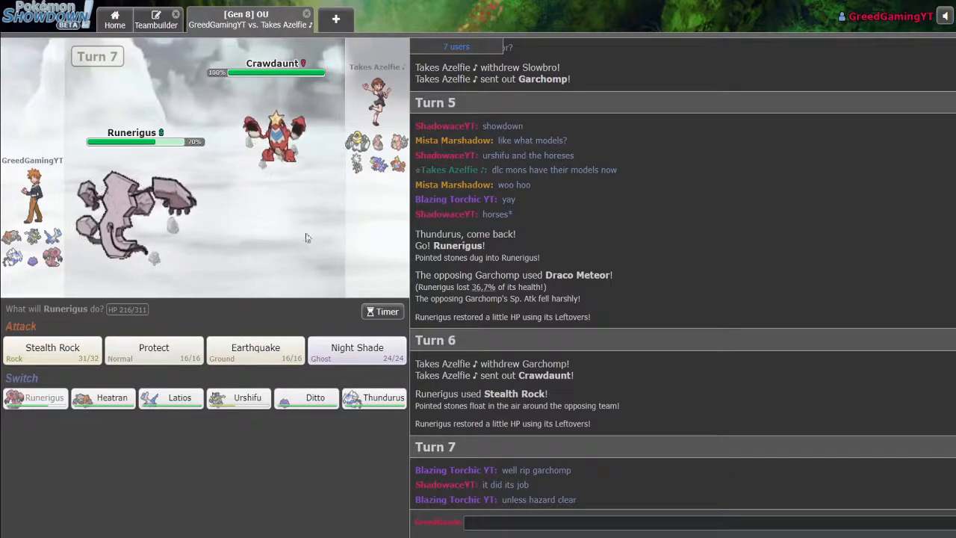
pyautogui.moveTo(260, 185)
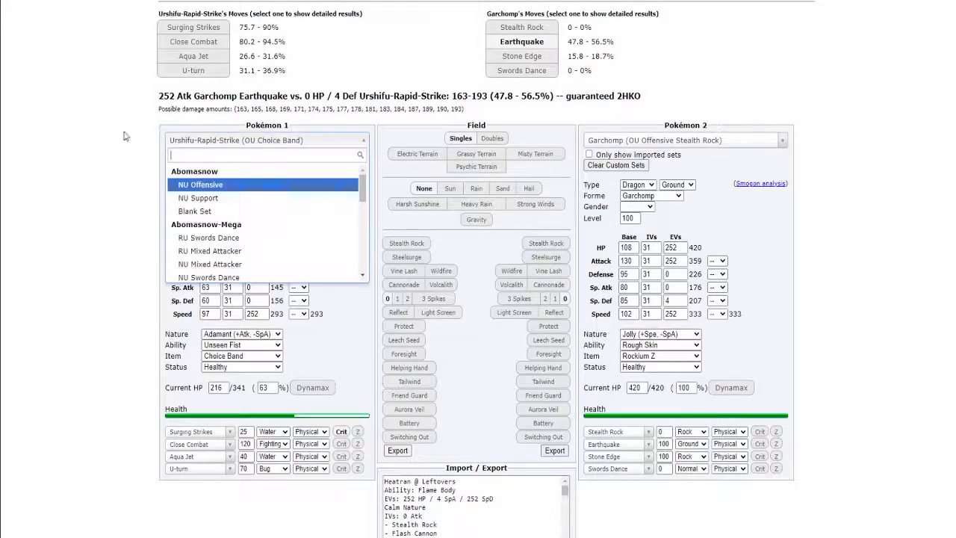
# - Put OU Swords Dance Crawdaunt on both sides with a +2 Attack boost on the first
pyautogui.write('cra')
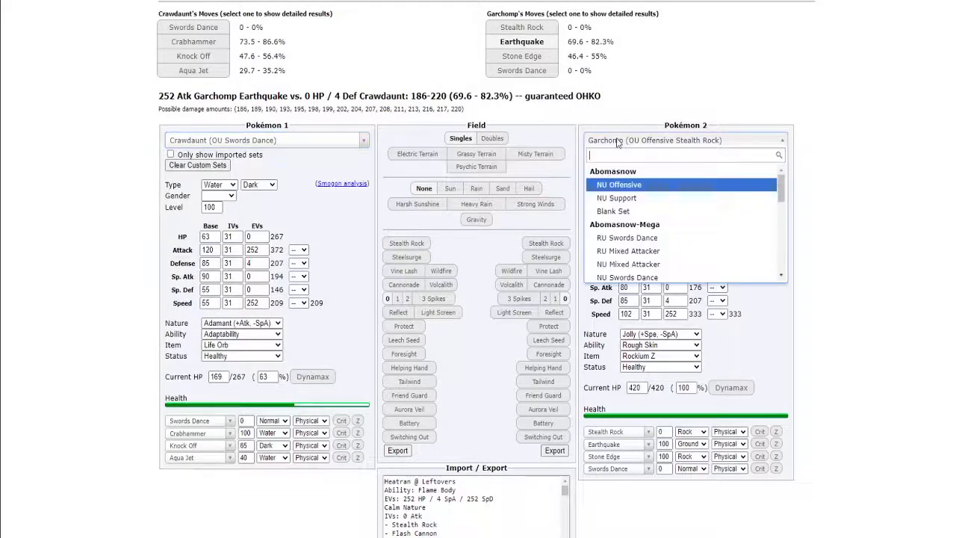
pyautogui.write('craw')
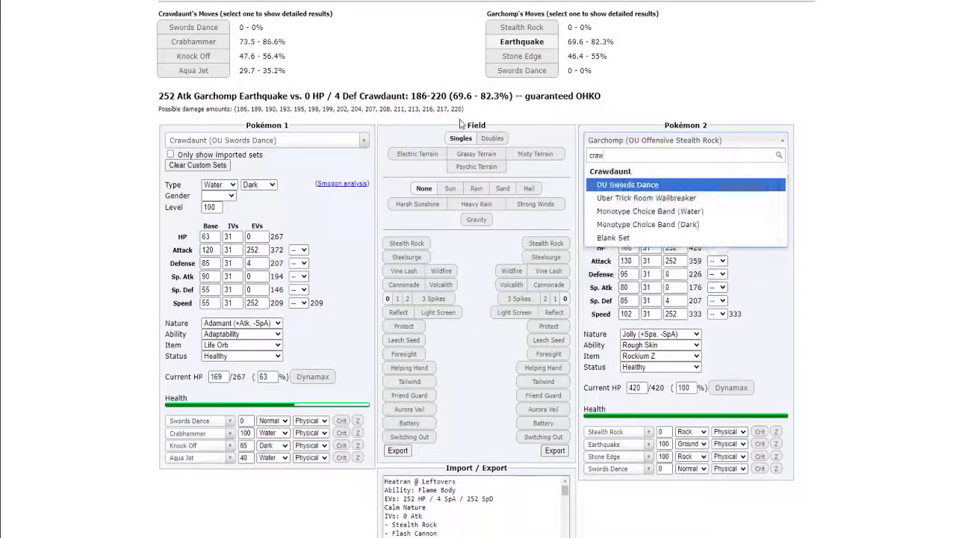
pyautogui.click(627, 184)
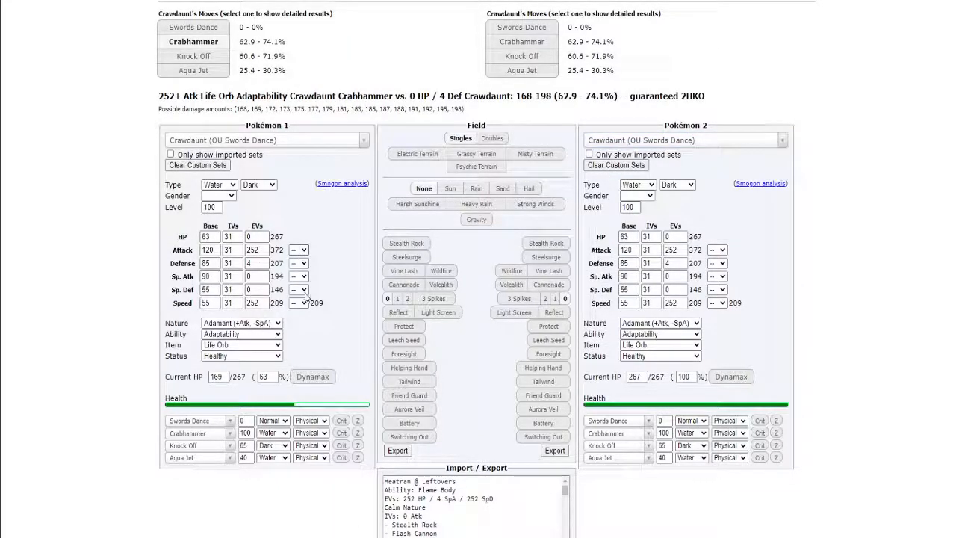
pyautogui.click(298, 250)
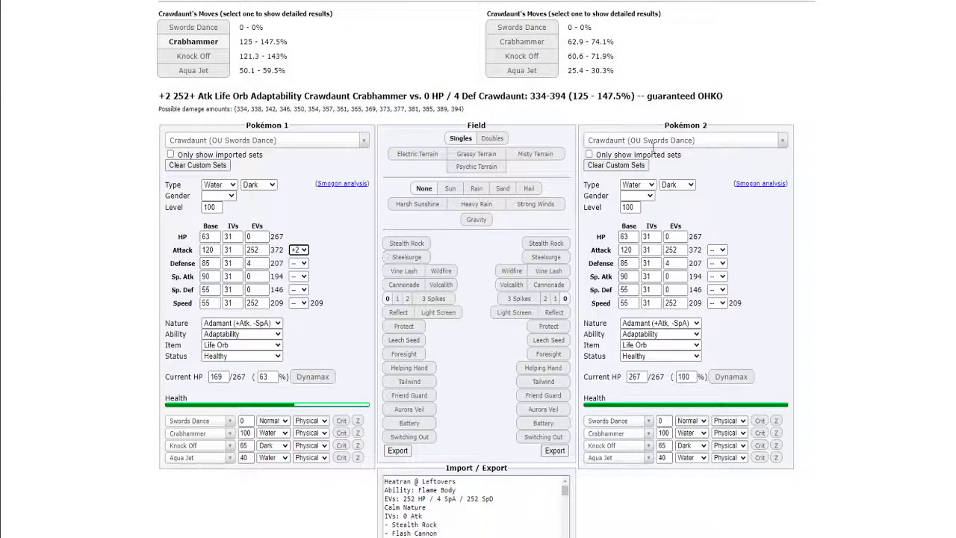
pyautogui.moveTo(532, 119)
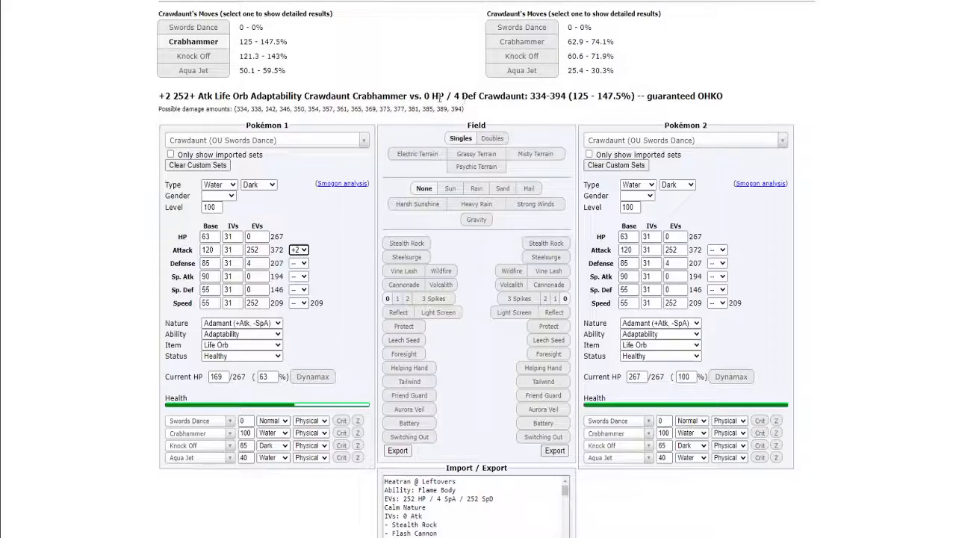
# - Load Runerigus's RU Physically Defensive set as the first Pokémon
pyautogui.click(266, 140)
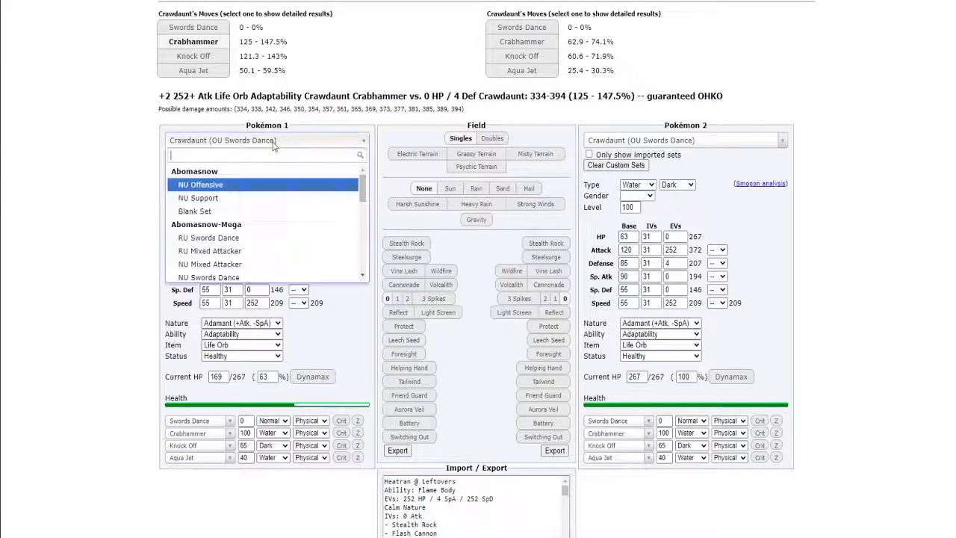
pyautogui.write('run')
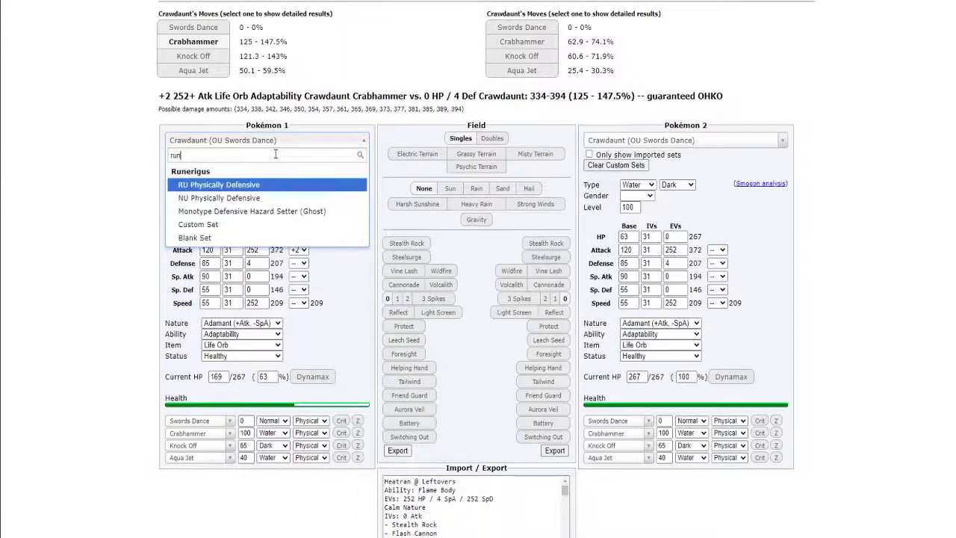
pyautogui.click(219, 184)
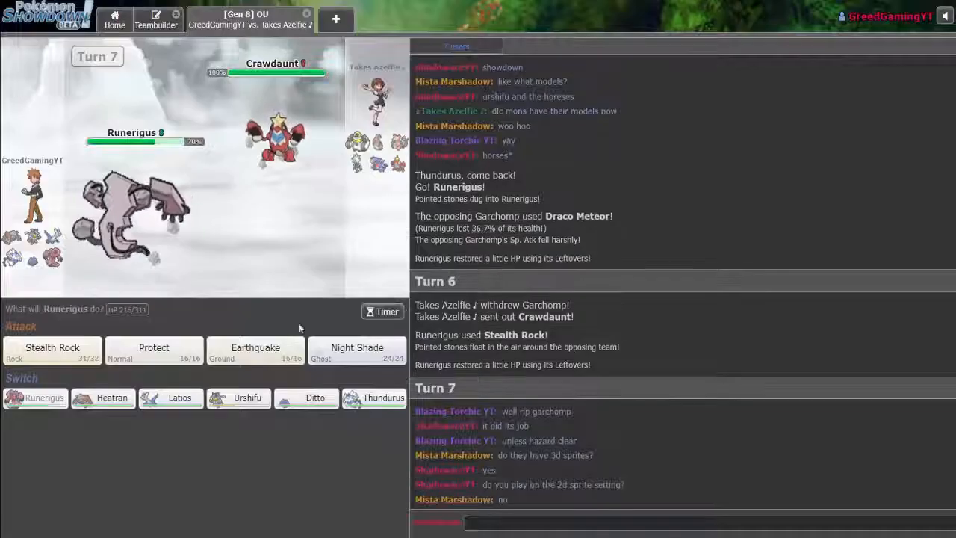
pyautogui.moveTo(256, 351)
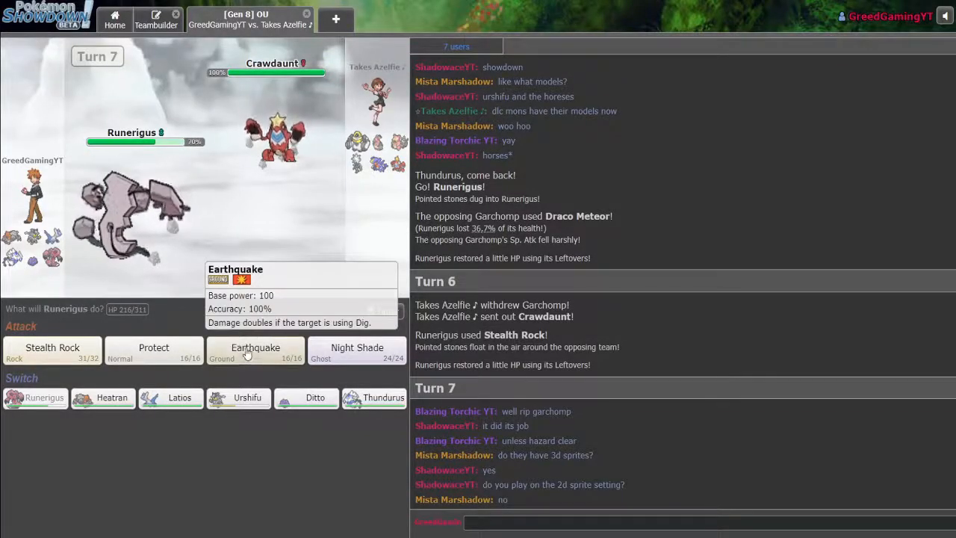
# - Have Runerigus use Earthquake on Crawdaunt and watch Crabhammer knock it out
pyautogui.click(256, 350)
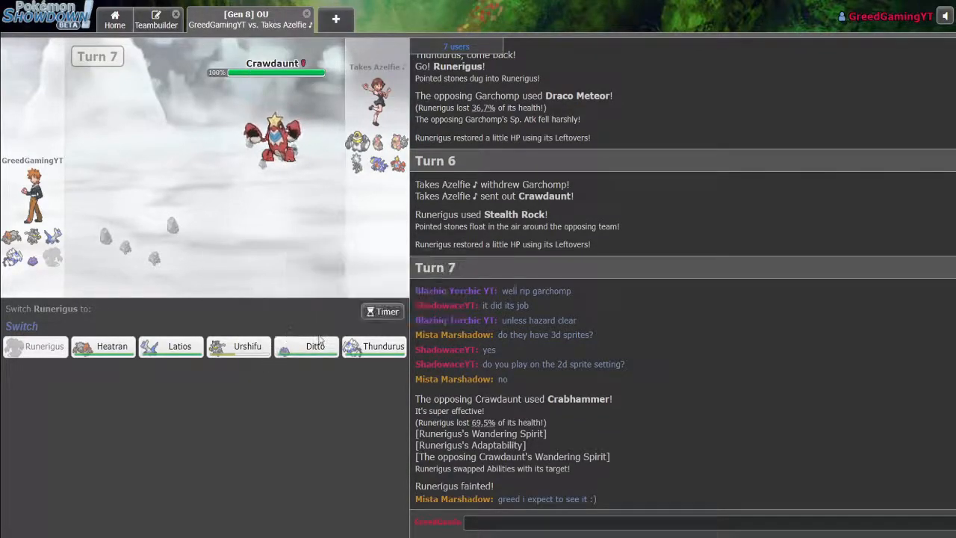
pyautogui.moveTo(383, 346)
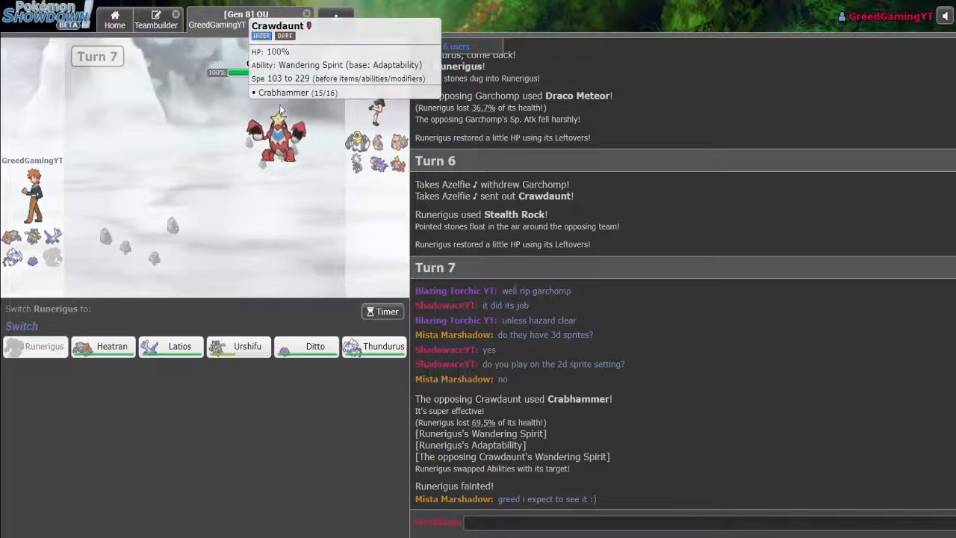
pyautogui.moveTo(291, 107)
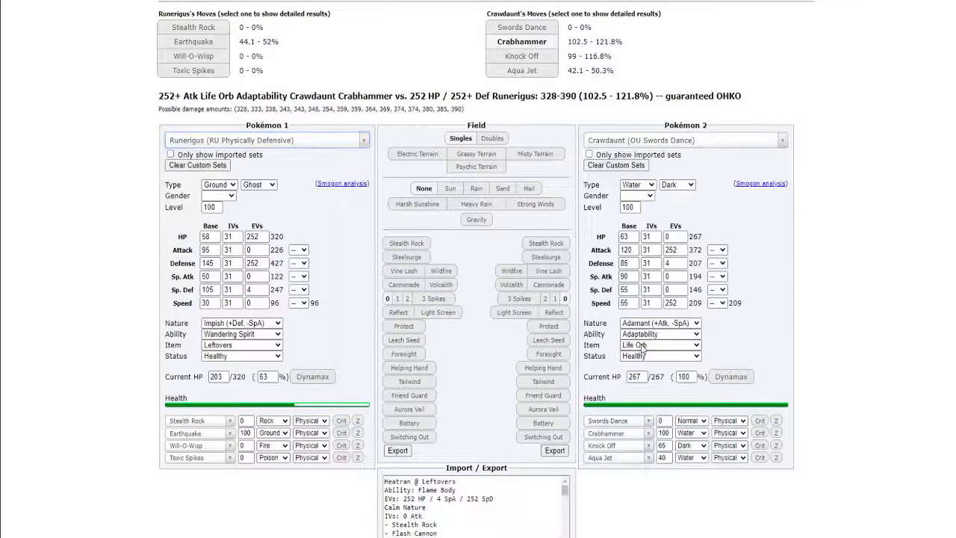
# - Change Crawdaunt's item from Life Orb to Choice Band for the Crabhammer check
pyautogui.click(658, 344)
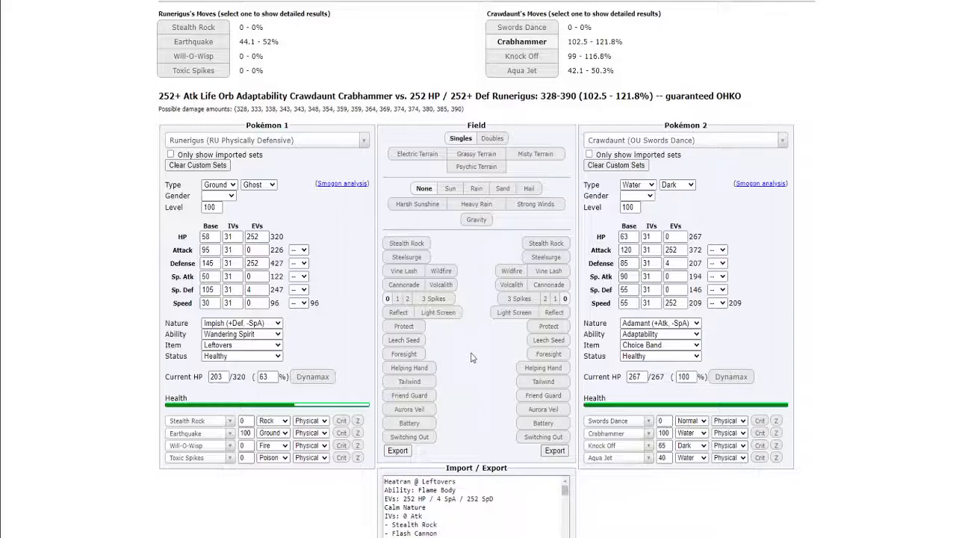
pyautogui.click(657, 344)
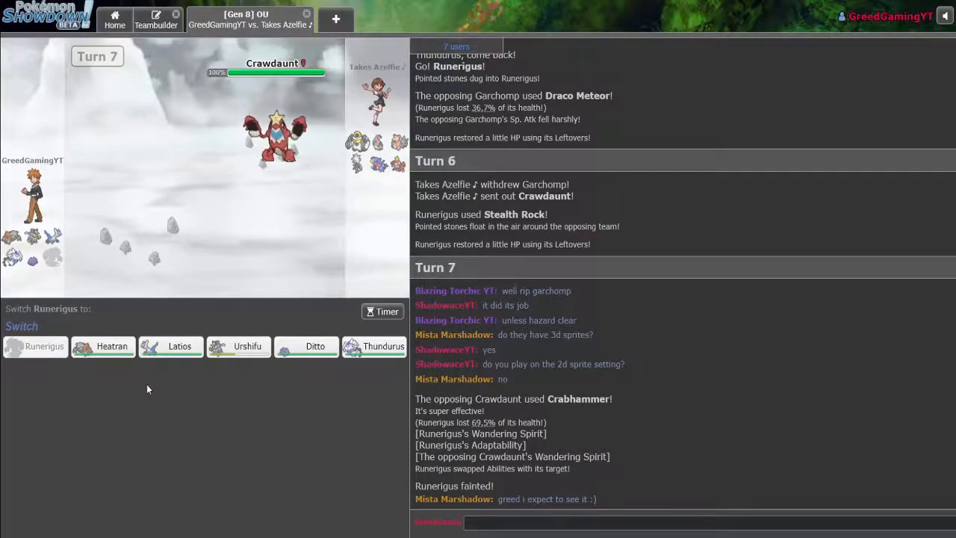
pyautogui.moveTo(179, 346)
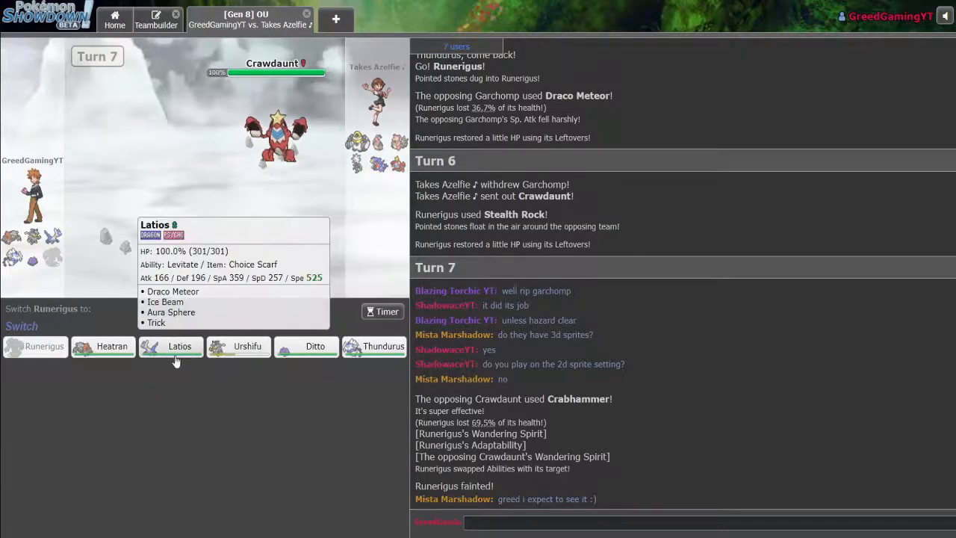
pyautogui.moveTo(64, 373)
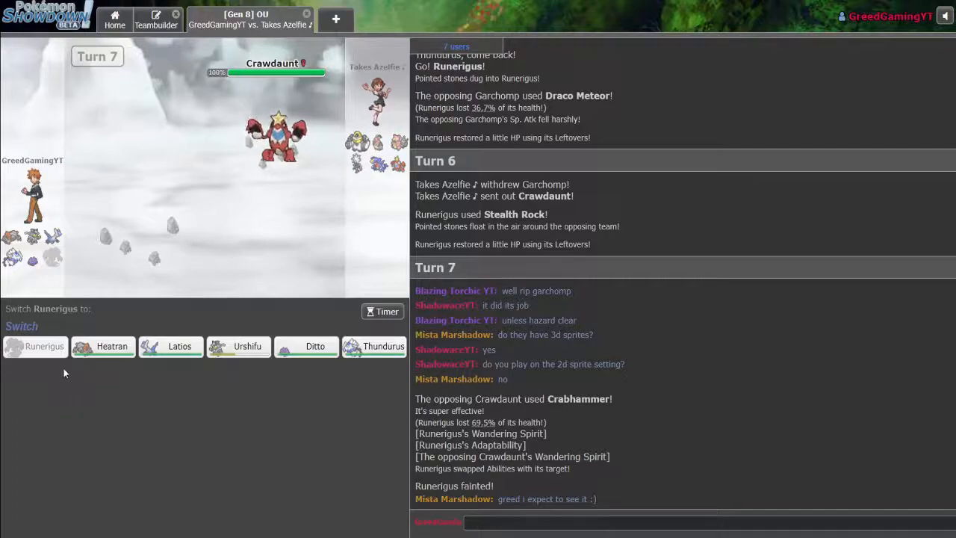
pyautogui.moveTo(45, 345)
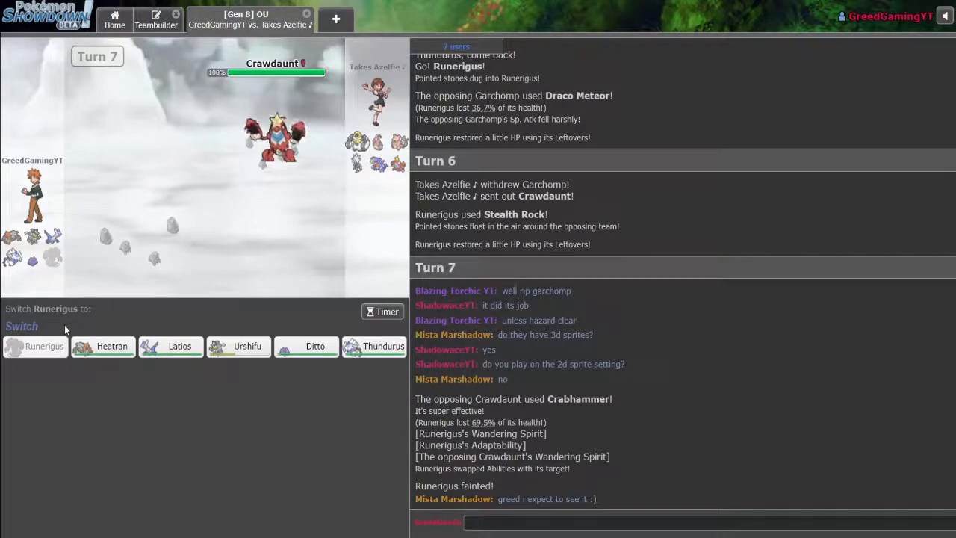
pyautogui.moveTo(4, 477)
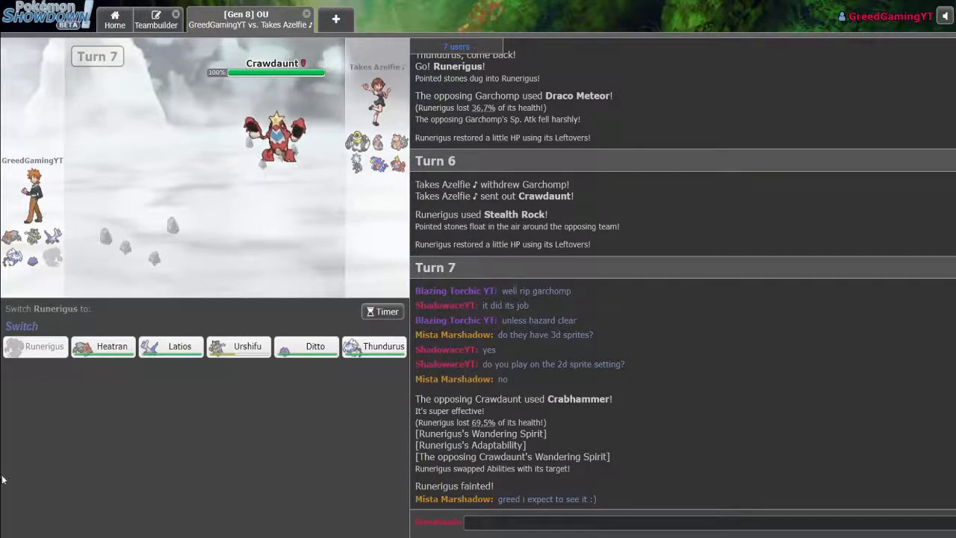
pyautogui.moveTo(383, 346)
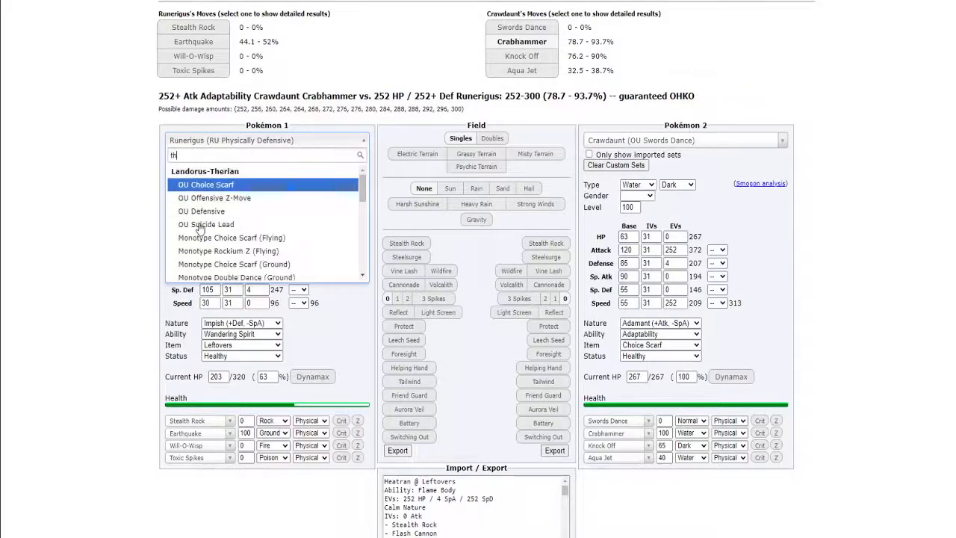
# - Load Thundurus-Therian's OU Wallbreaker set as Pokémon 1 against Crawdaunt
pyautogui.write('und')
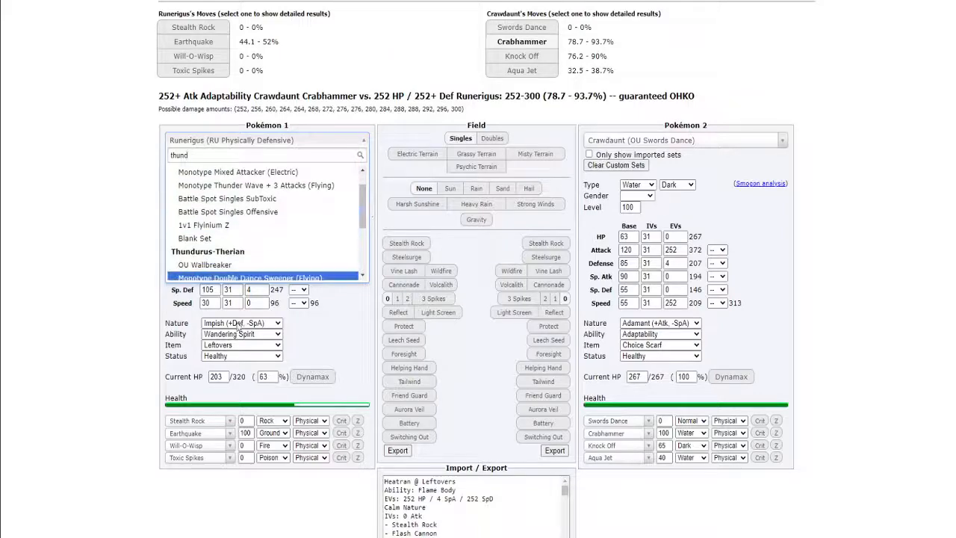
pyautogui.moveTo(258, 265)
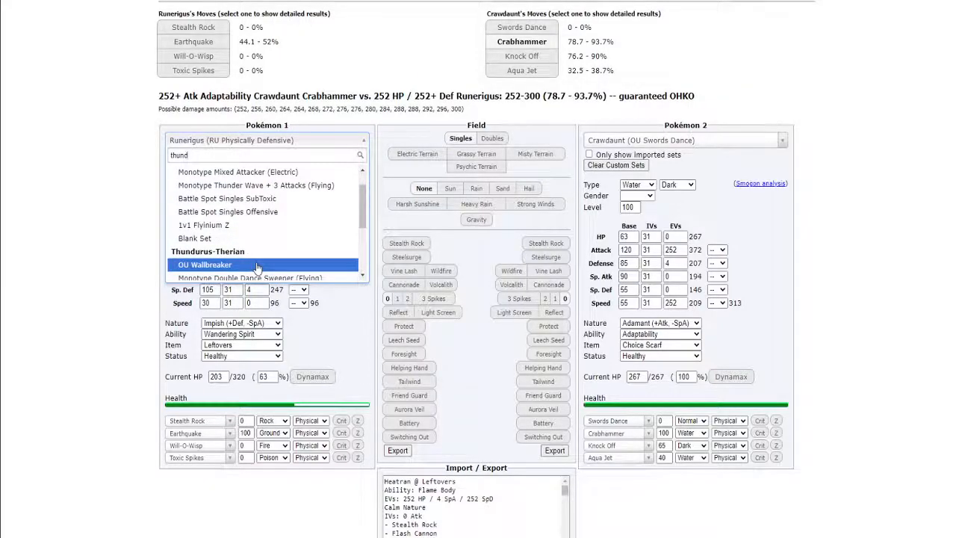
pyautogui.click(206, 264)
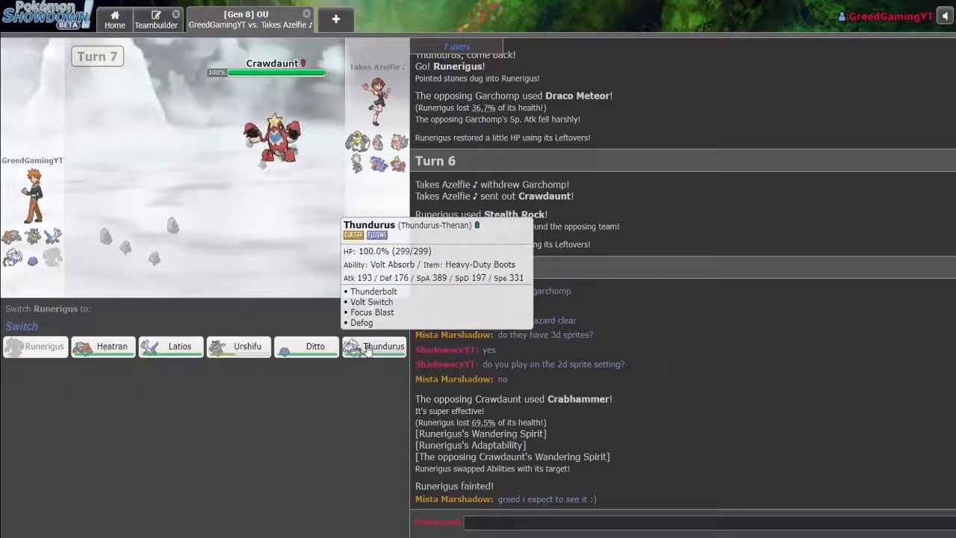
pyautogui.moveTo(314, 346)
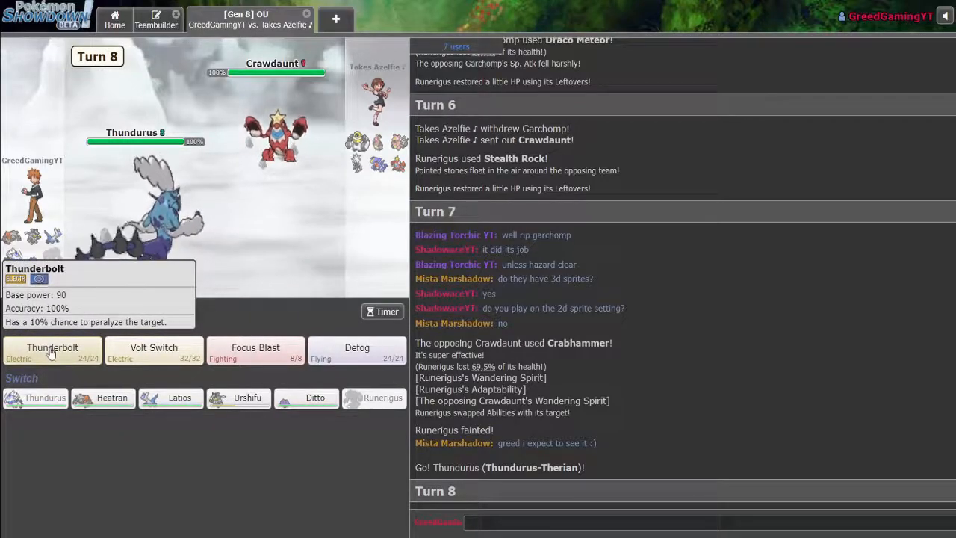
# - Hit Crawdaunt with Thundurus's Thunderbolt, leaving it at 1% via Focus Sash
pyautogui.click(53, 348)
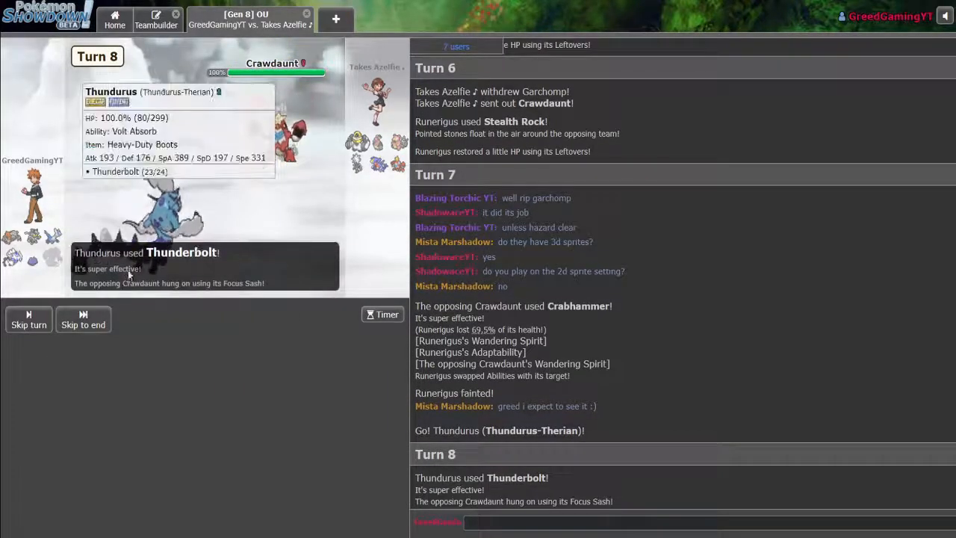
pyautogui.click(83, 319)
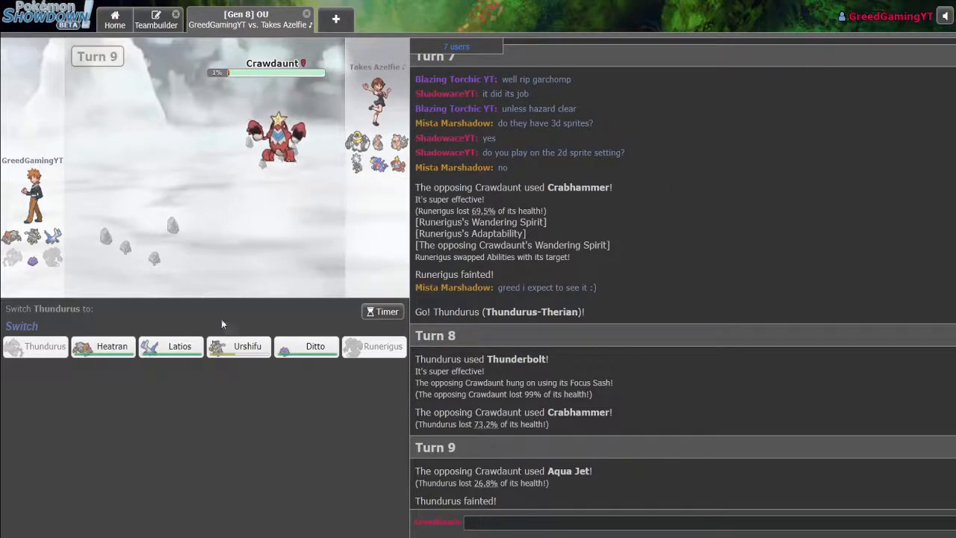
pyautogui.moveTo(315, 346)
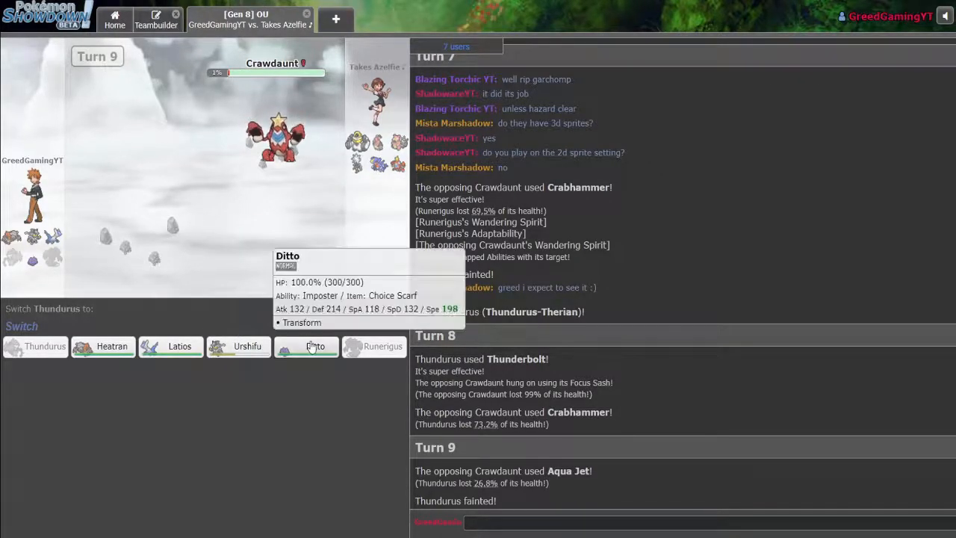
# - Review Ditto's Imposter Choice Scarf details as a possible replacement for Thundurus
pyautogui.click(315, 346)
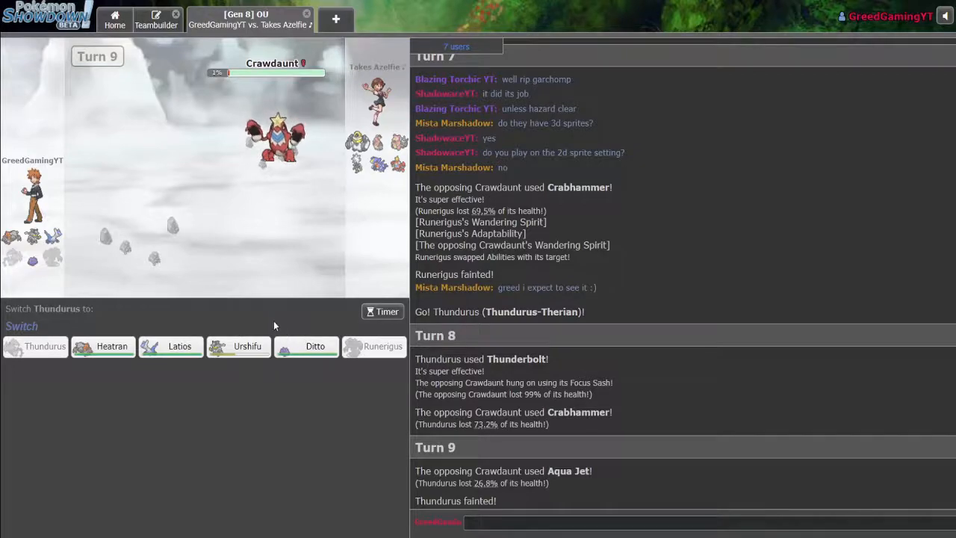
pyautogui.moveTo(314, 345)
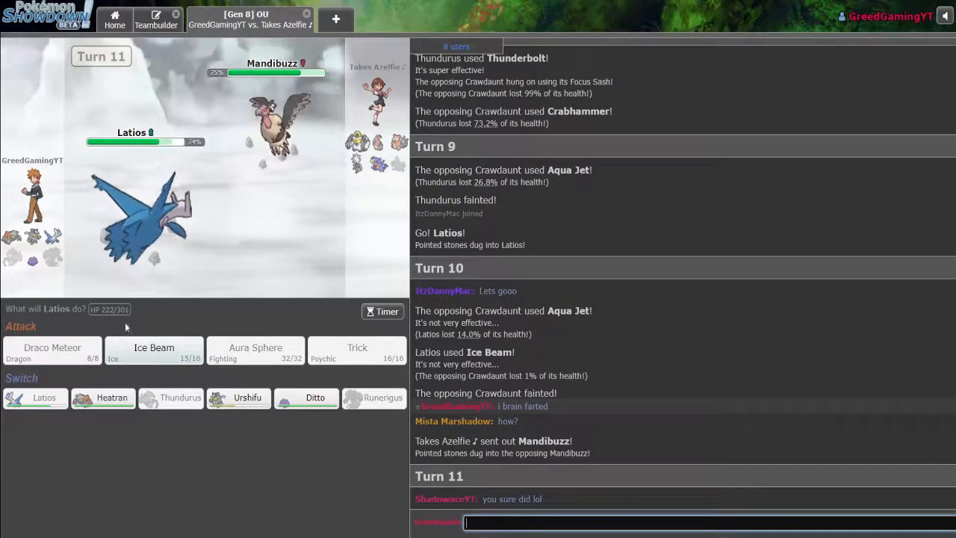
pyautogui.moveTo(103, 397)
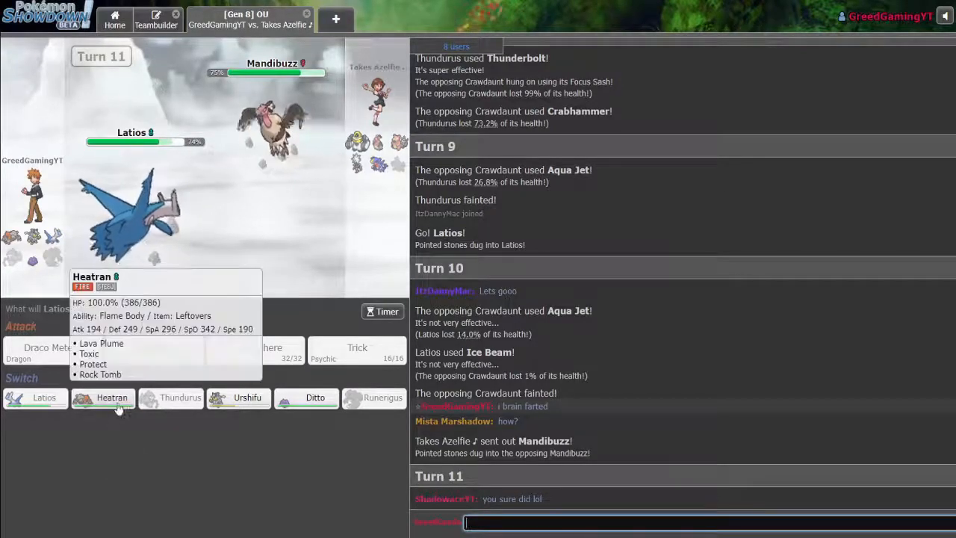
# - Switch Latios out for Heatran as Mandibuzz U-turns into Xurkitree
pyautogui.click(112, 398)
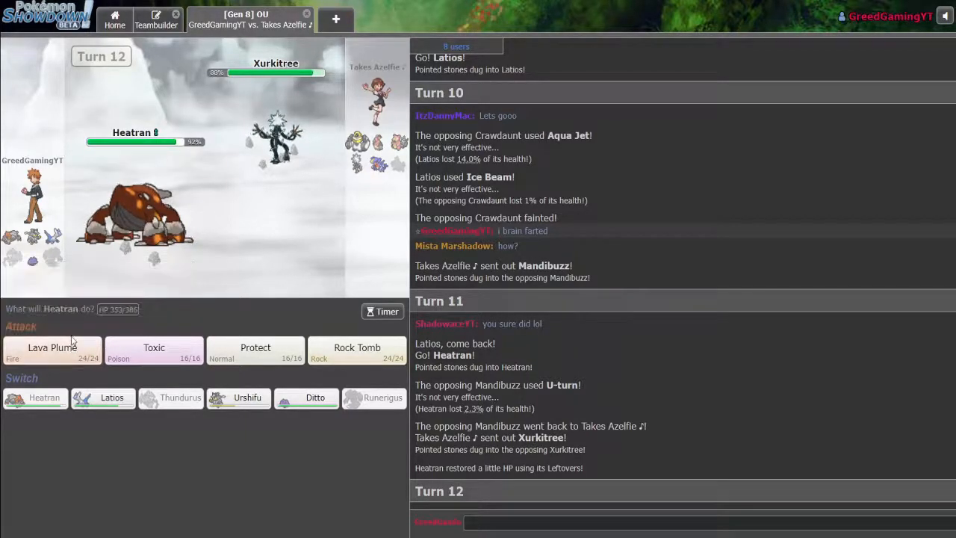
pyautogui.moveTo(52, 347)
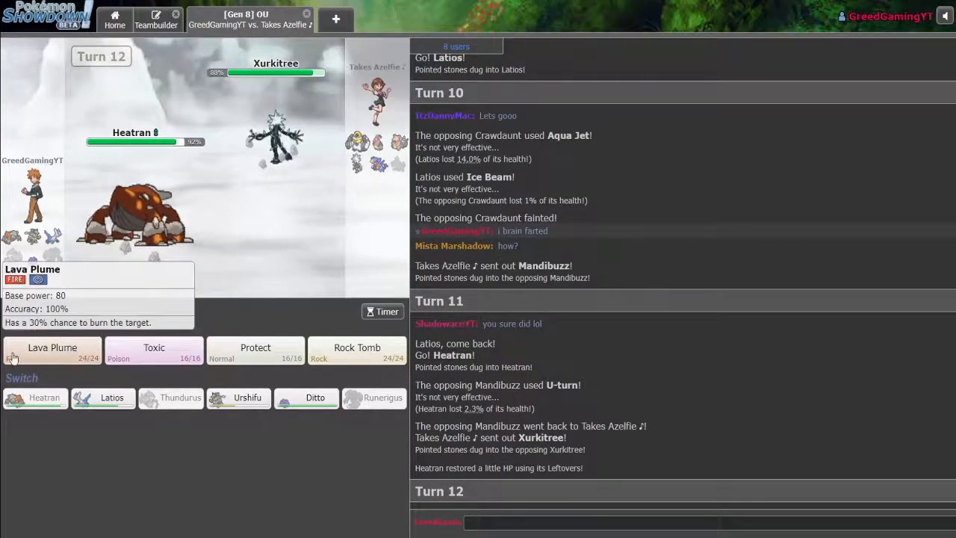
# - Have Heatran use Lava Plume, Protect, Toxic on Slowbro, then choose Protect again
pyautogui.click(52, 351)
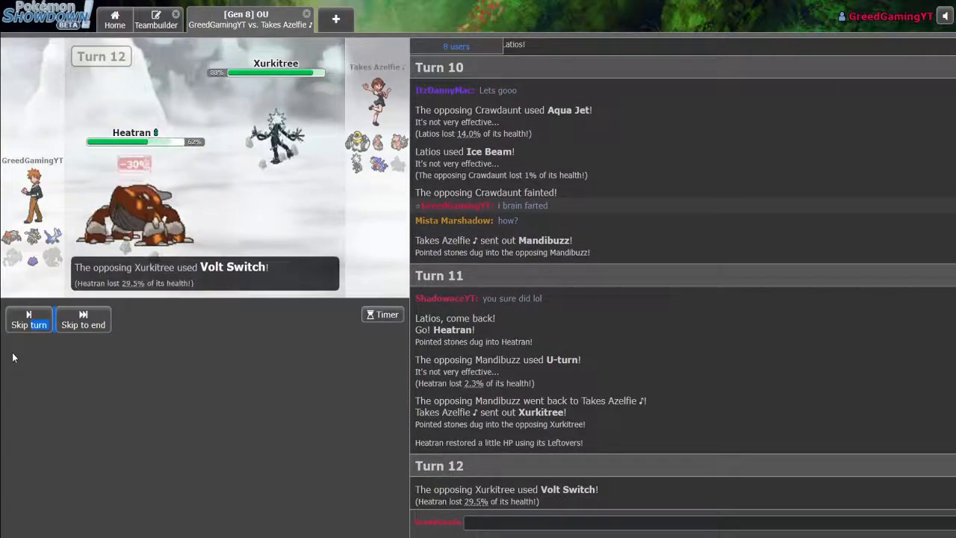
pyautogui.click(29, 319)
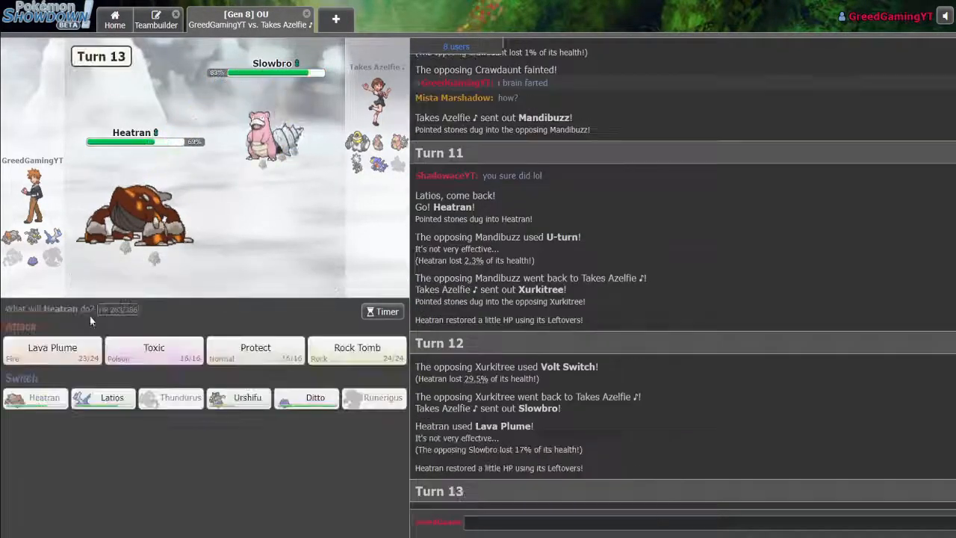
pyautogui.click(255, 349)
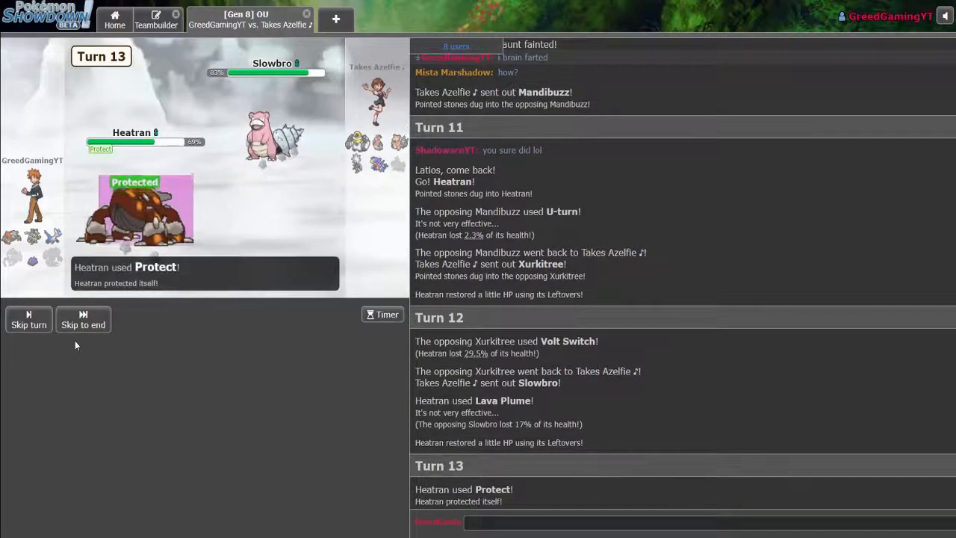
pyautogui.click(83, 324)
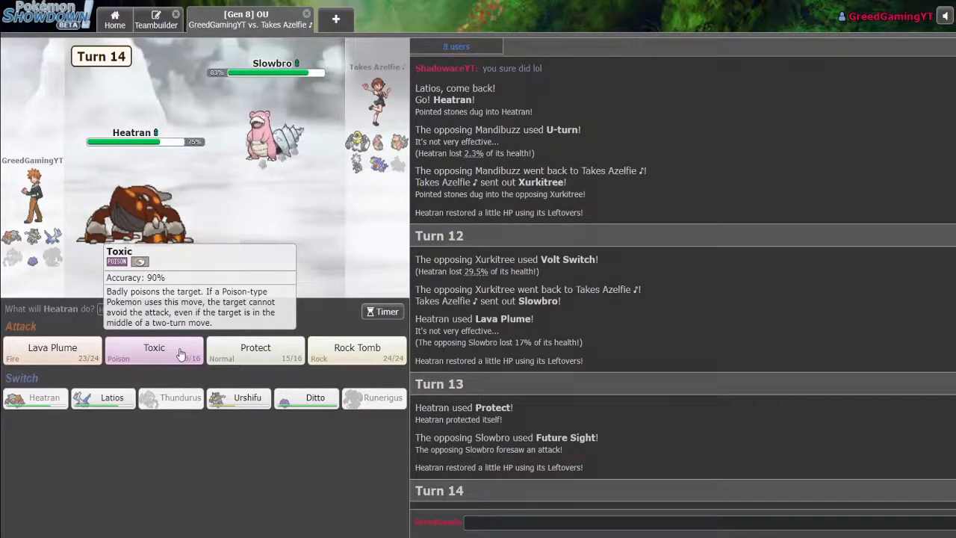
pyautogui.click(154, 347)
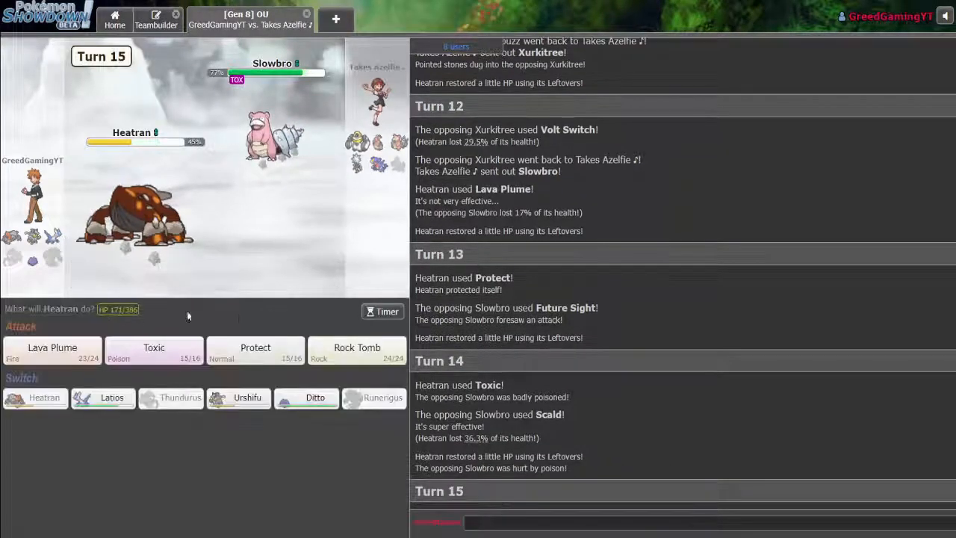
pyautogui.moveTo(255, 351)
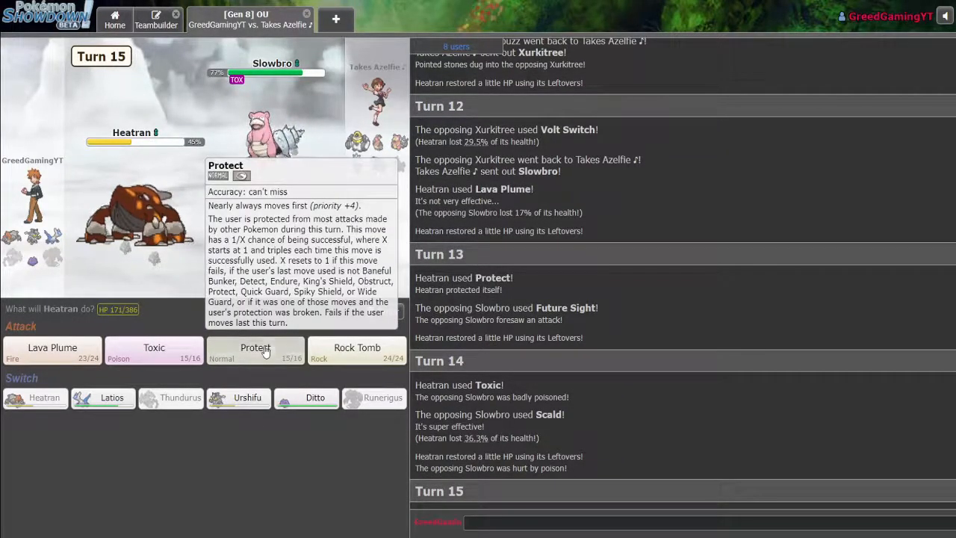
pyautogui.click(256, 348)
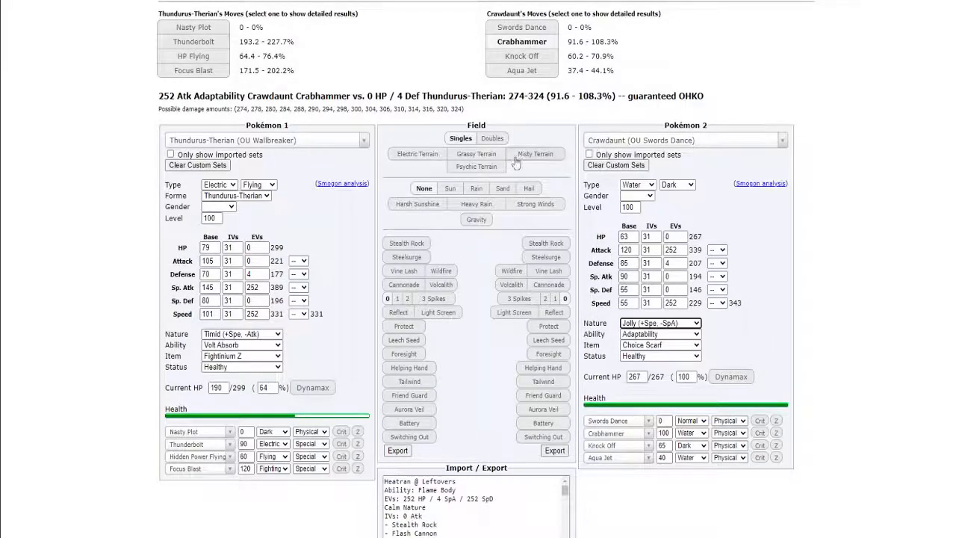
# - Load OU Specially Defensive Heatran versus Xurkitree's OU Tail Glow set with Volt Switch added
pyautogui.write('heatra')
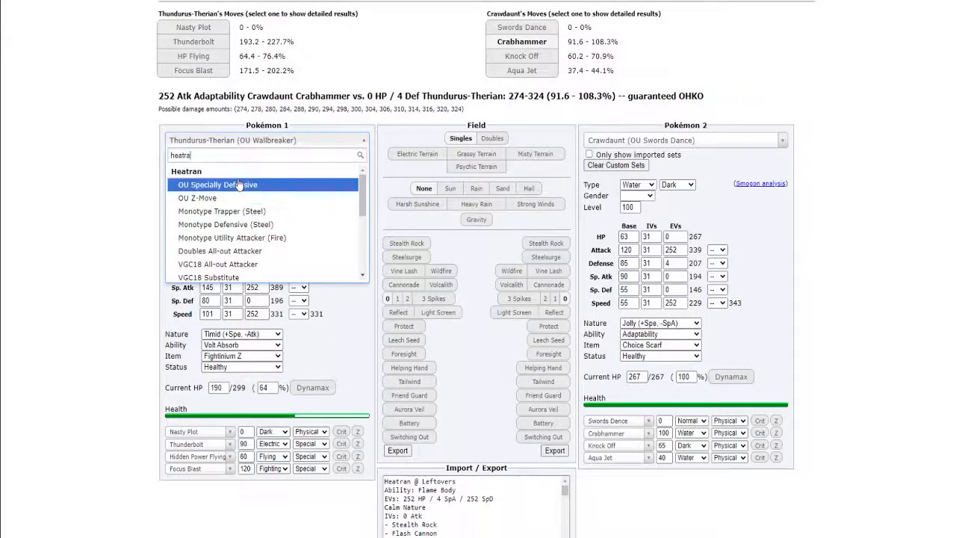
pyautogui.click(218, 185)
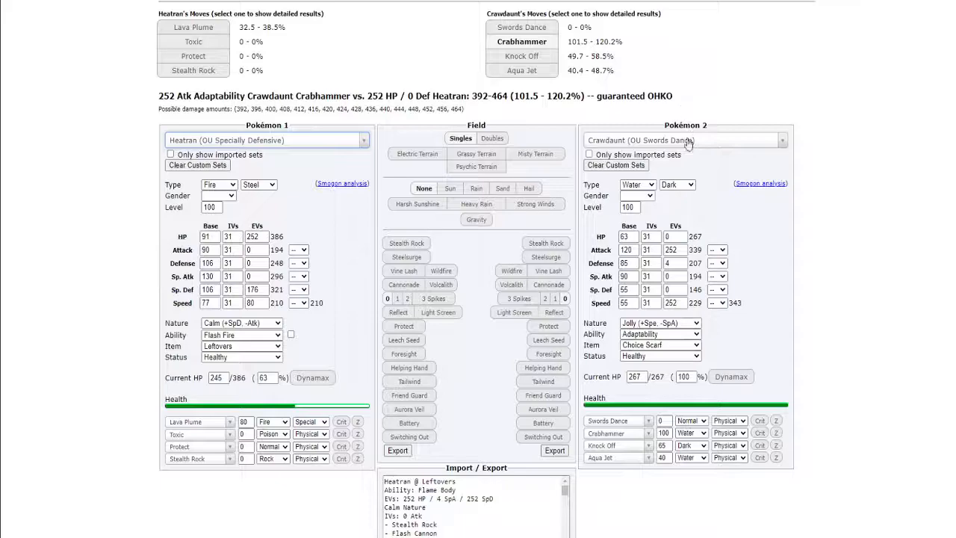
pyautogui.click(683, 139)
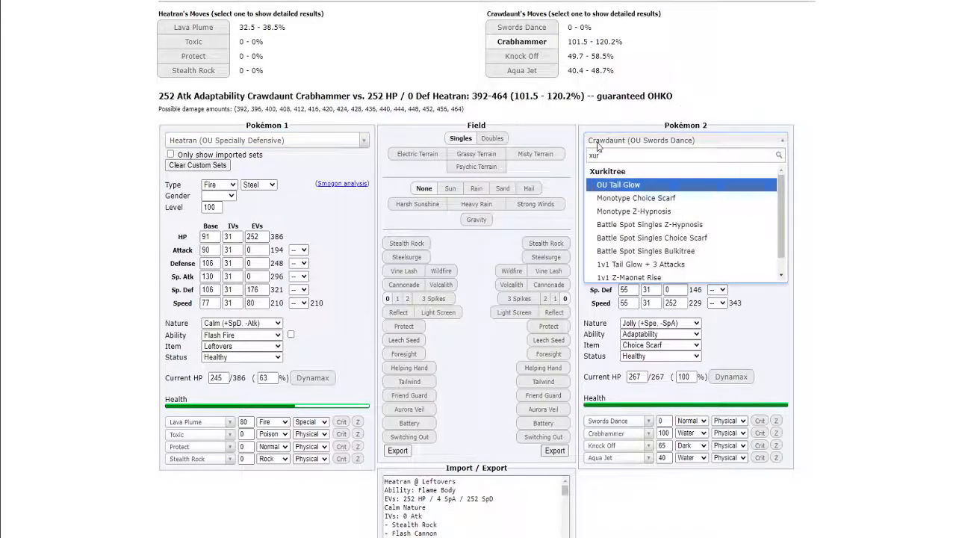
pyautogui.moveTo(642, 184)
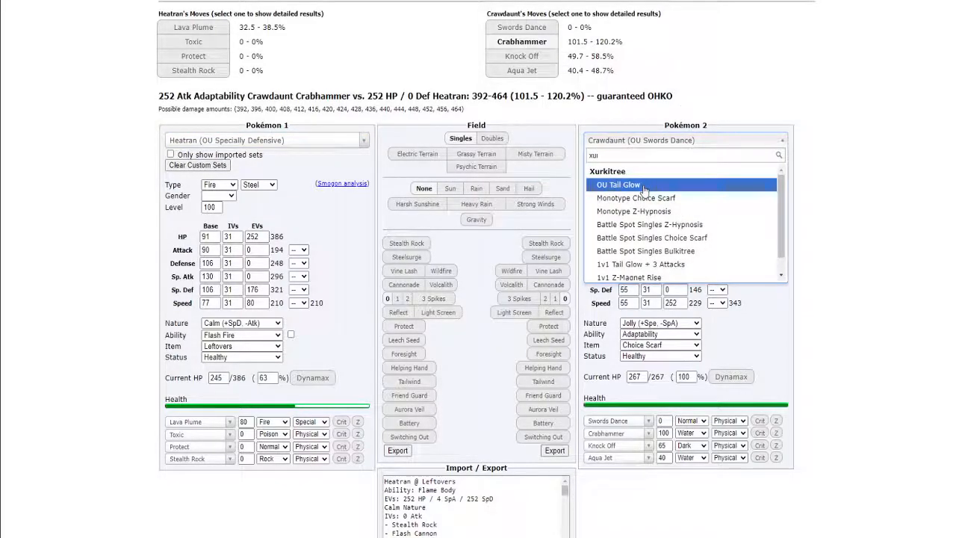
pyautogui.click(618, 185)
pyautogui.write('volt')
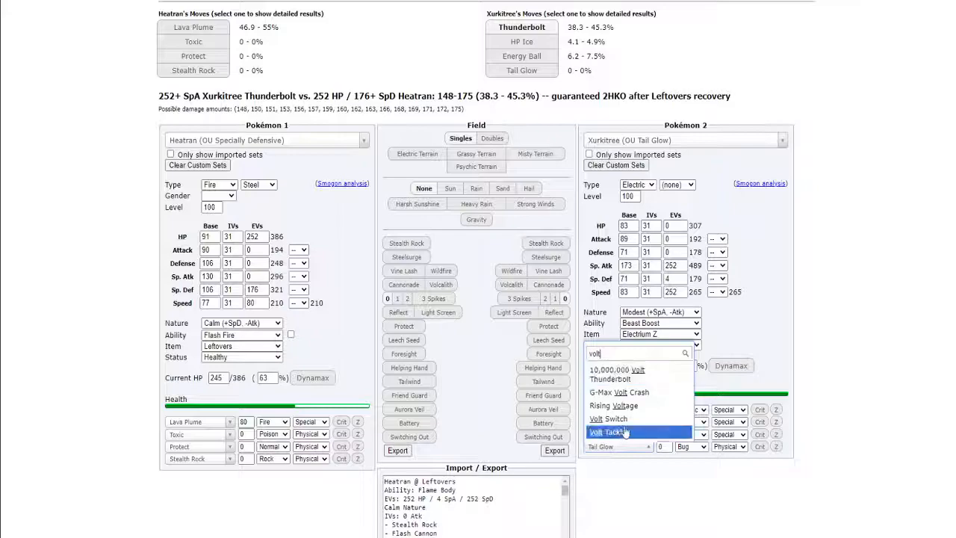
pyautogui.click(604, 418)
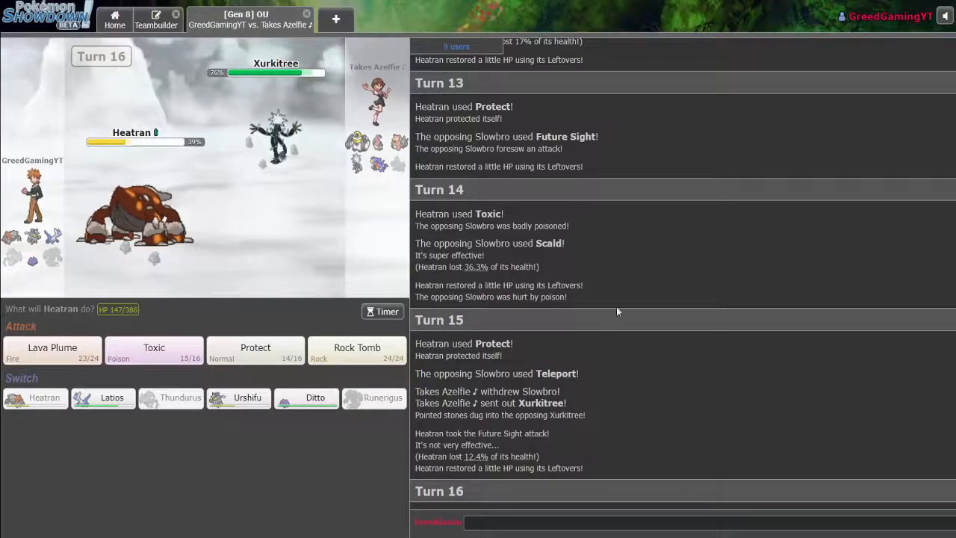
# - Scroll back through the battle log and return to the current turn
pyautogui.scroll(3)
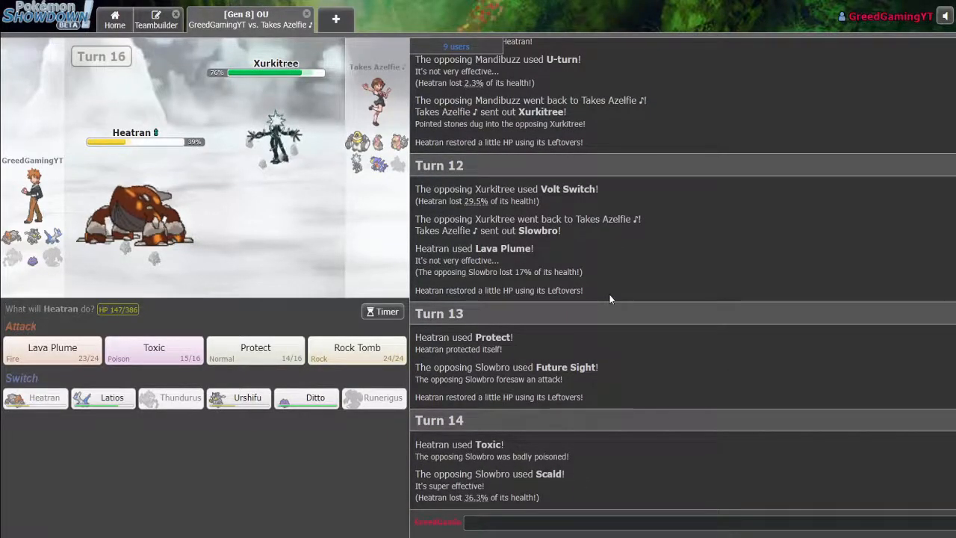
pyautogui.scroll(-3)
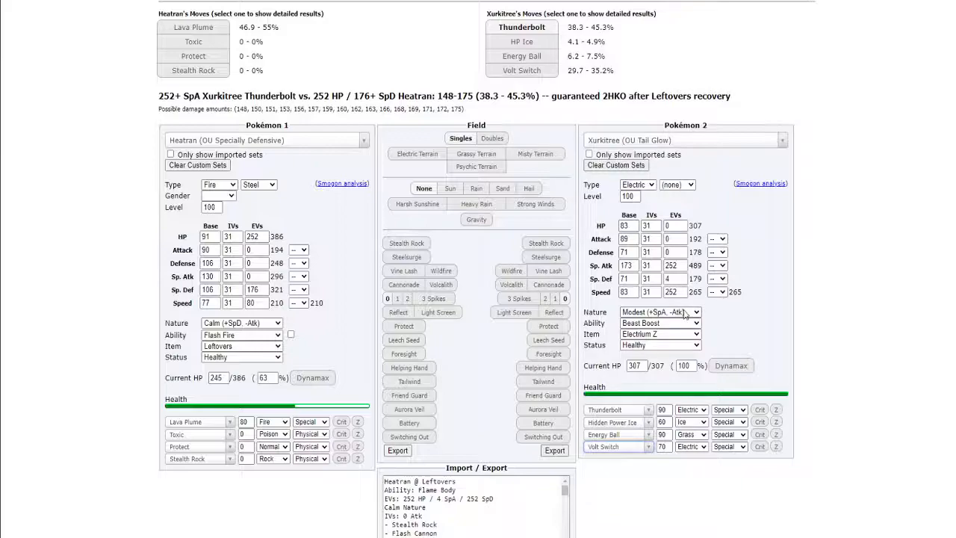
pyautogui.moveTo(657, 325)
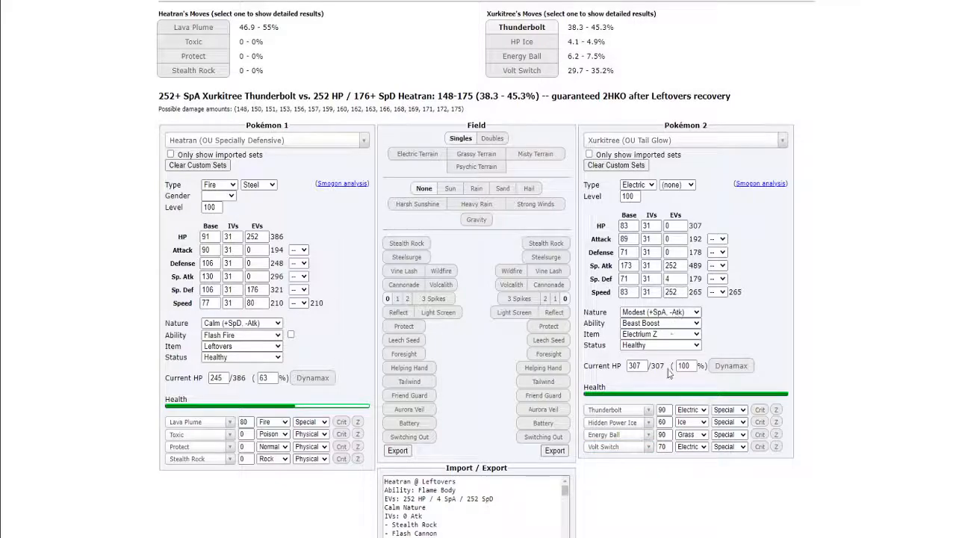
pyautogui.moveTo(654, 506)
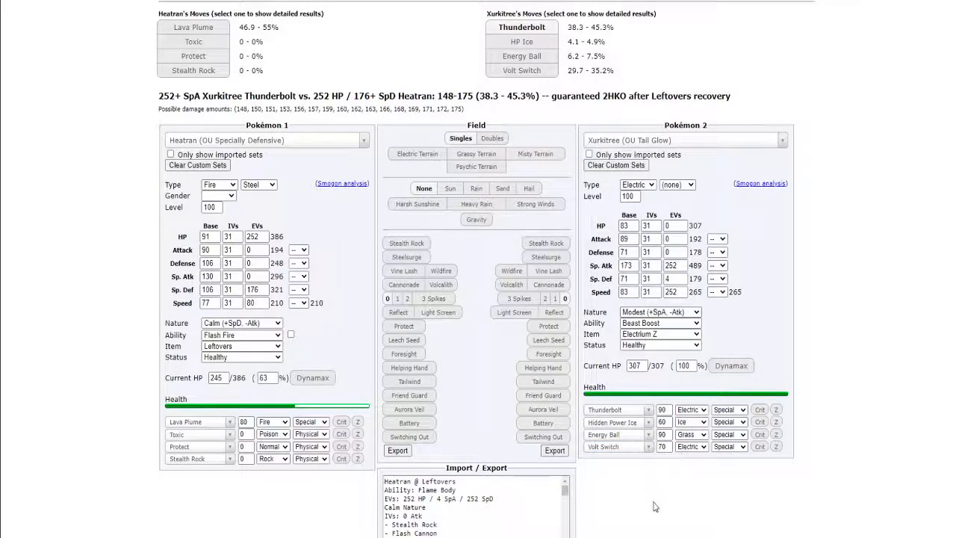
pyautogui.click(659, 311)
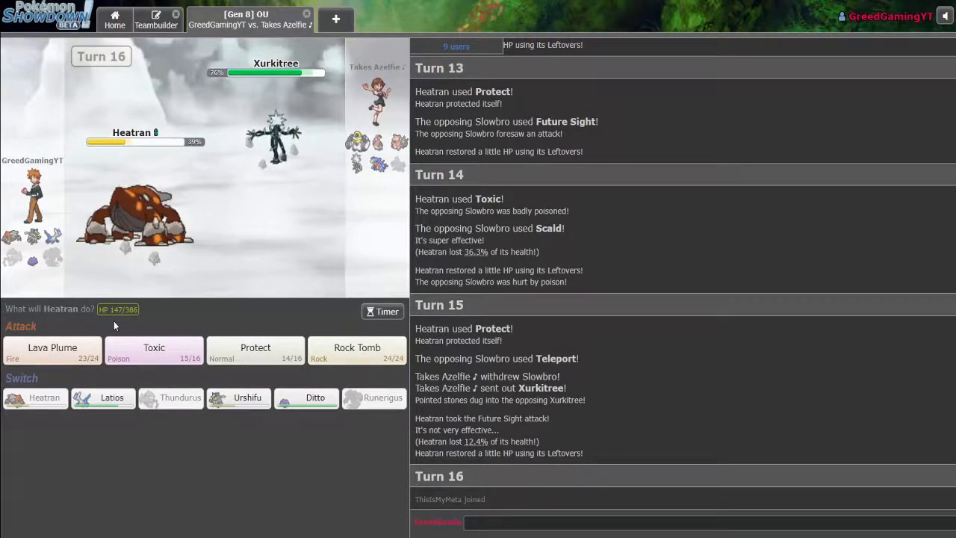
pyautogui.moveTo(70, 336)
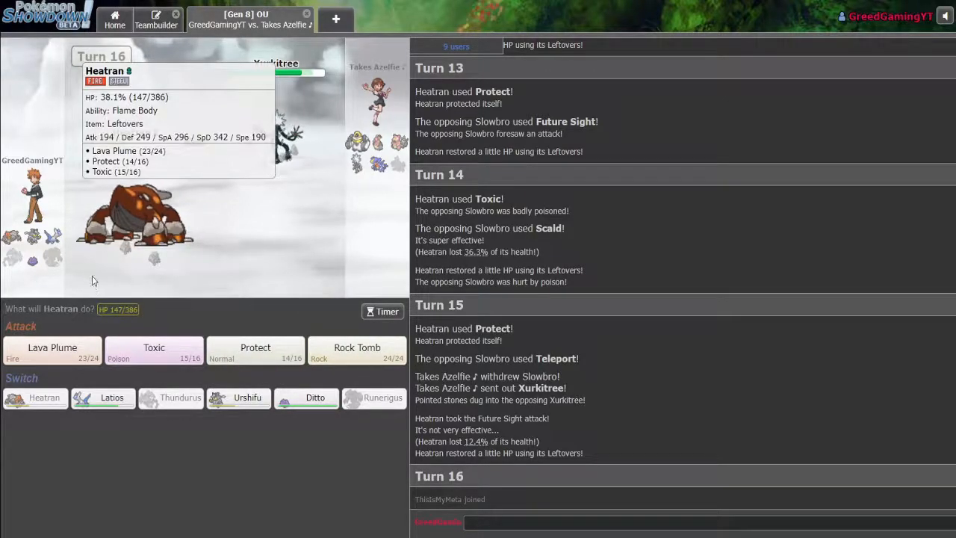
pyautogui.moveTo(74, 319)
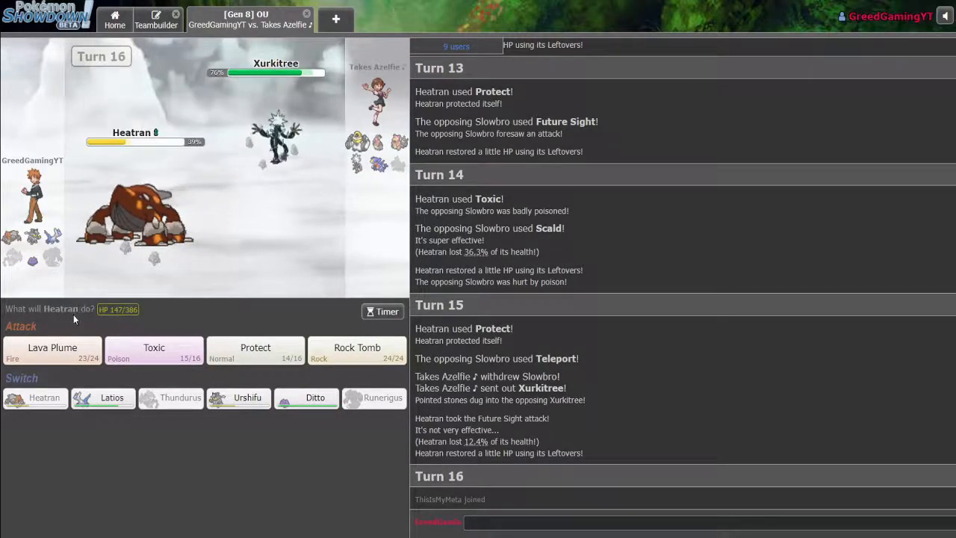
pyautogui.moveTo(56, 304)
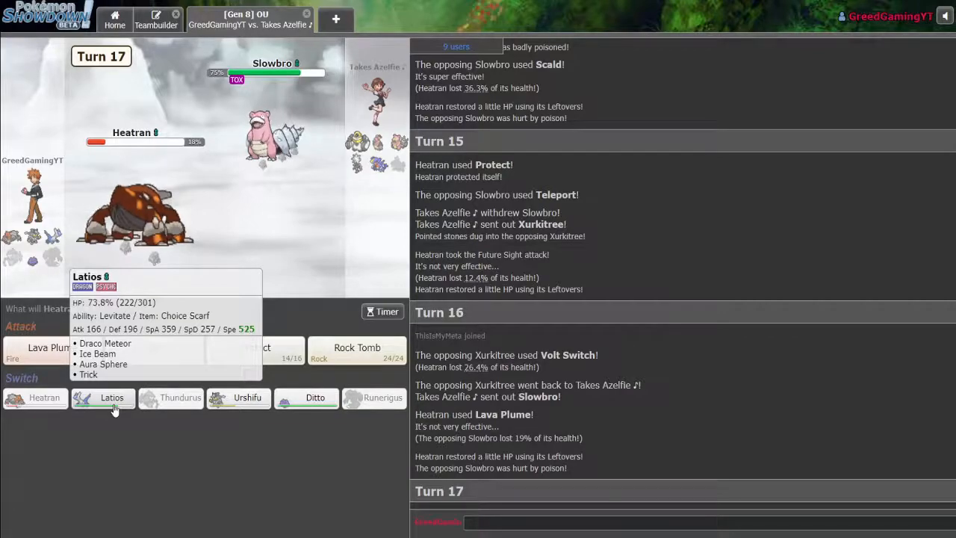
# - Switch Heatran for Latios and knock out Slowbro with Draco Meteor
pyautogui.click(111, 397)
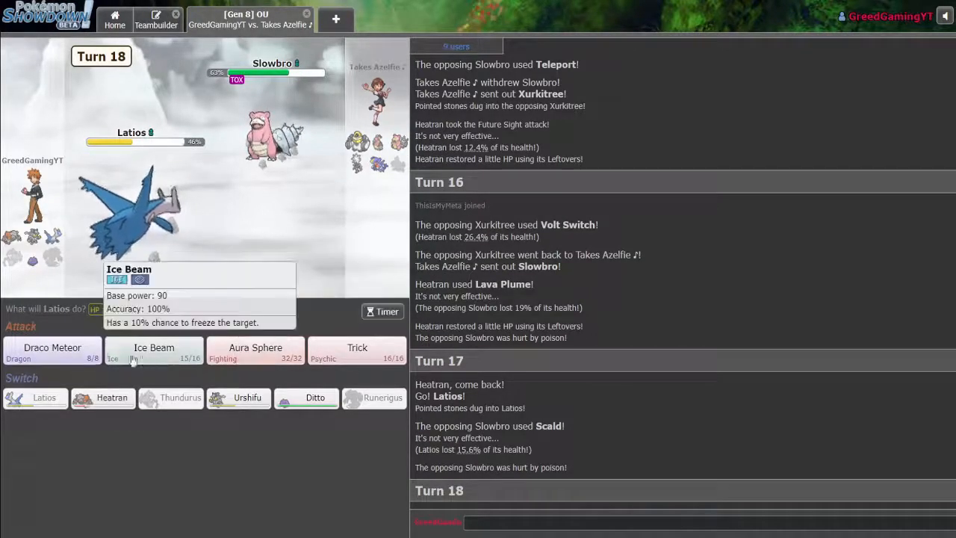
pyautogui.moveTo(52, 347)
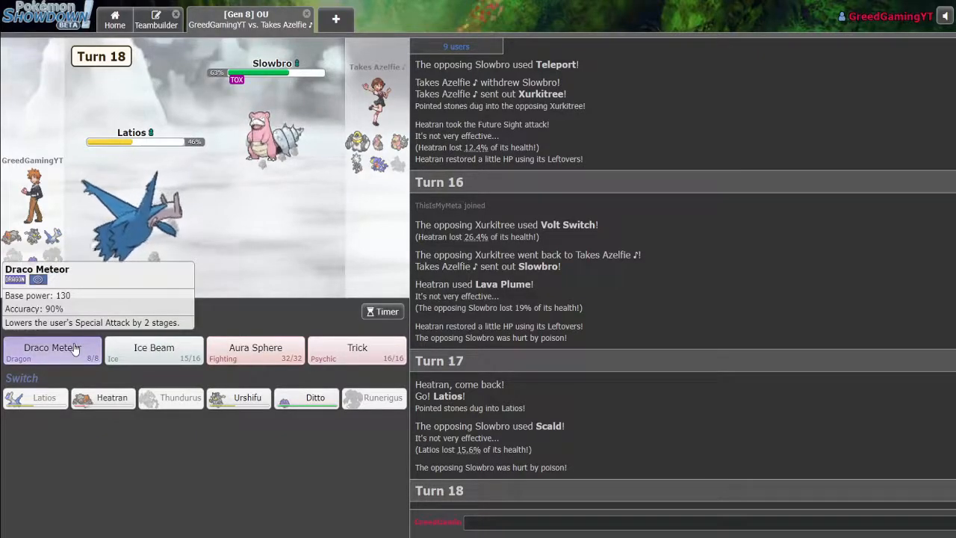
pyautogui.click(52, 351)
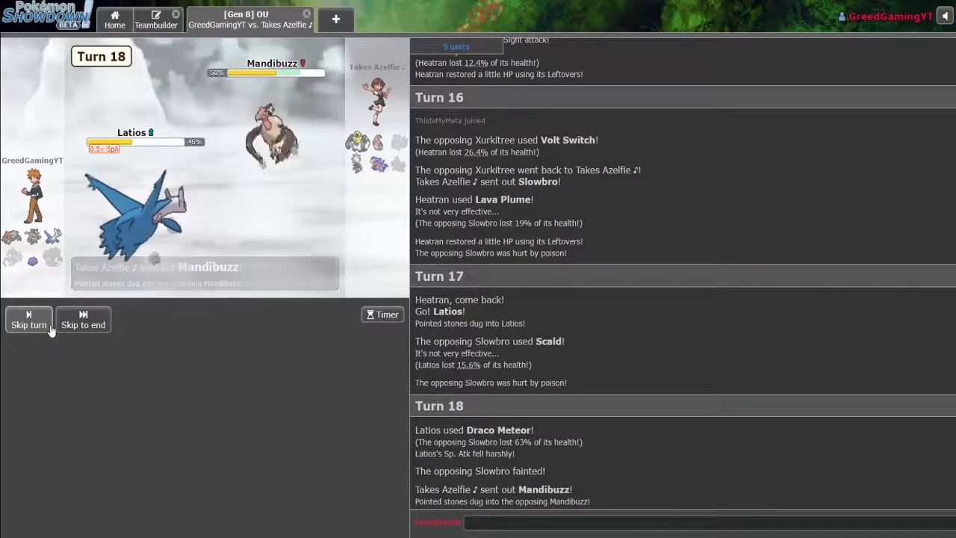
pyautogui.click(29, 319)
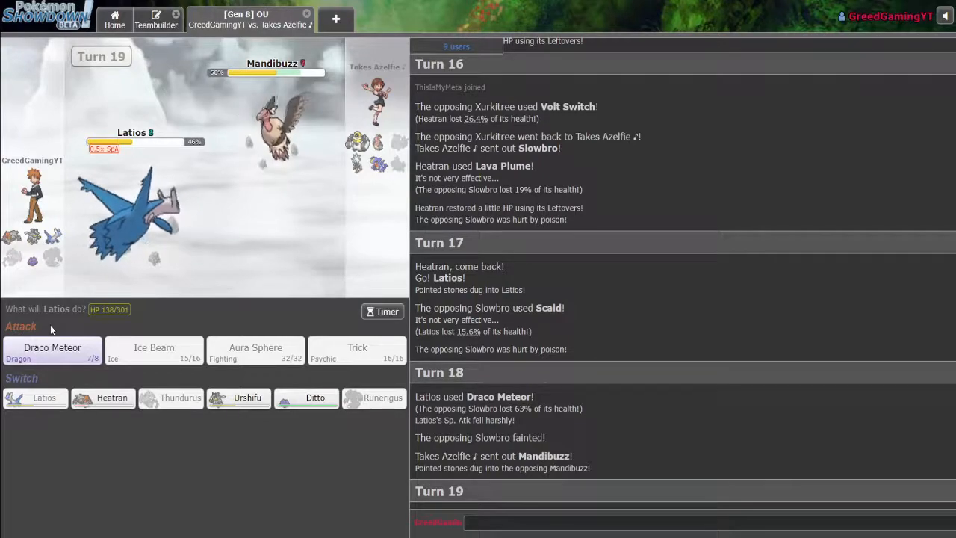
pyautogui.moveTo(52, 351)
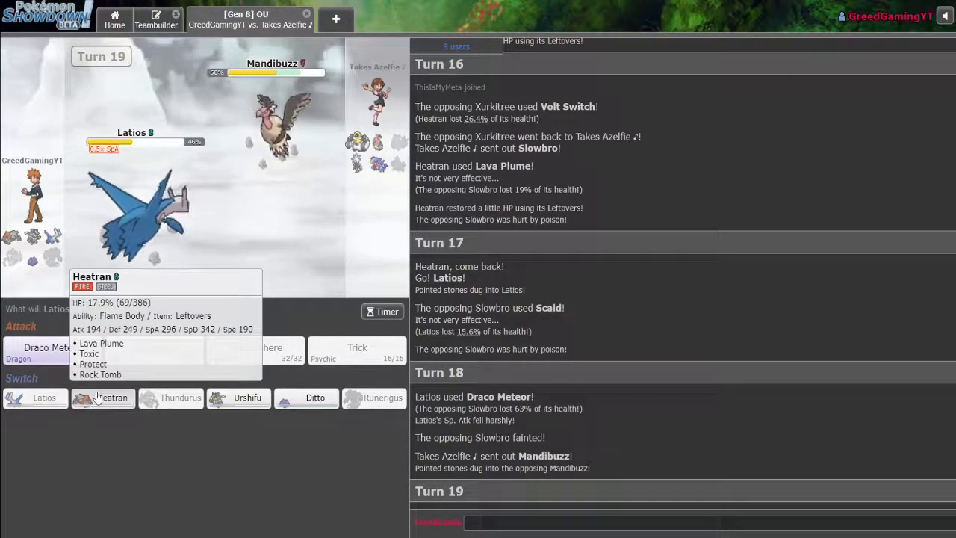
# - Bring Heatran back in for Latios and have it Toxic the opposing Mandibuzz on turn 20
pyautogui.click(103, 397)
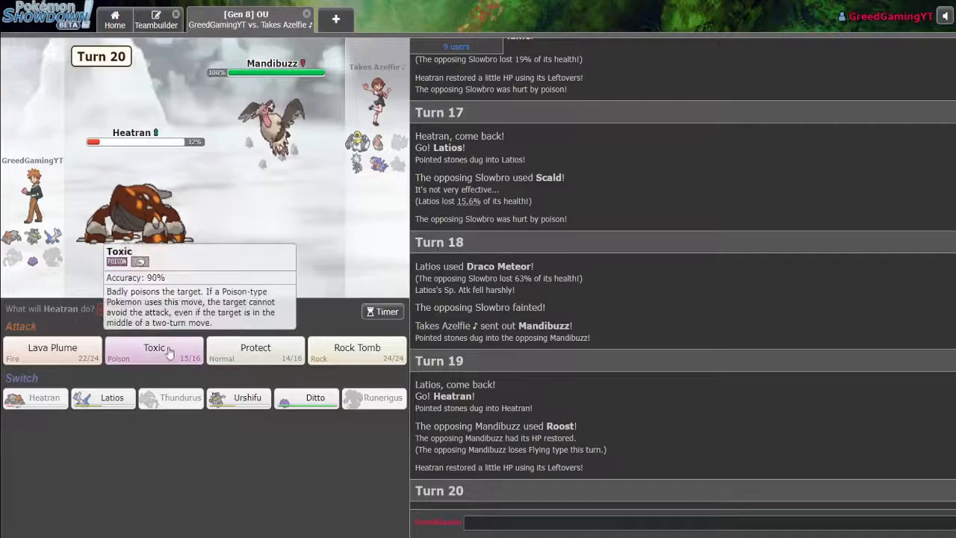
pyautogui.click(153, 351)
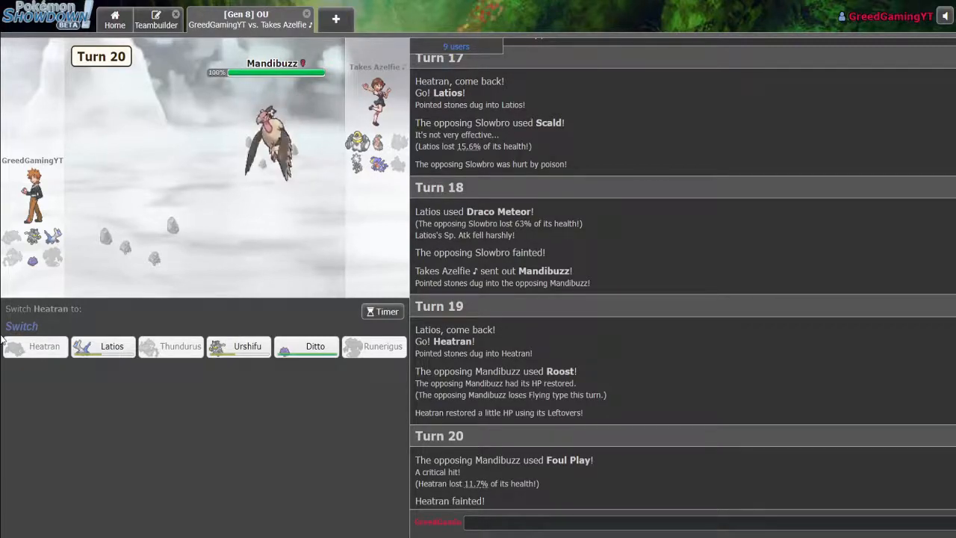
pyautogui.moveTo(272, 142)
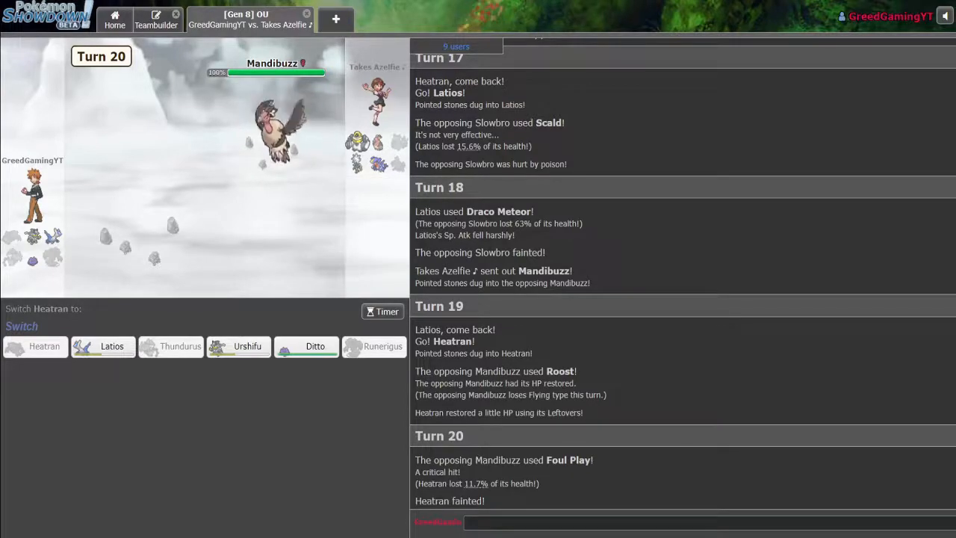
pyautogui.moveTo(238, 346)
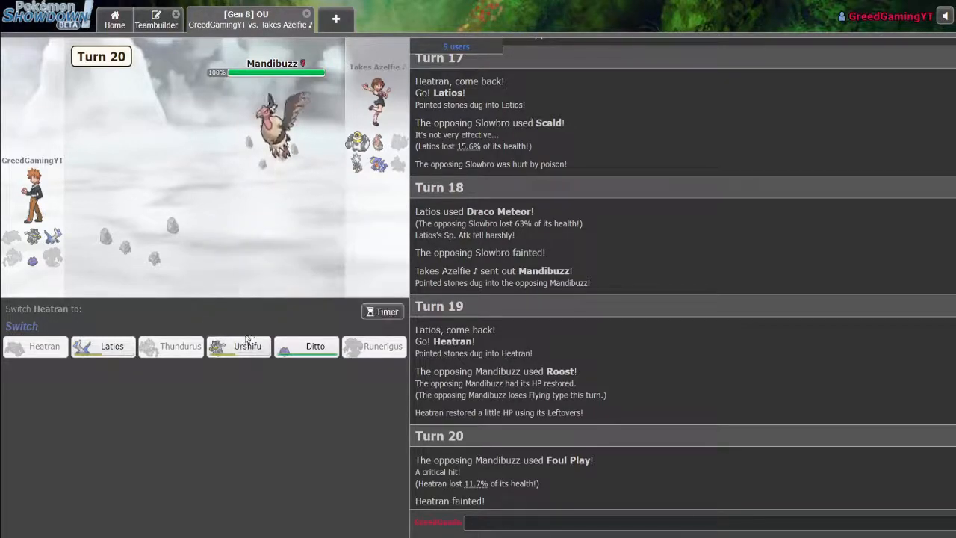
pyautogui.moveTo(238, 346)
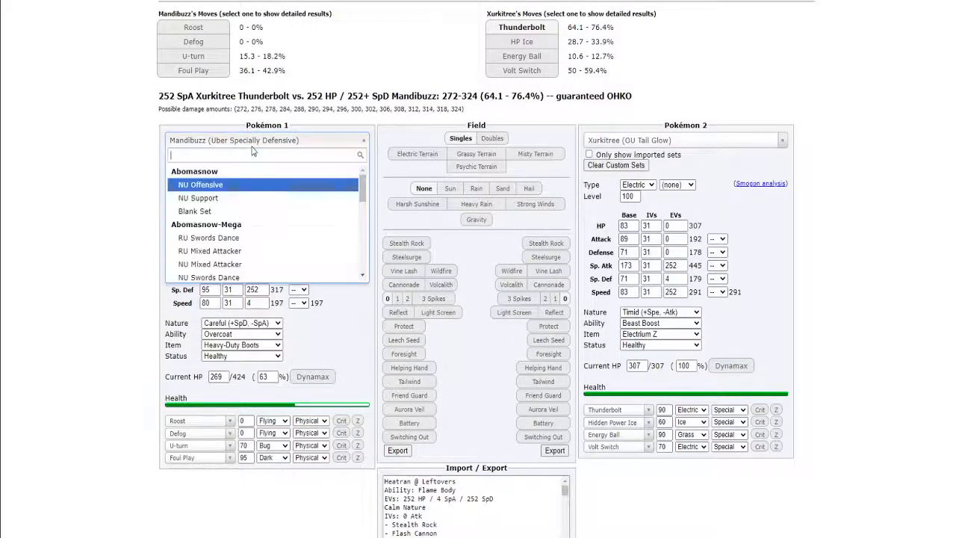
# - Set OU Choice Band Urshifu-Rapid-Strike as attacker and defensive Mandibuzz as defender
pyautogui.write('urshif')
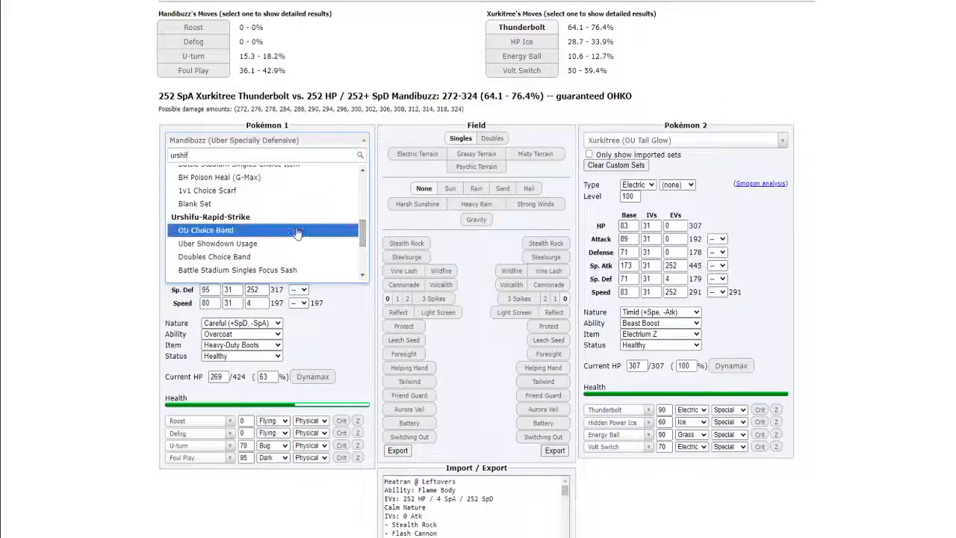
pyautogui.click(205, 229)
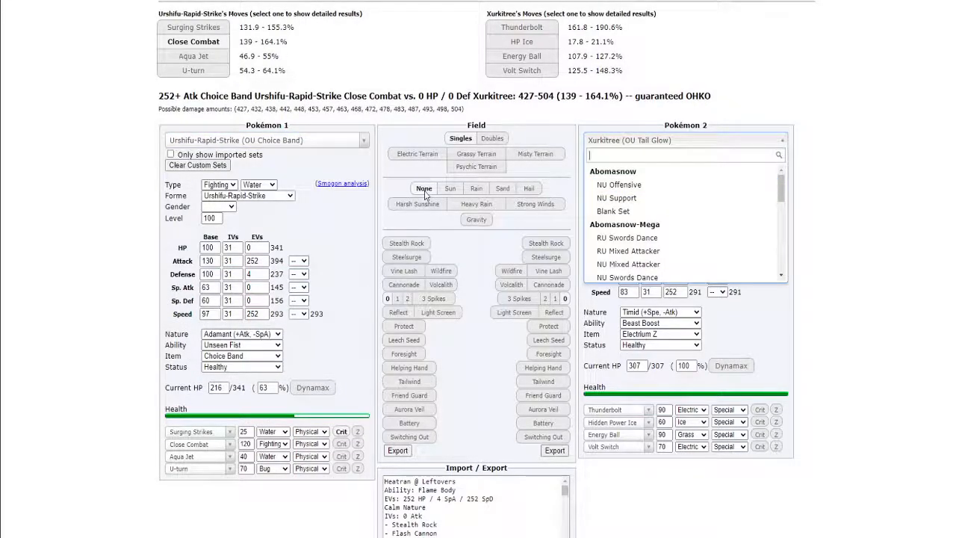
pyautogui.write('mandi')
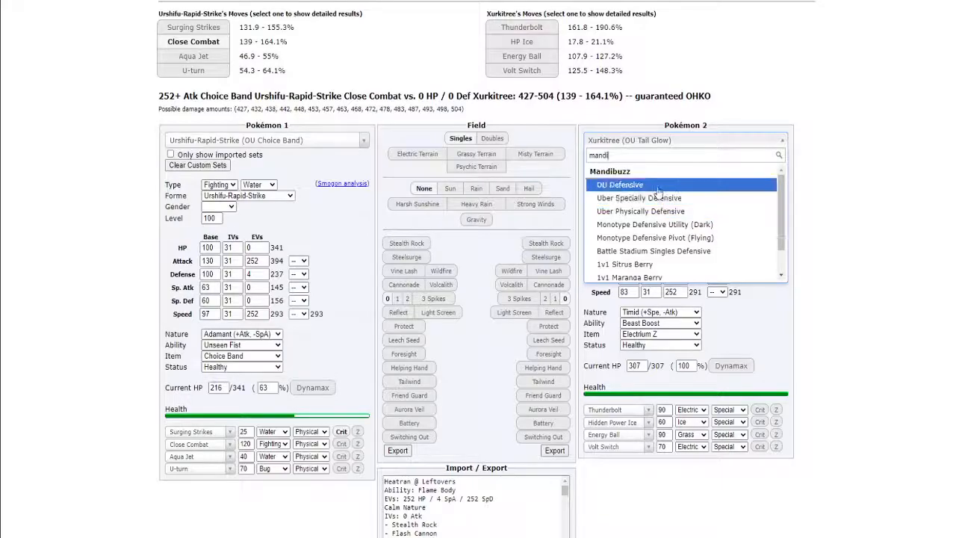
pyautogui.click(619, 184)
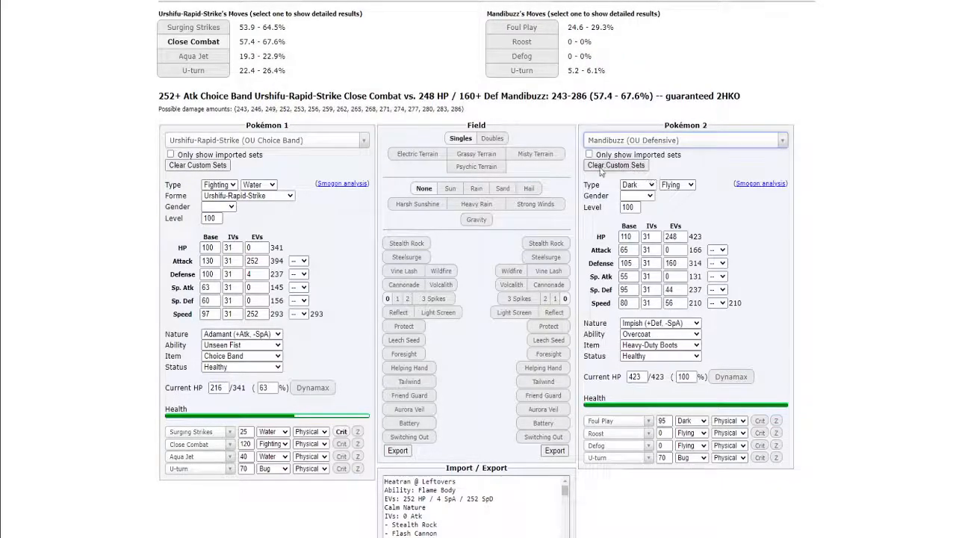
pyautogui.moveTo(200, 471)
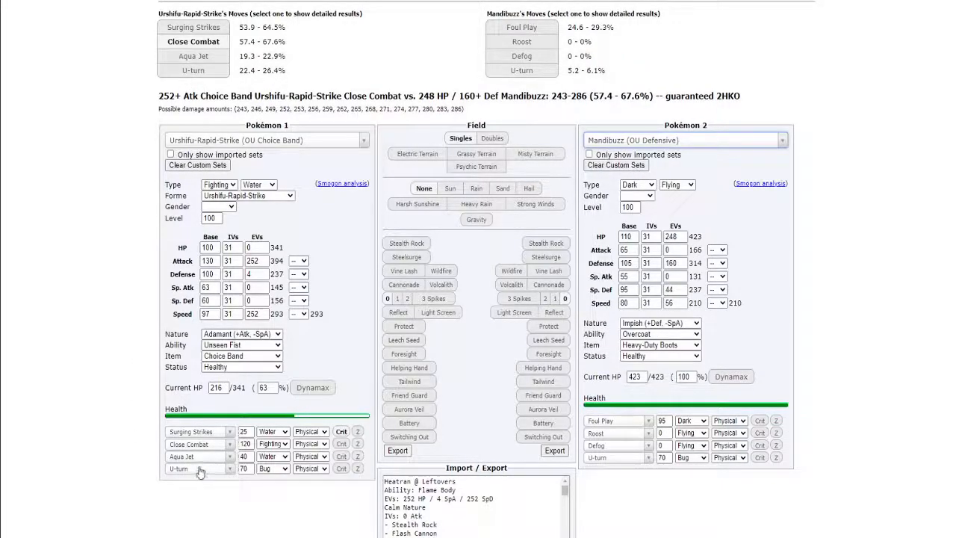
# - Replace Urshifu's U-turn with Thunder Punch and return to the ongoing battle
pyautogui.click(194, 468)
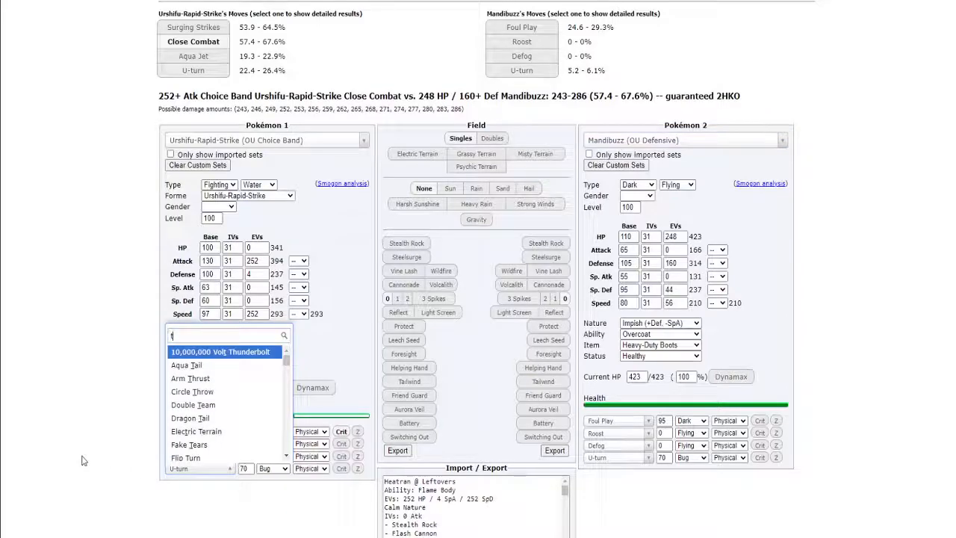
pyautogui.write('hund')
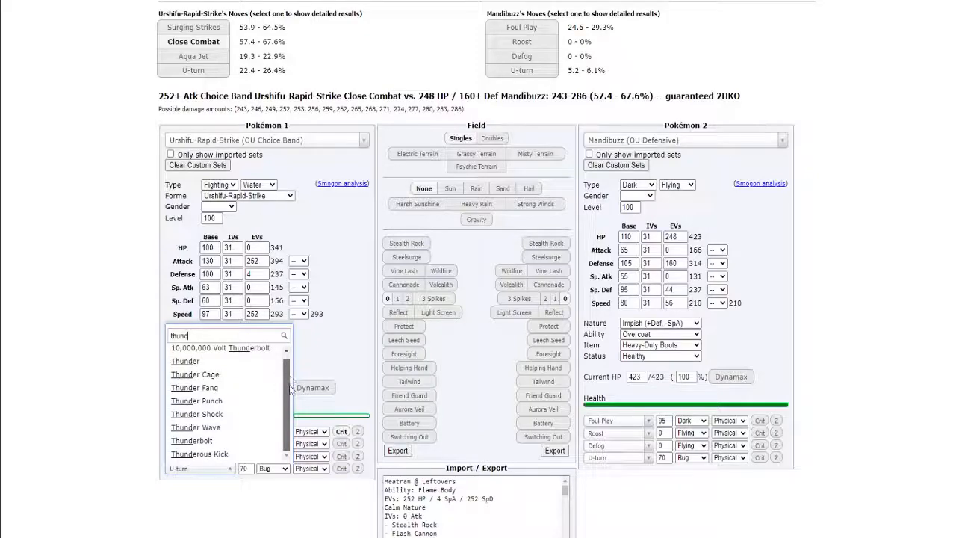
pyautogui.click(196, 400)
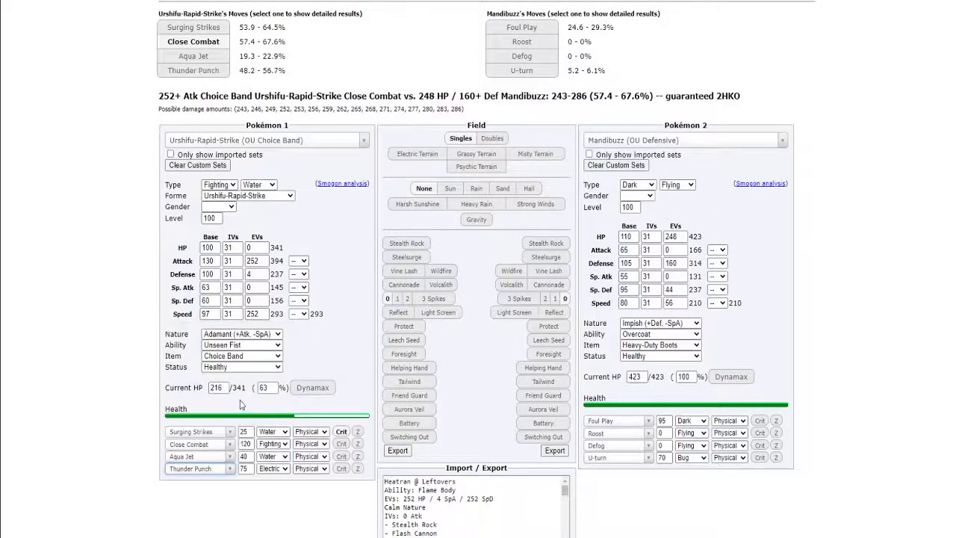
pyautogui.moveTo(99, 170)
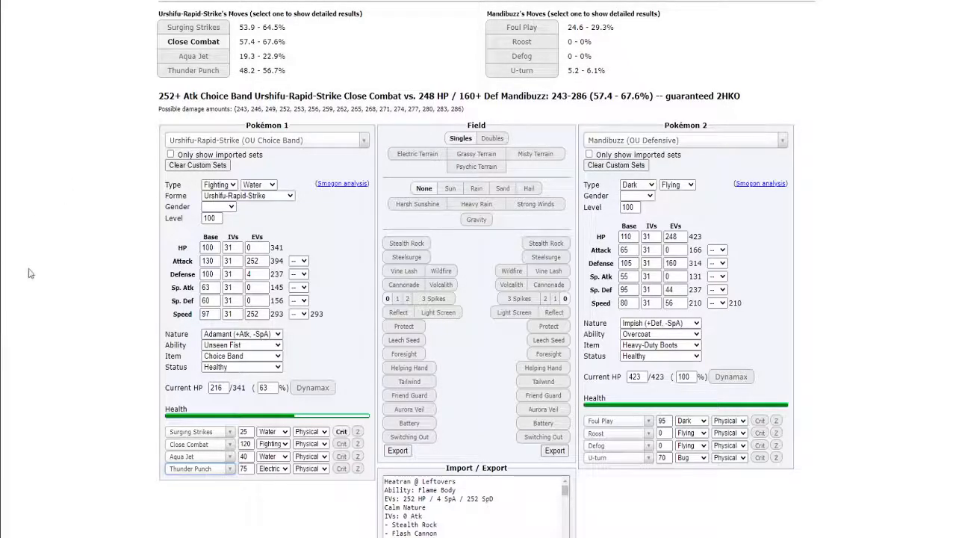
pyautogui.click(250, 19)
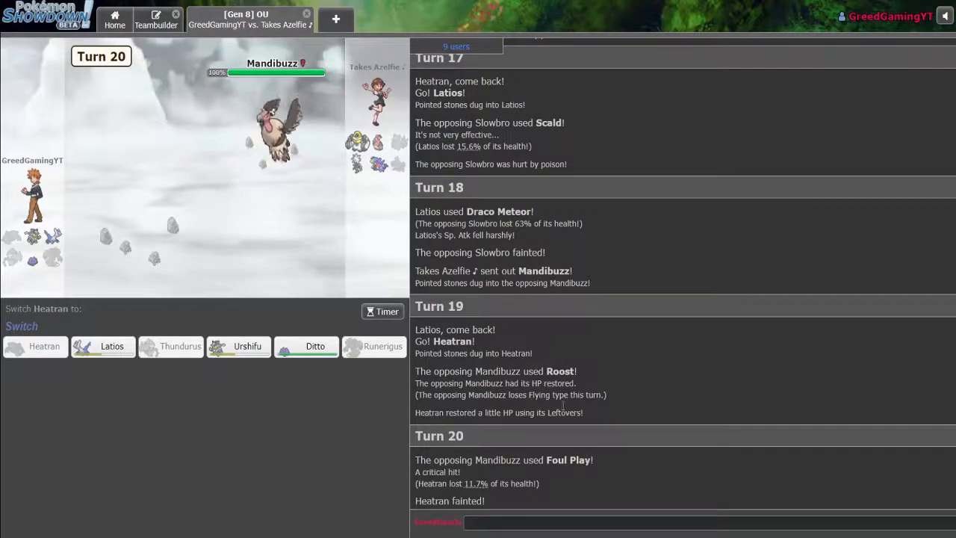
# - Scroll back through earlier turns of the battle log and return toward Turn 20
pyautogui.scroll(3)
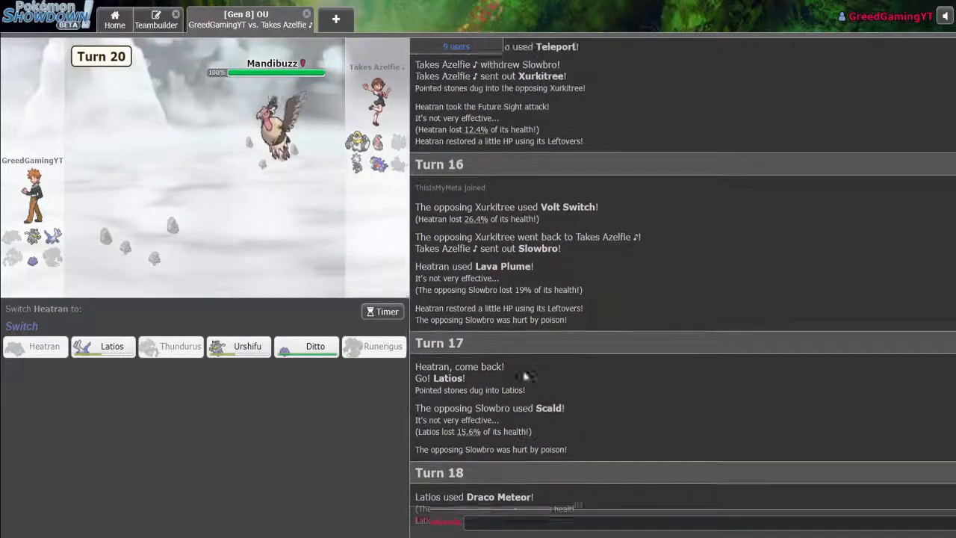
pyautogui.scroll(3)
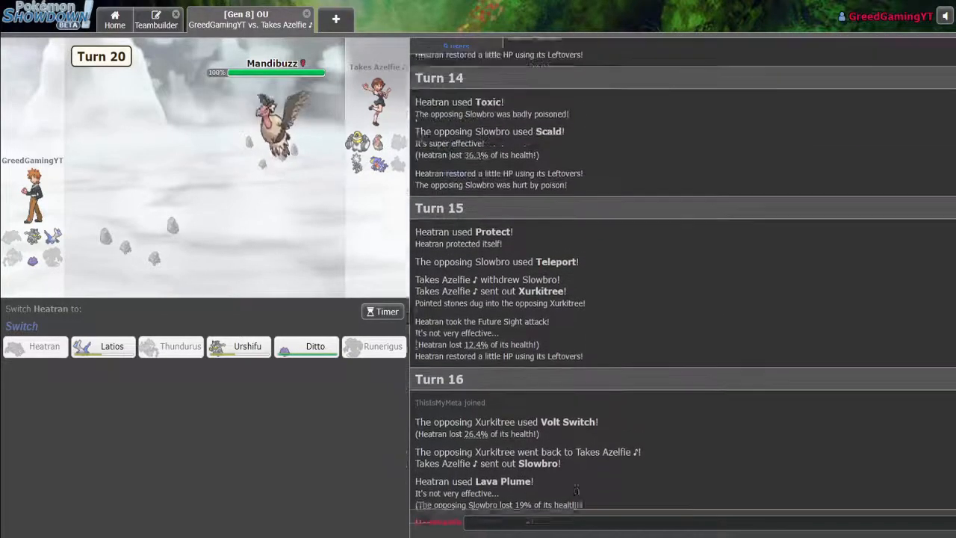
pyautogui.scroll(3)
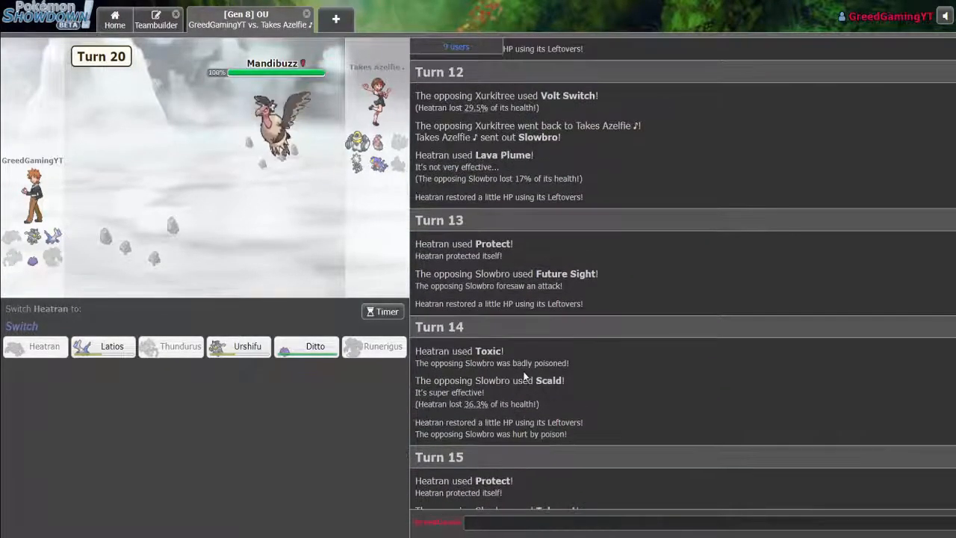
pyautogui.scroll(3)
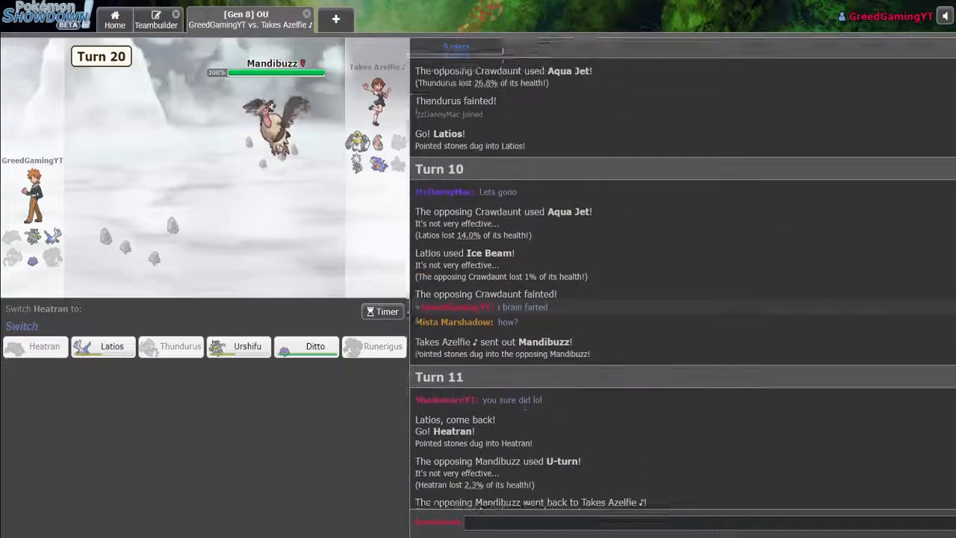
pyautogui.scroll(3)
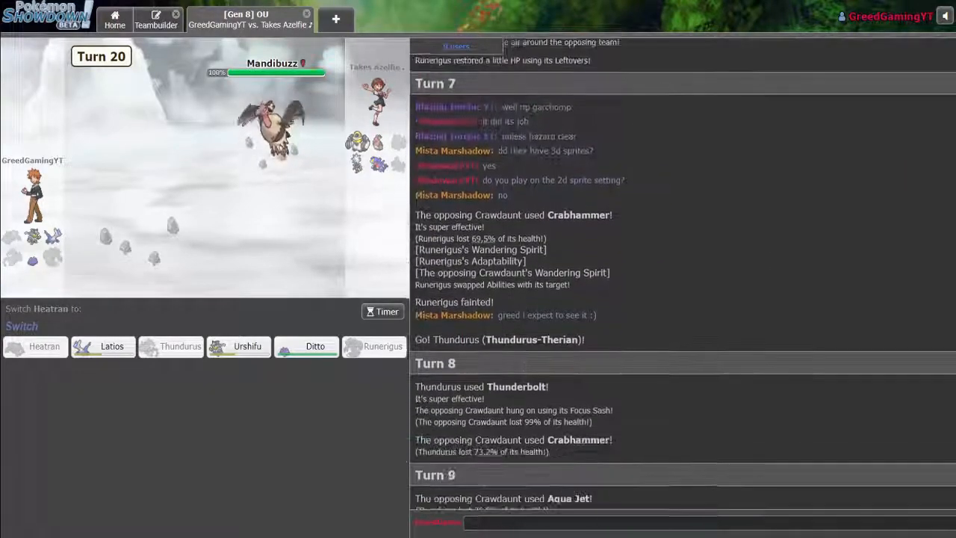
pyautogui.scroll(-3)
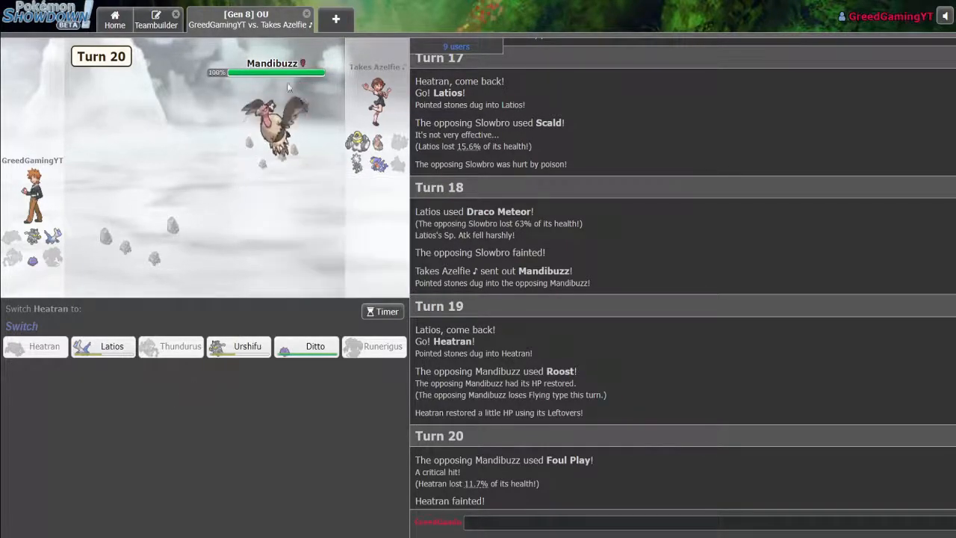
pyautogui.moveTo(280, 119)
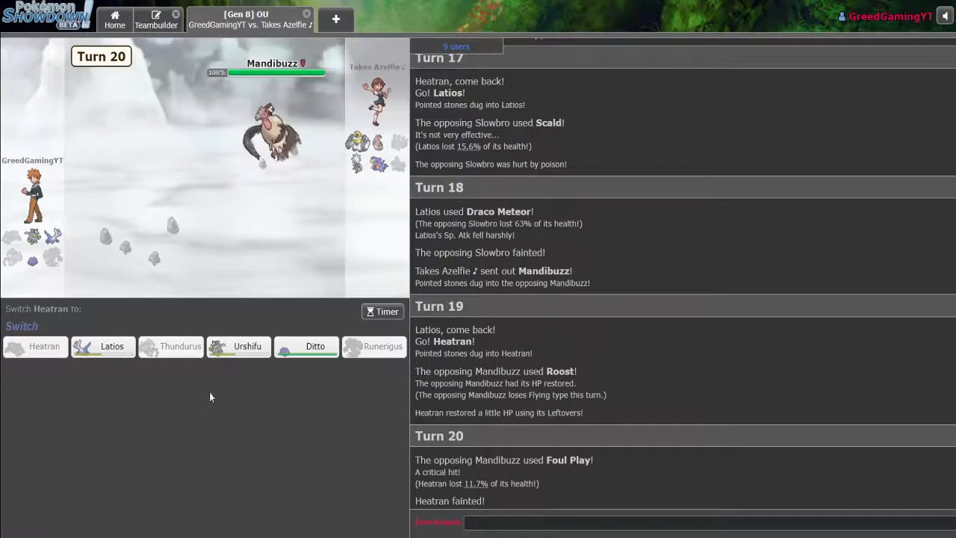
pyautogui.moveTo(238, 346)
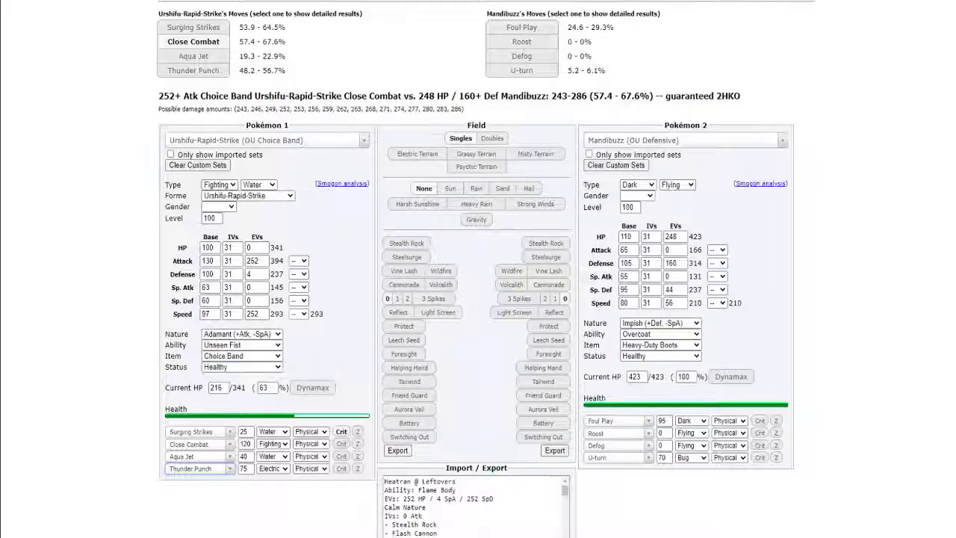
# - Make a Latios set the attacker and give it Ice Beam as its fourth move
pyautogui.click(266, 139)
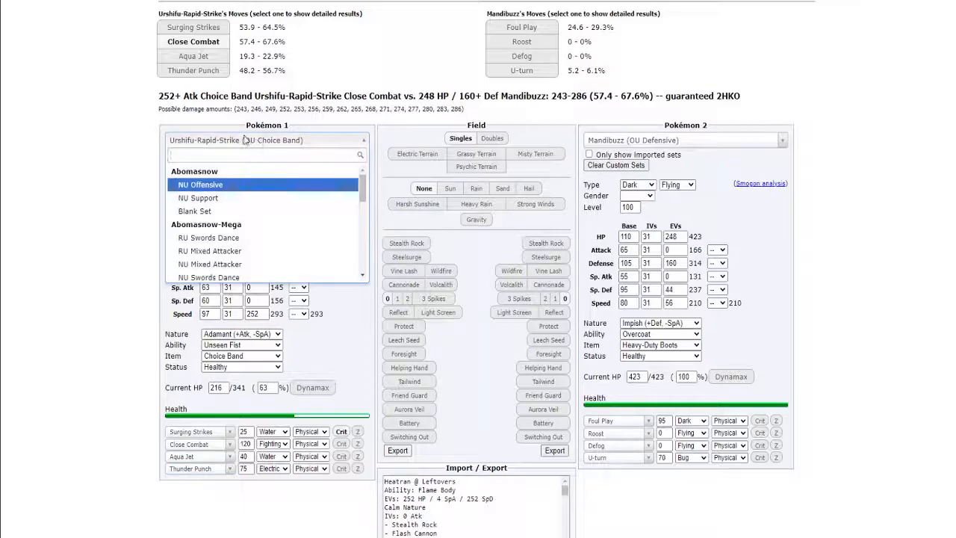
pyautogui.write('latios')
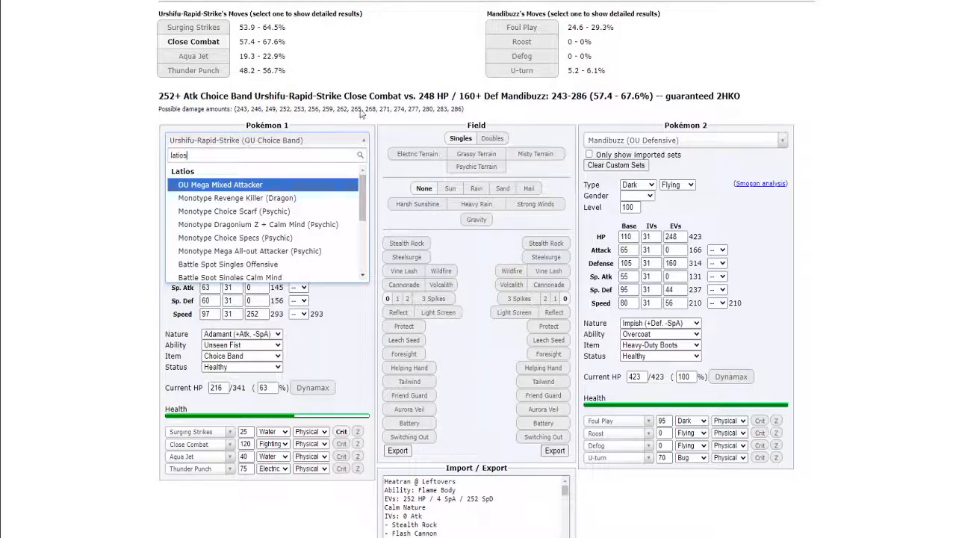
pyautogui.click(233, 210)
pyautogui.write('ic')
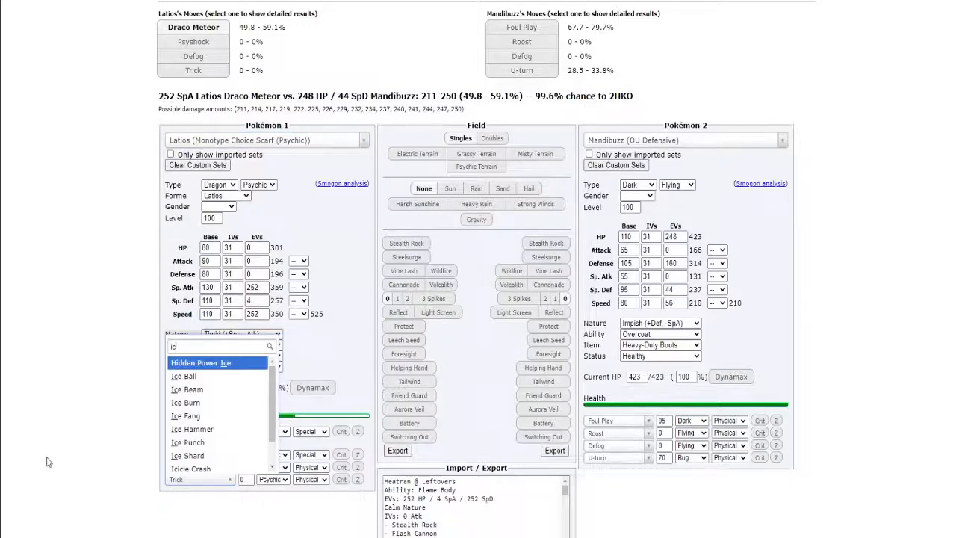
pyautogui.click(186, 389)
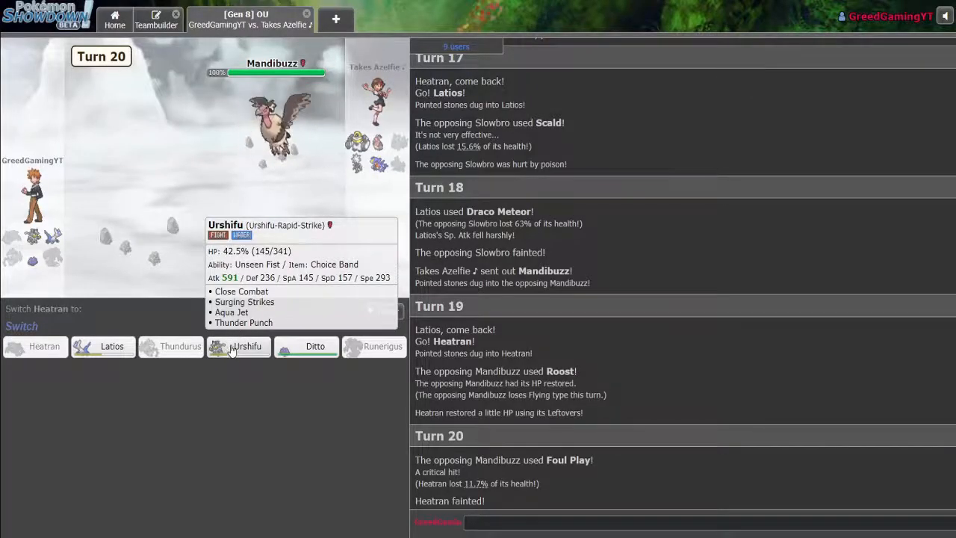
pyautogui.click(237, 346)
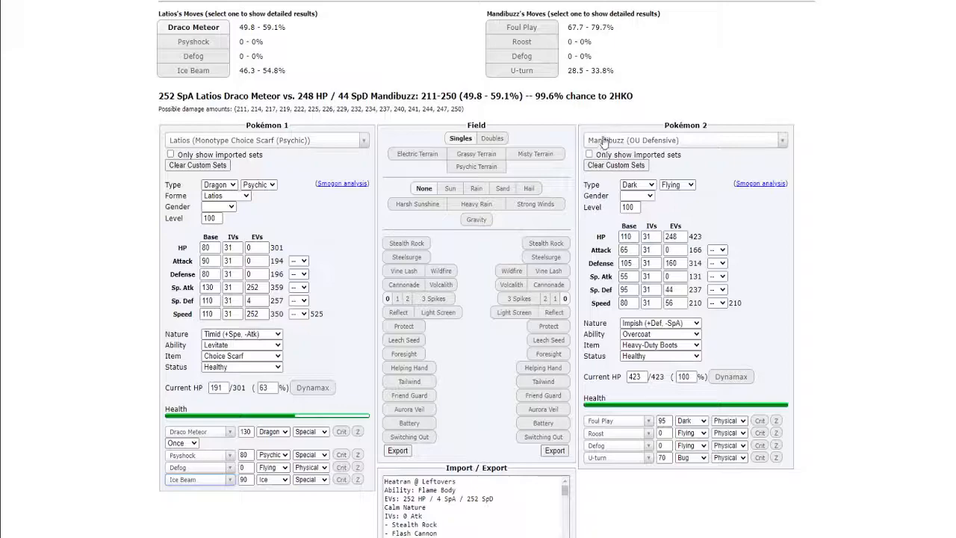
# - Change the attacker to the OU Choice Band Urshifu-Rapid-Strike set
pyautogui.click(265, 140)
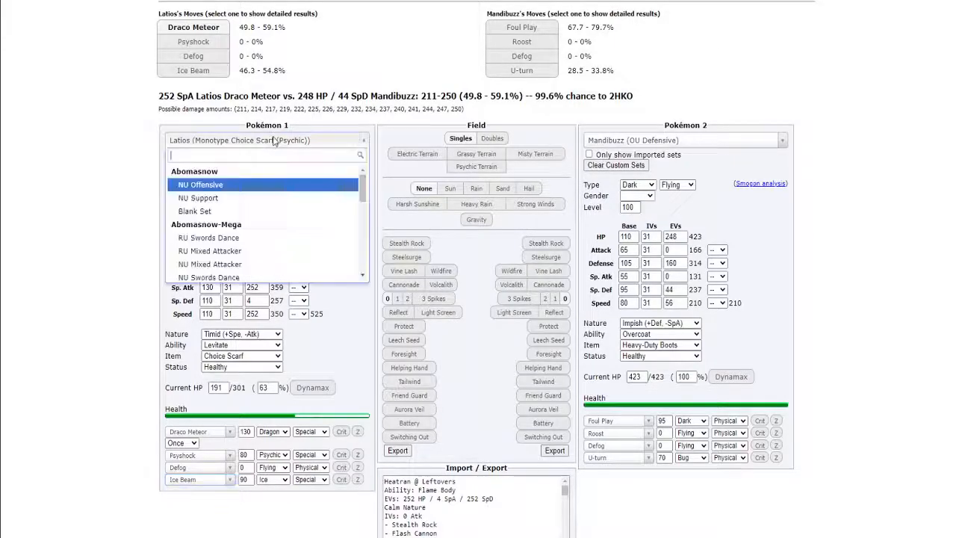
pyautogui.moveTo(227, 176)
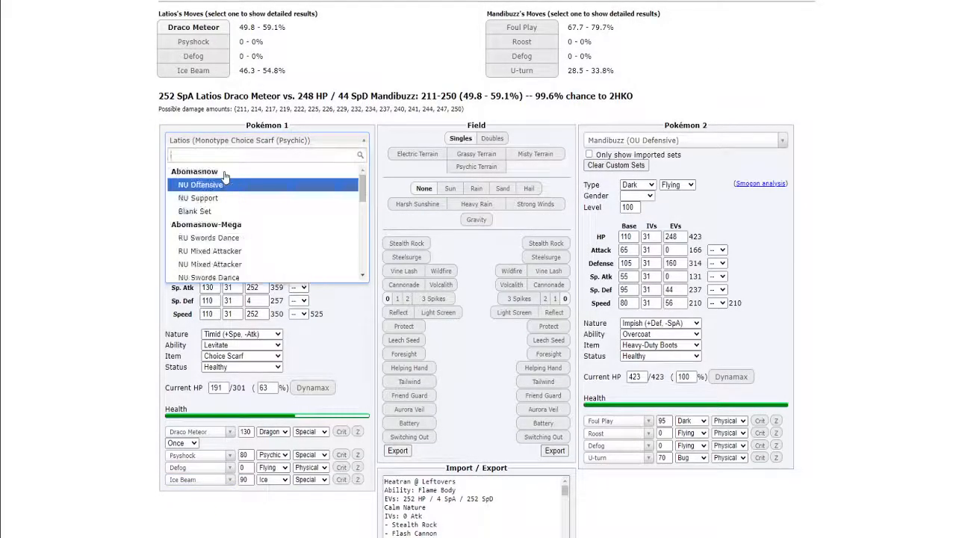
pyautogui.write('urshif')
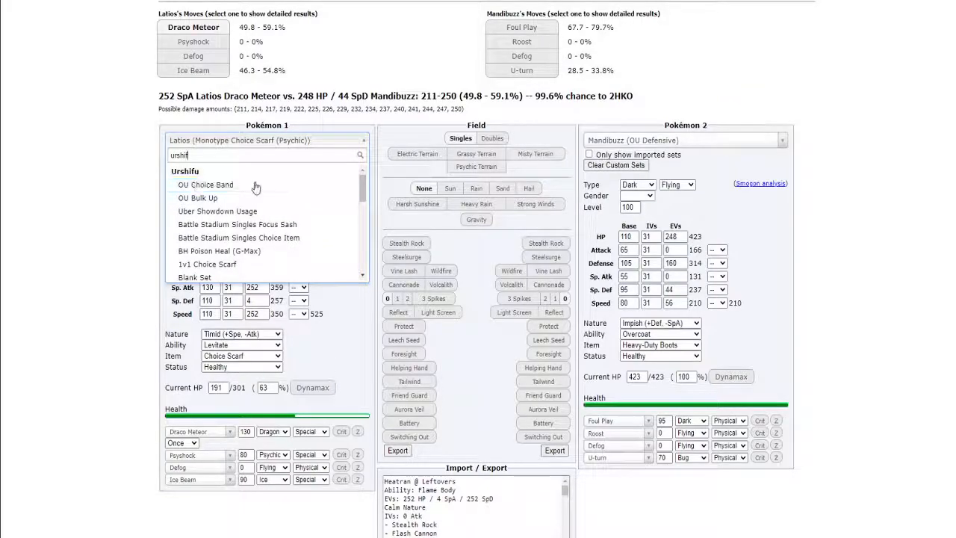
pyautogui.scroll(-3)
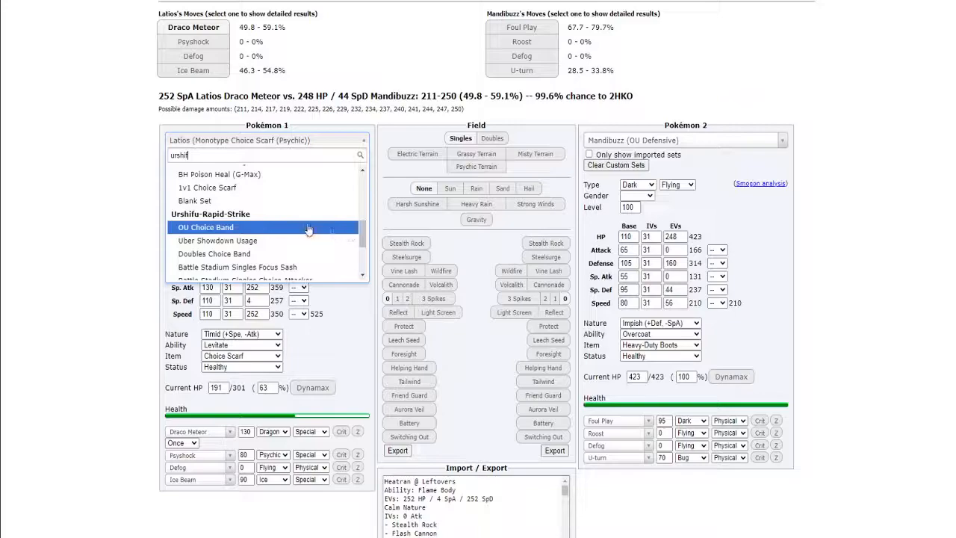
pyautogui.click(205, 227)
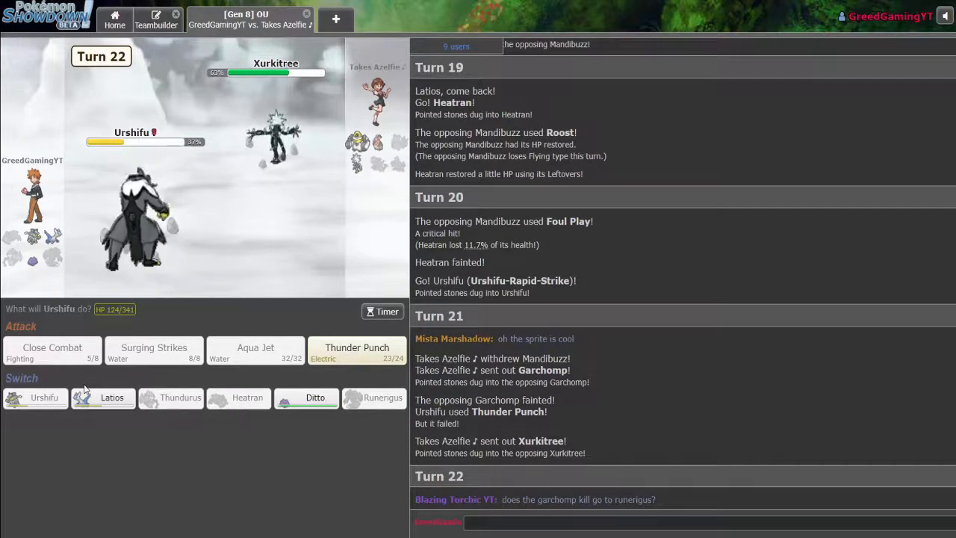
pyautogui.moveTo(171, 533)
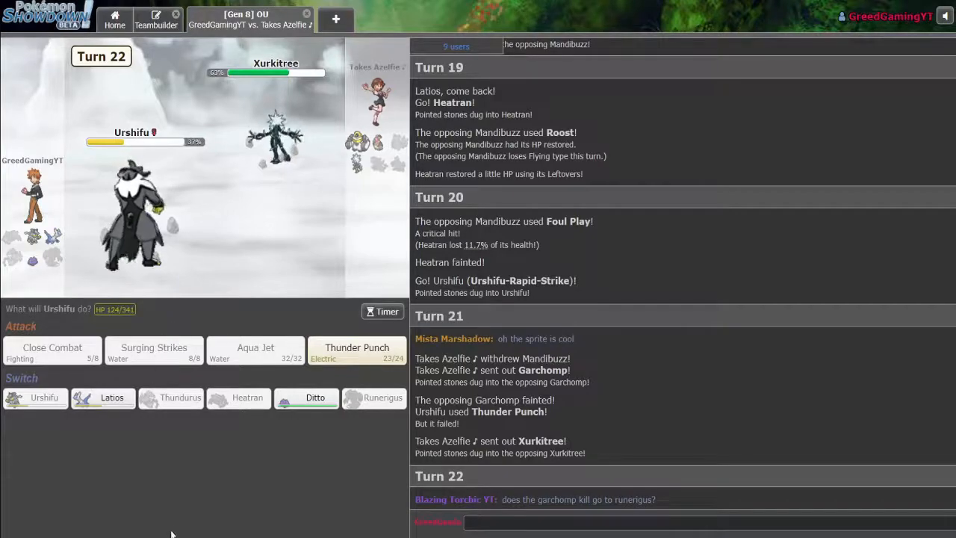
pyautogui.moveTo(111, 397)
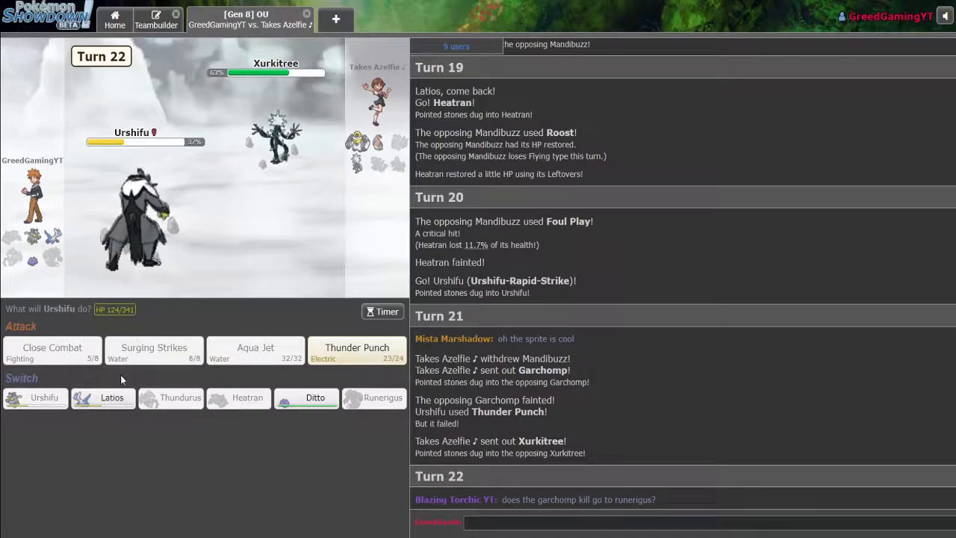
pyautogui.moveTo(315, 397)
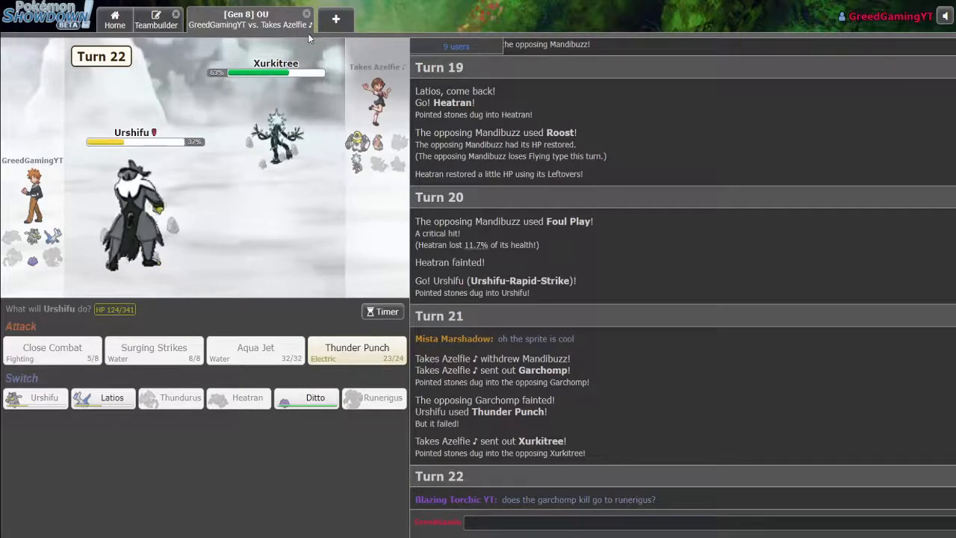
pyautogui.moveTo(276, 120)
pyautogui.write('x')
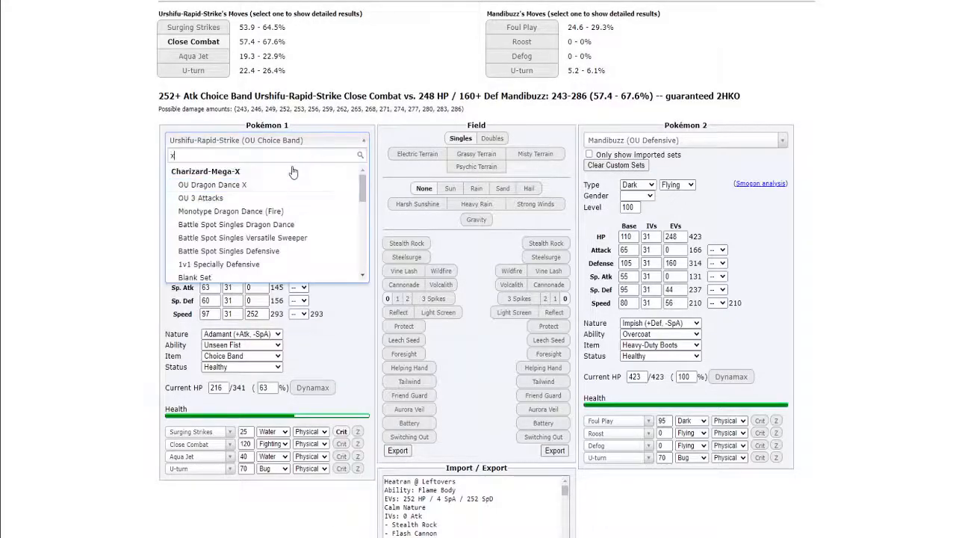
# - Choose the OU Tail Glow Xurkitree set as both attacker and defender
pyautogui.write('ur')
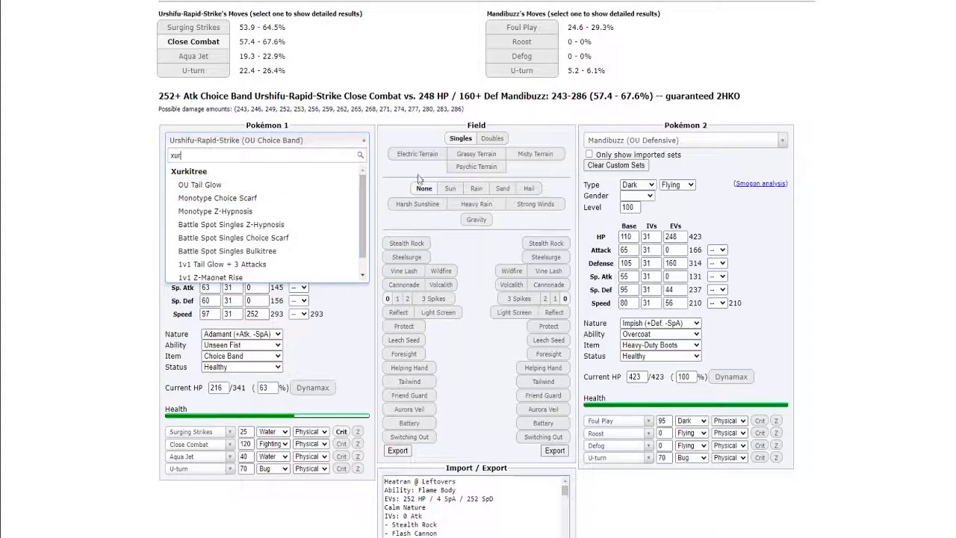
pyautogui.click(217, 184)
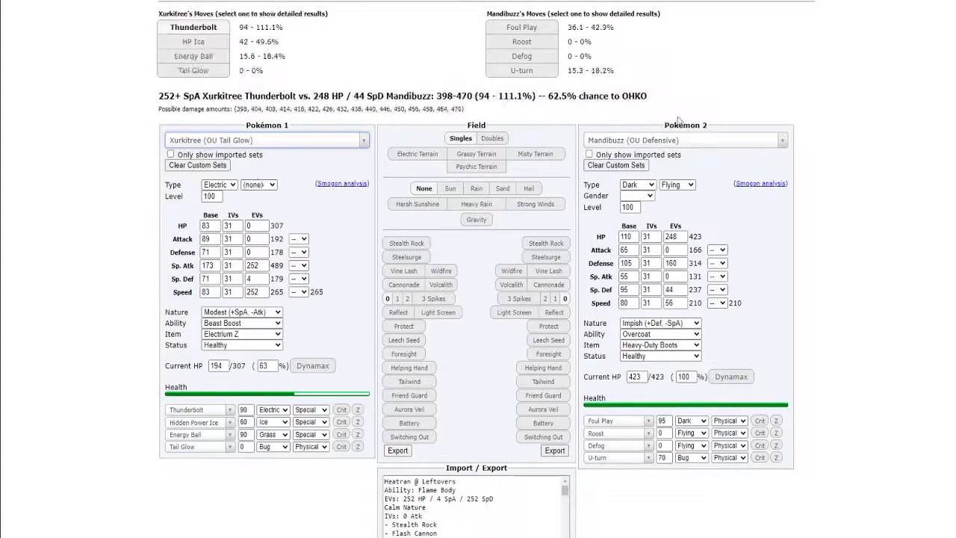
pyautogui.click(683, 139)
pyautogui.write('xur')
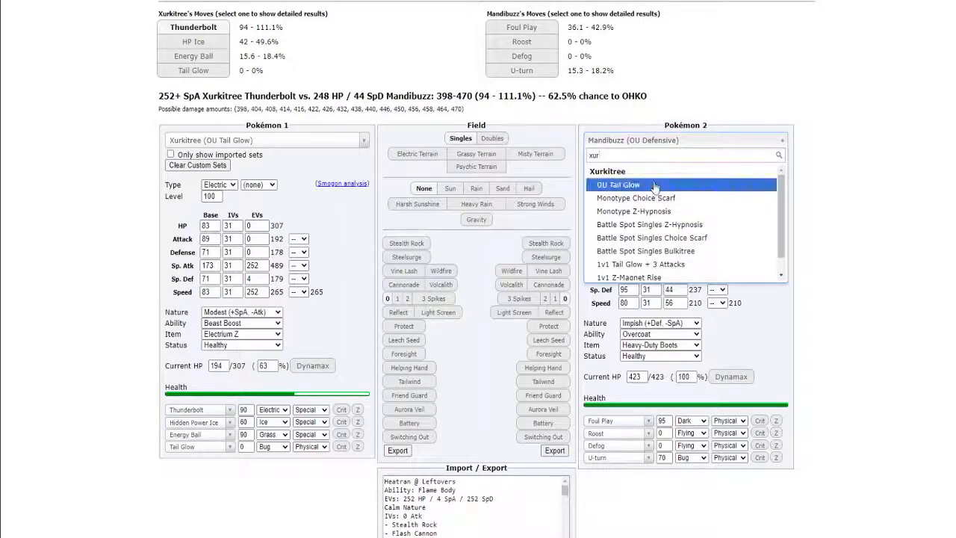
pyautogui.click(618, 184)
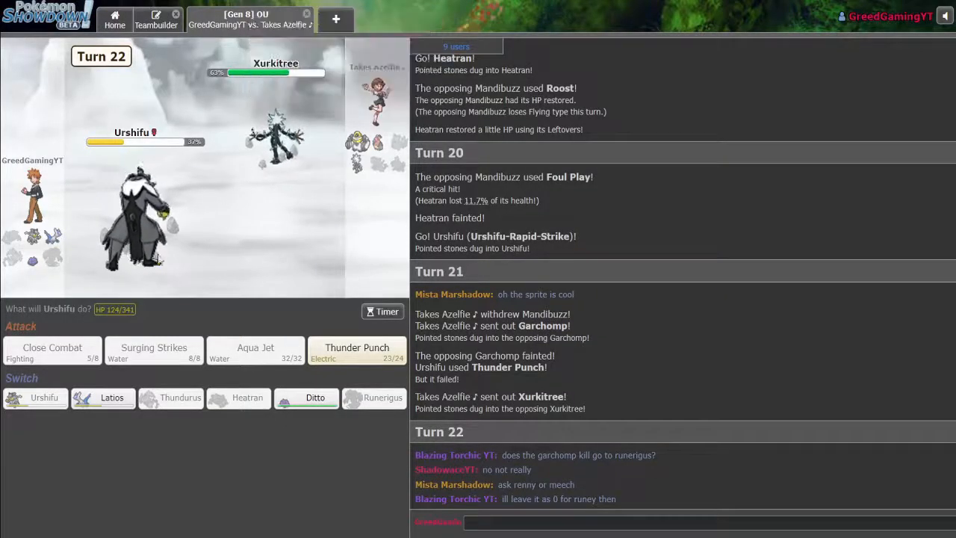
pyautogui.moveTo(134, 224)
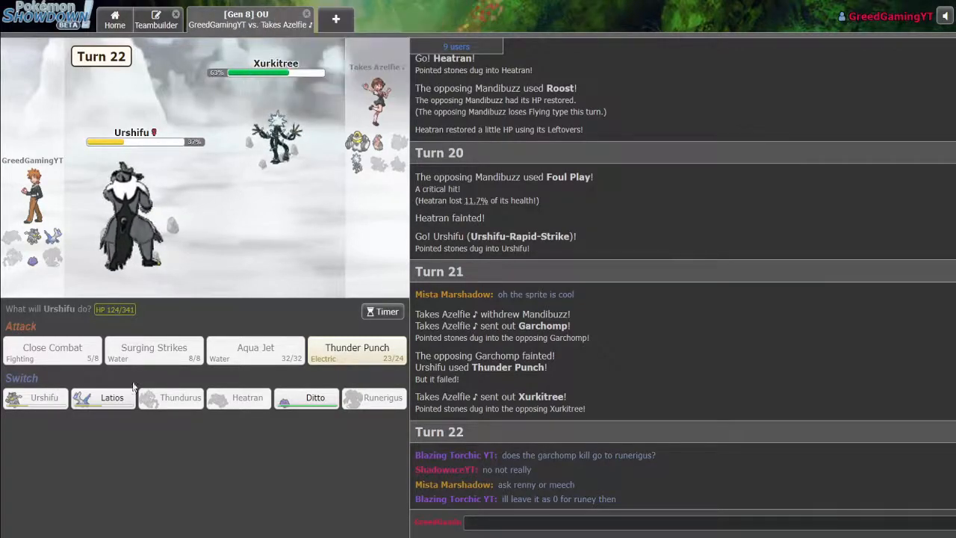
# - Switch Urshifu out for Latios, which takes Xurkitree's Volt Switch
pyautogui.click(103, 396)
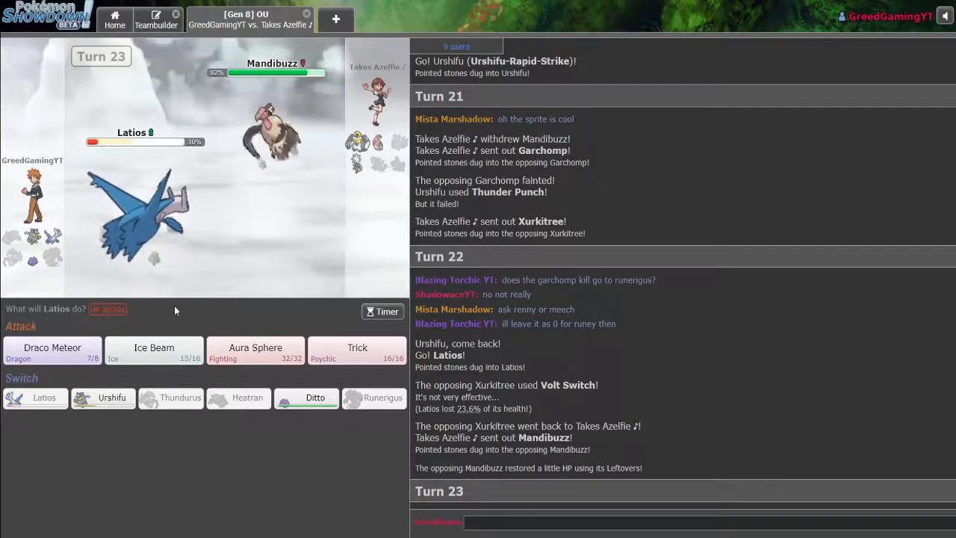
pyautogui.moveTo(131, 239)
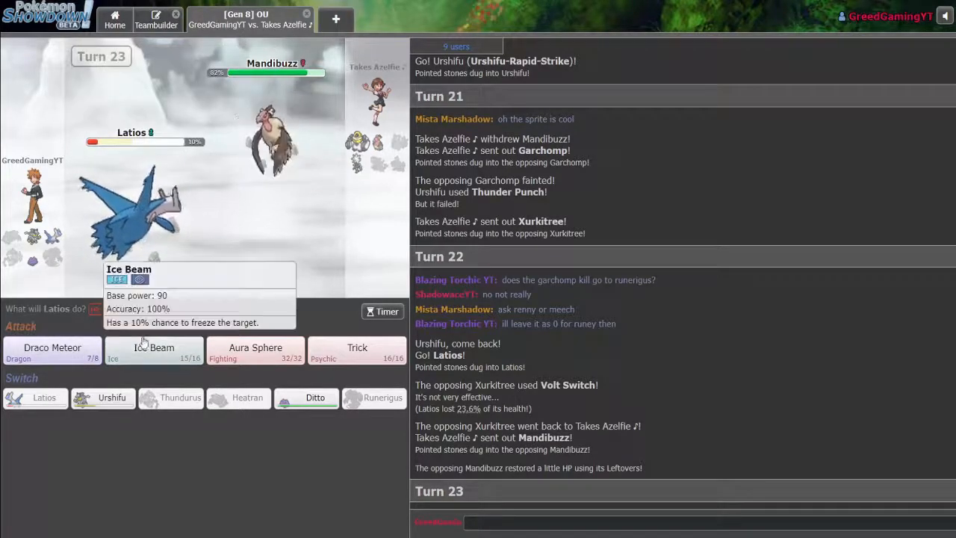
pyautogui.moveTo(81, 333)
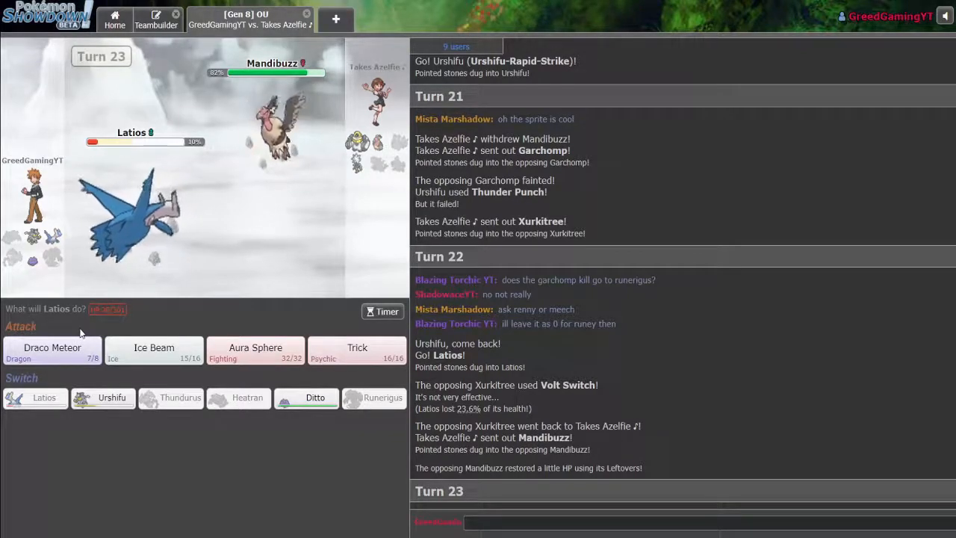
pyautogui.moveTo(127, 217)
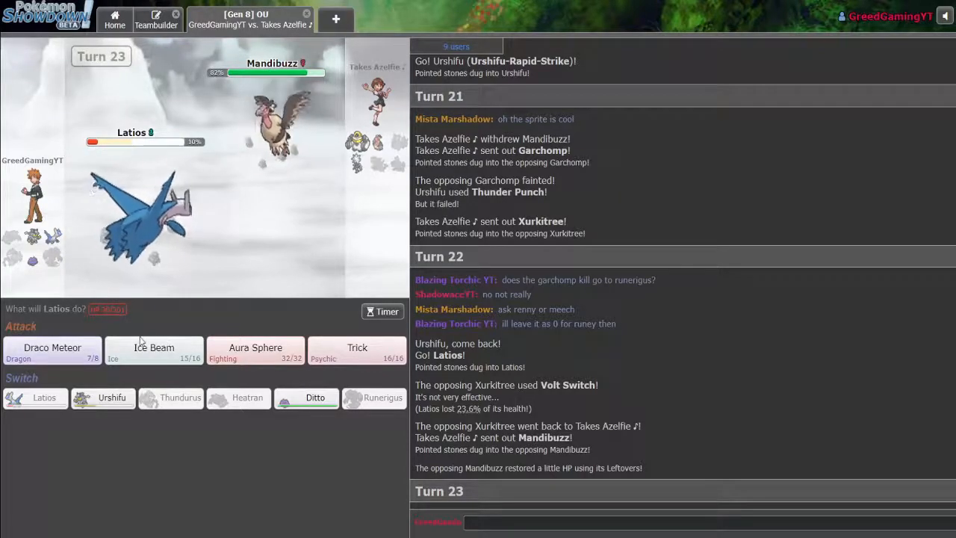
# - Use Ice Beam with Latios on turns 23, 24 and 26 until Mandibuzz faints and Melmetal appears
pyautogui.click(153, 351)
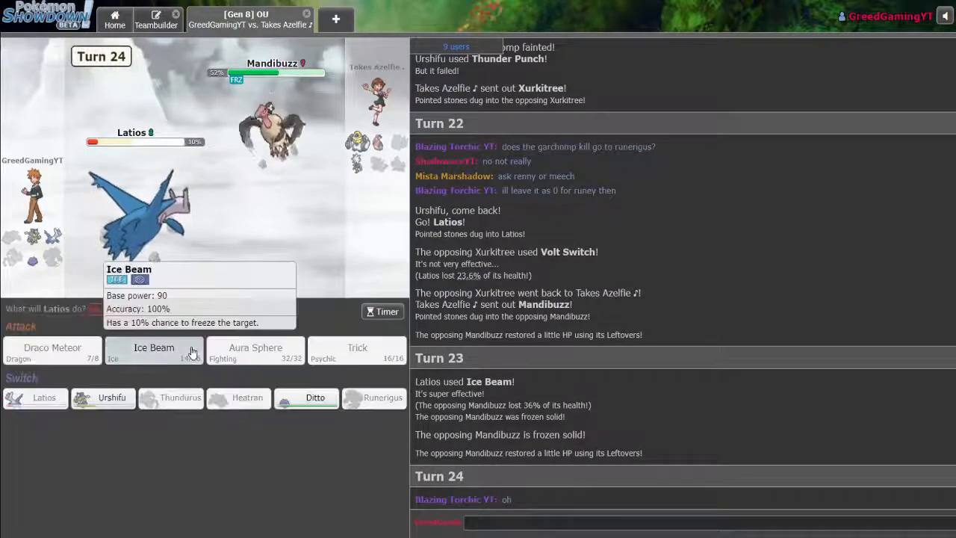
pyautogui.click(153, 347)
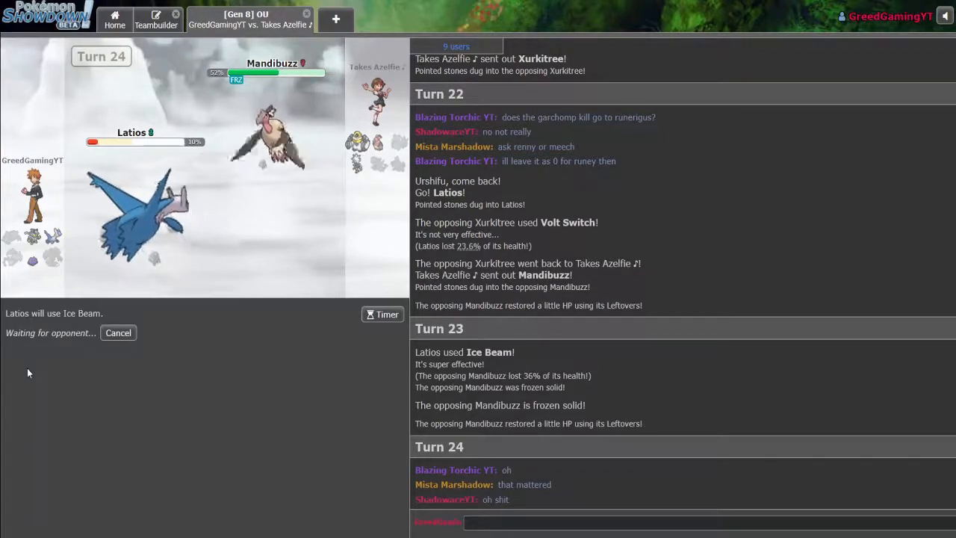
pyautogui.moveTo(134, 217)
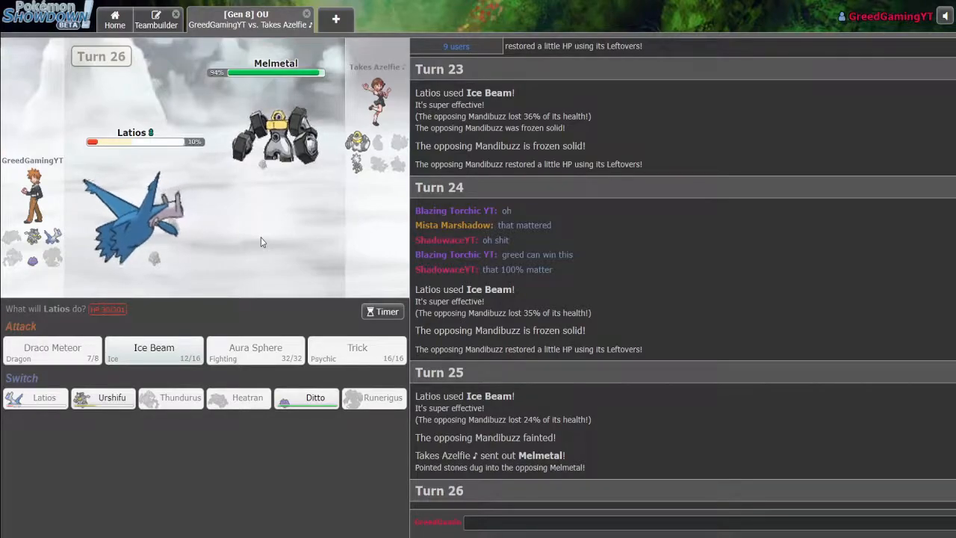
pyautogui.moveTo(154, 348)
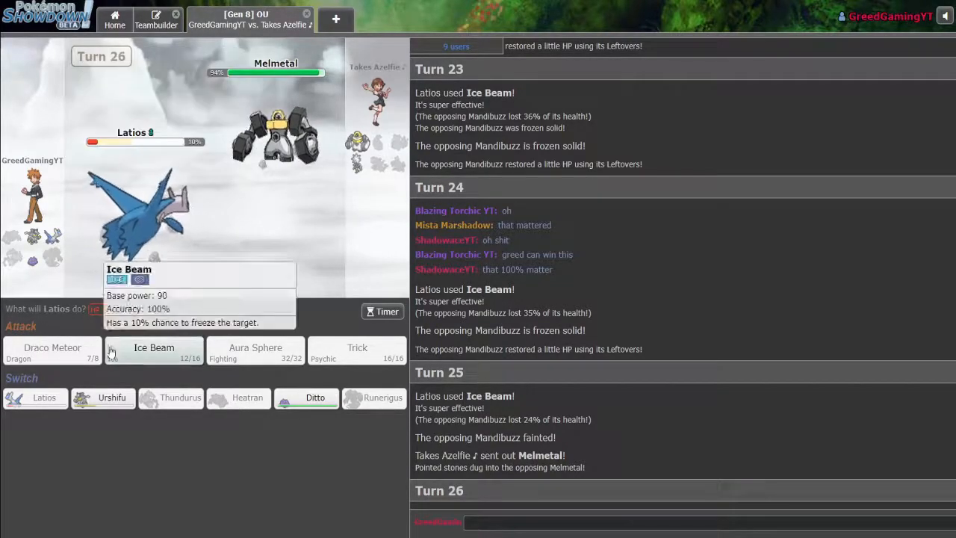
pyautogui.click(153, 351)
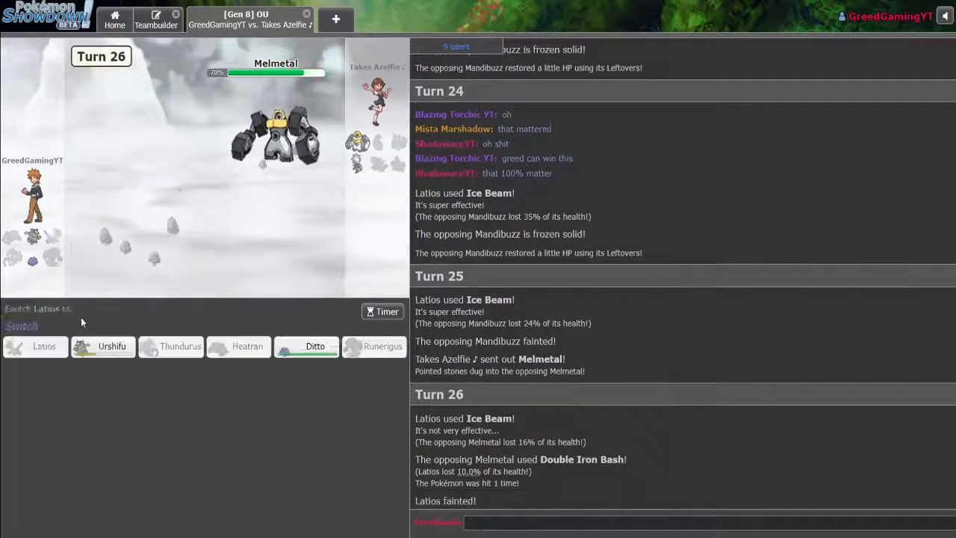
pyautogui.moveTo(111, 346)
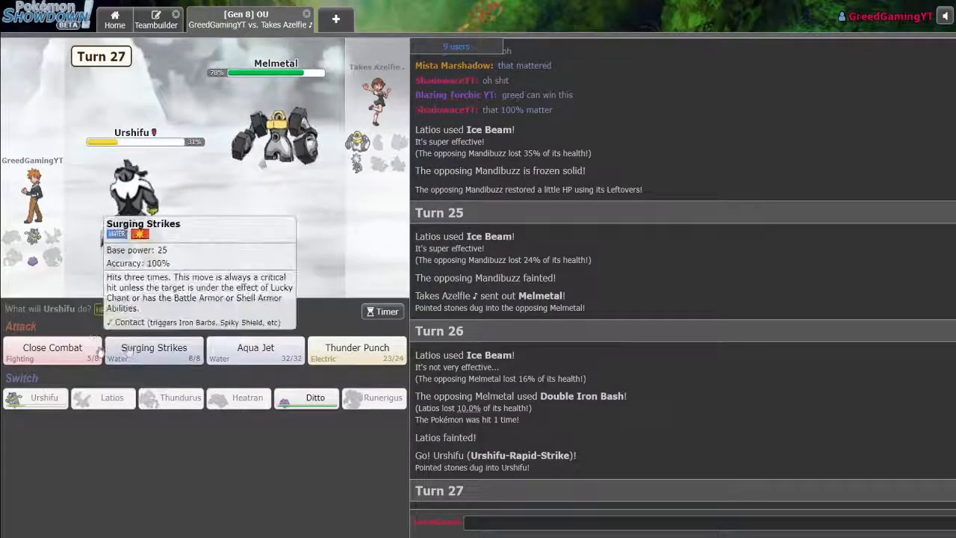
pyautogui.moveTo(53, 347)
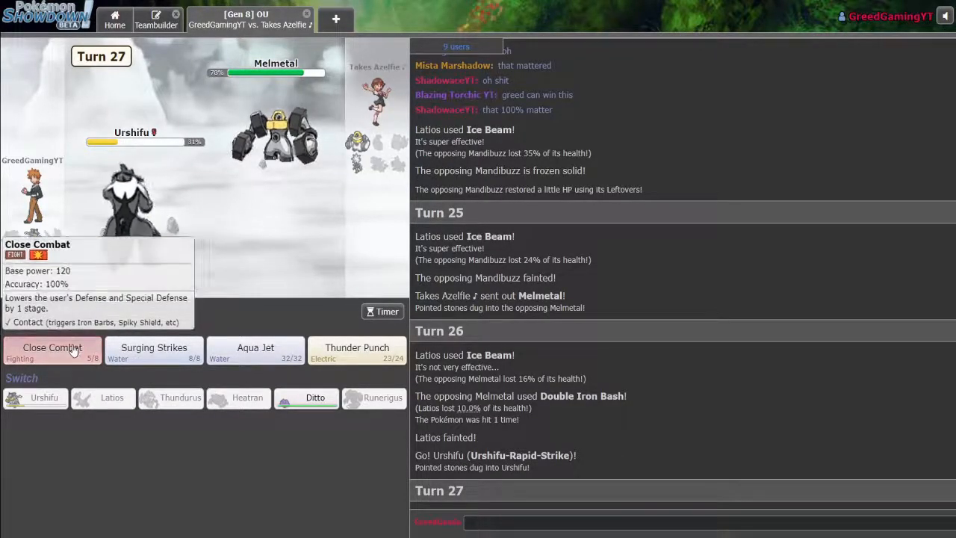
# - Knock out Melmetal with Urshifu's Close Combat, then pick a replacement after Urshifu faints
pyautogui.click(52, 350)
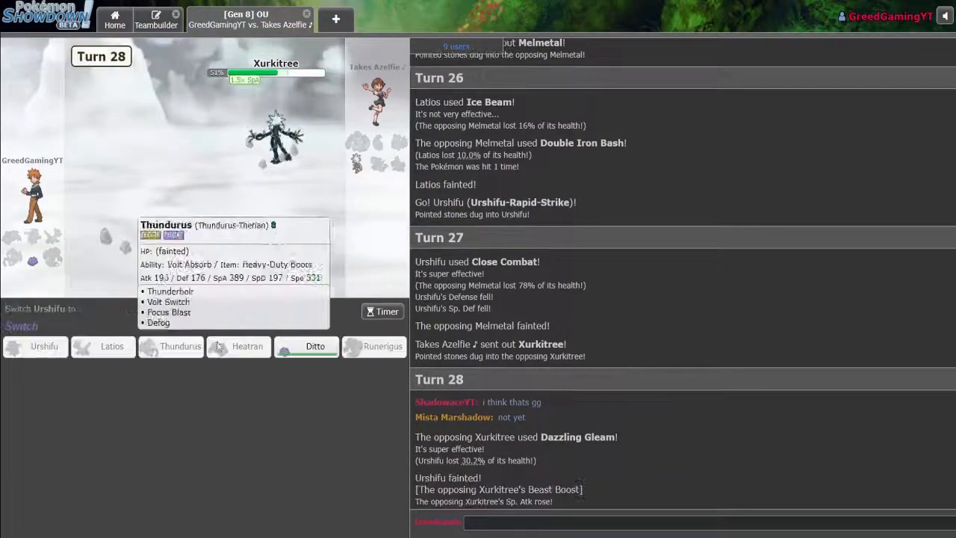
pyautogui.click(314, 345)
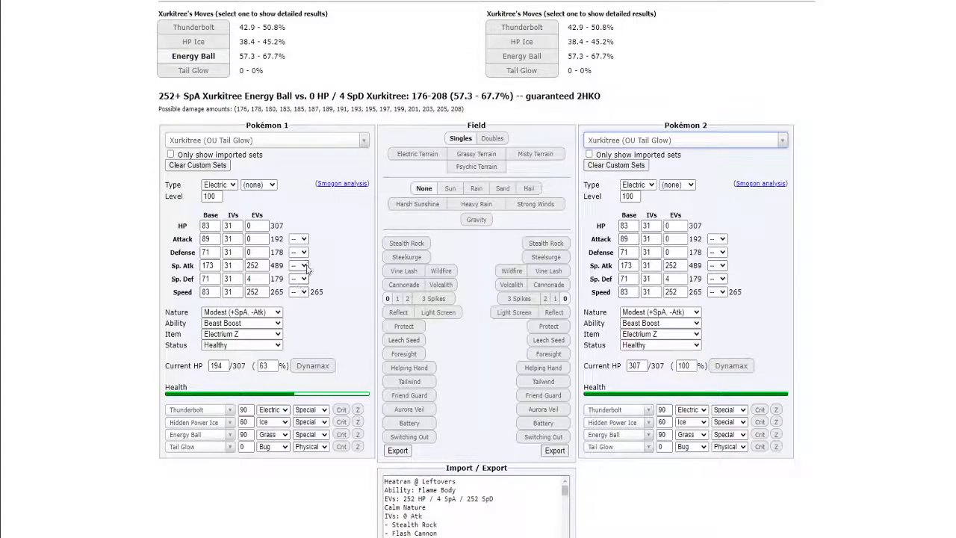
# - Give the attacking Xurkitree +1 Sp. Atk and swap Tail Glow for Dazzling Gleam
pyautogui.click(297, 265)
pyautogui.write('daz')
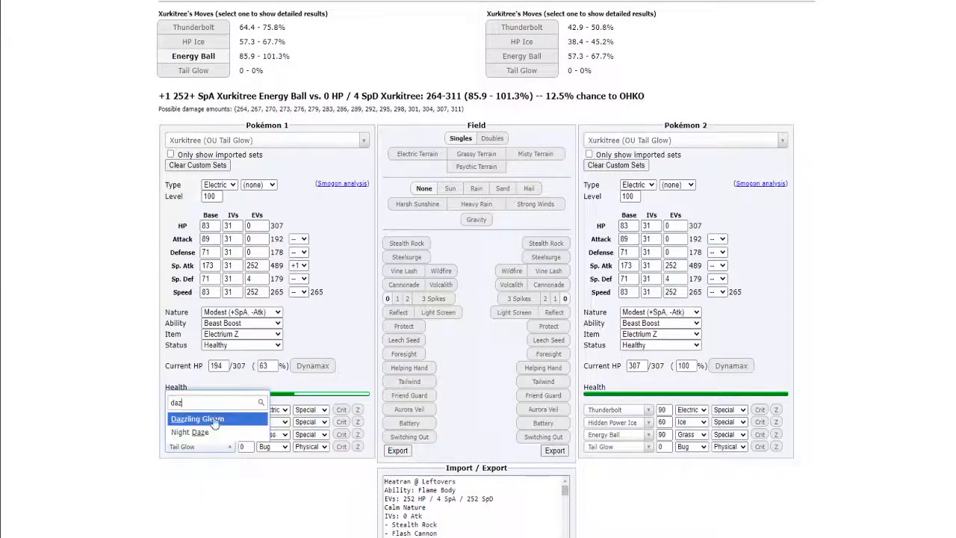
pyautogui.click(196, 418)
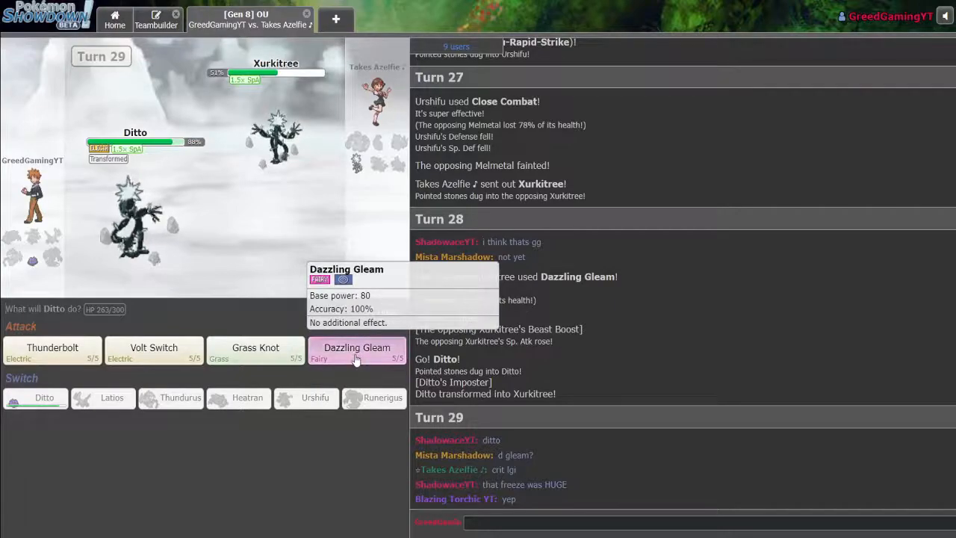
# - Finish off Xurkitree with Ditto's Dazzling Gleam to win, then start a chat message 'very'
pyautogui.click(356, 347)
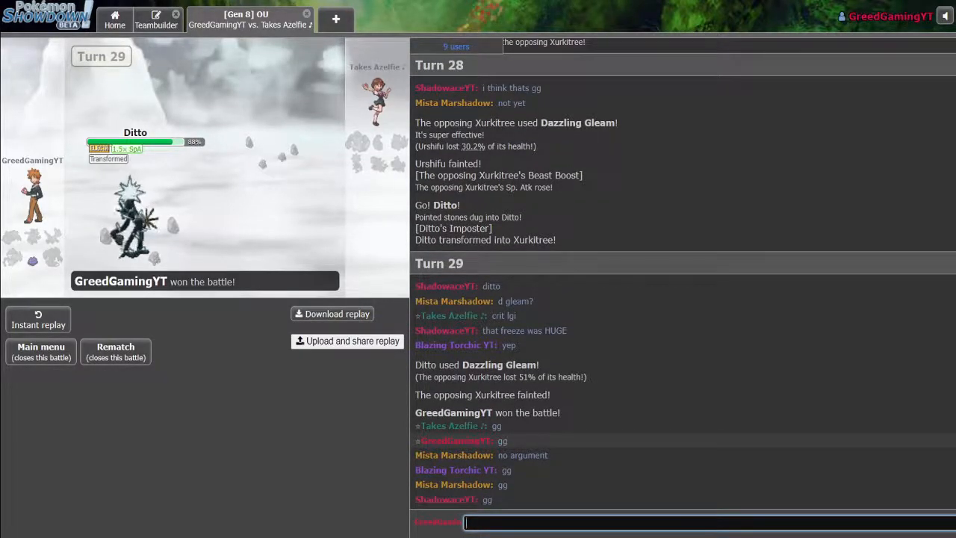
pyautogui.write('very')
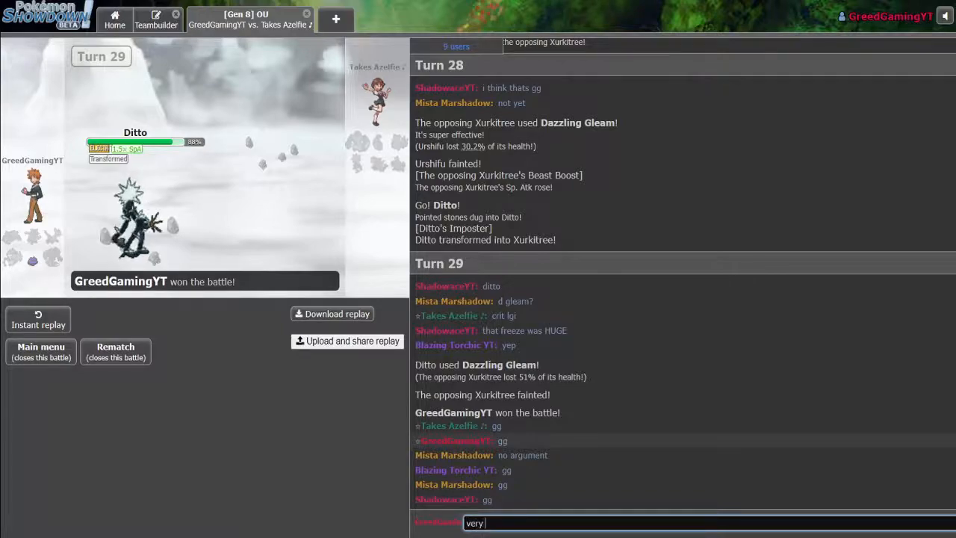